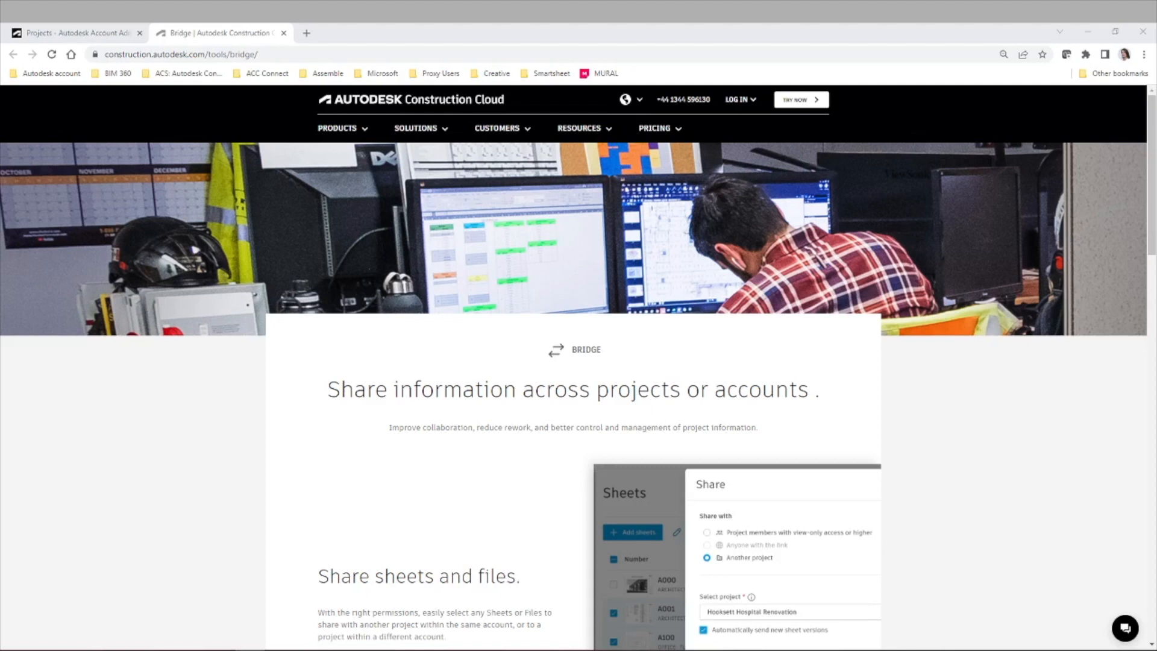
pyautogui.moveTo(162, 458)
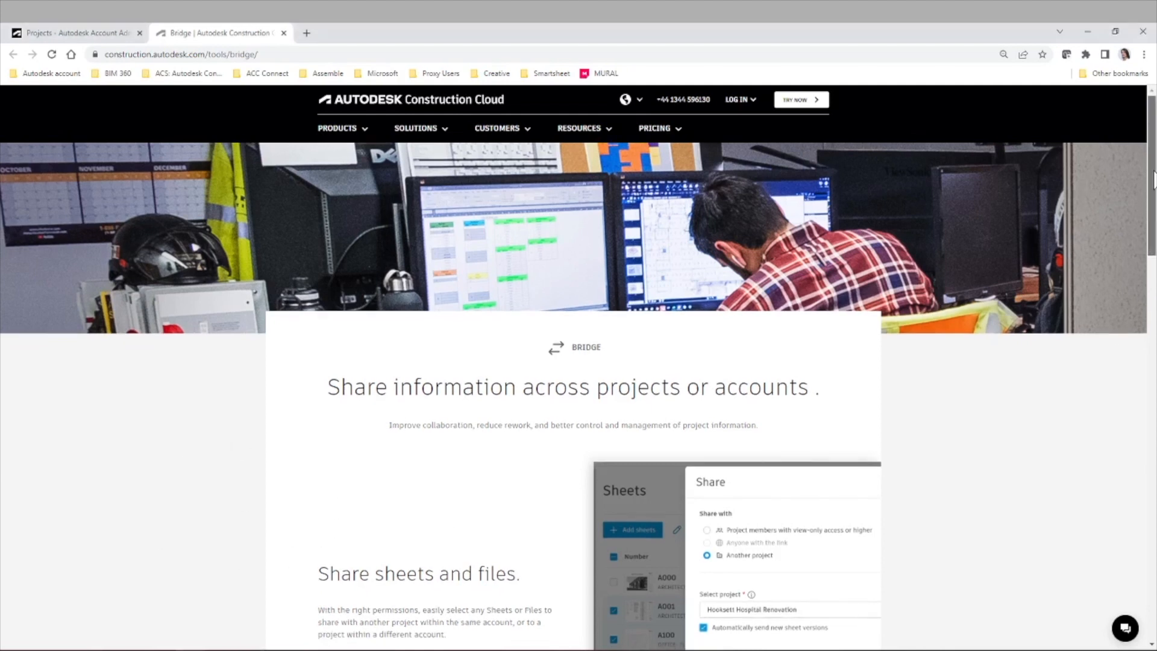
# Scroll through the Share sheets and Set up automations sections to Create direct project linking.
pyautogui.scroll(-3)
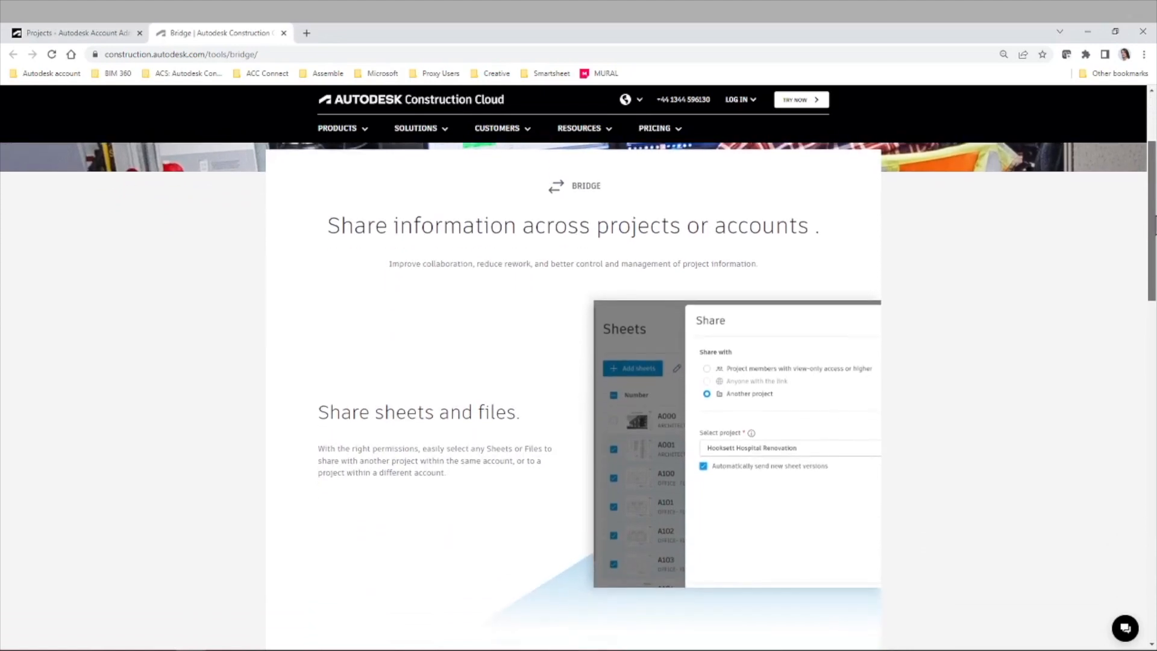
pyautogui.scroll(-3)
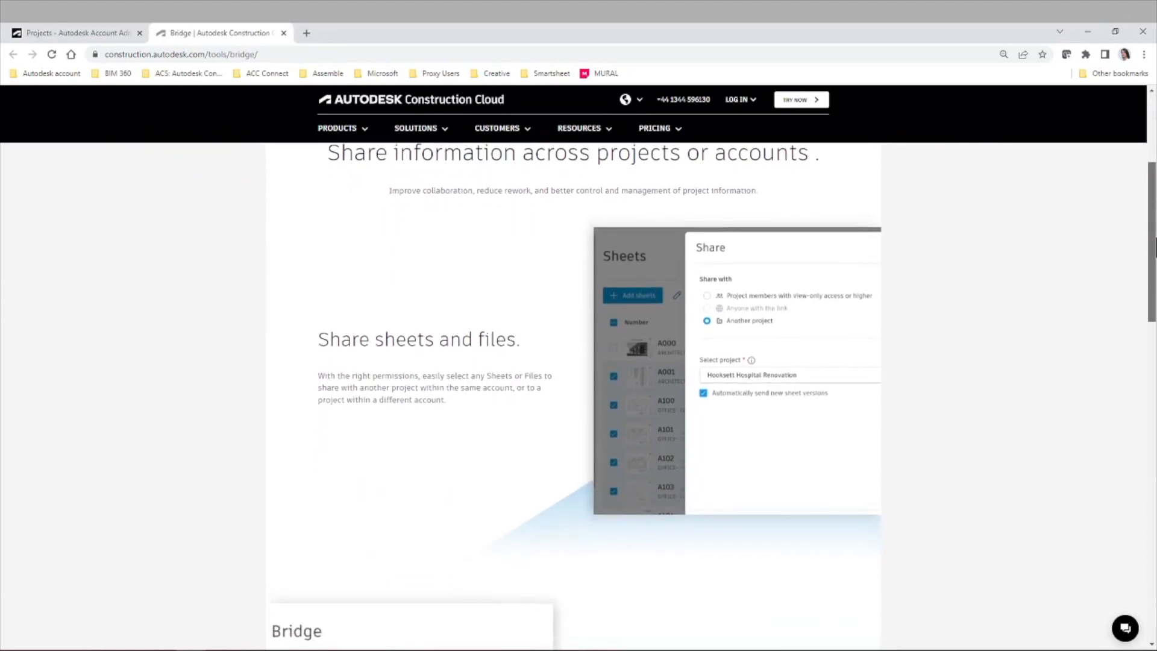
pyautogui.scroll(-3)
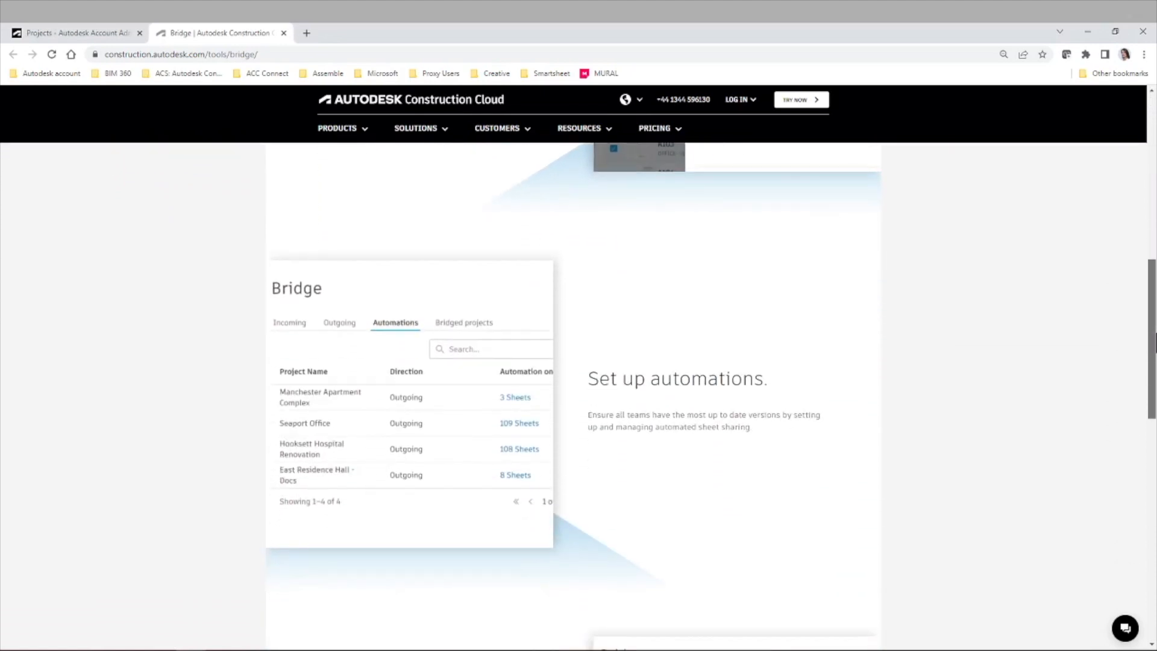
pyautogui.moveTo(930, 337)
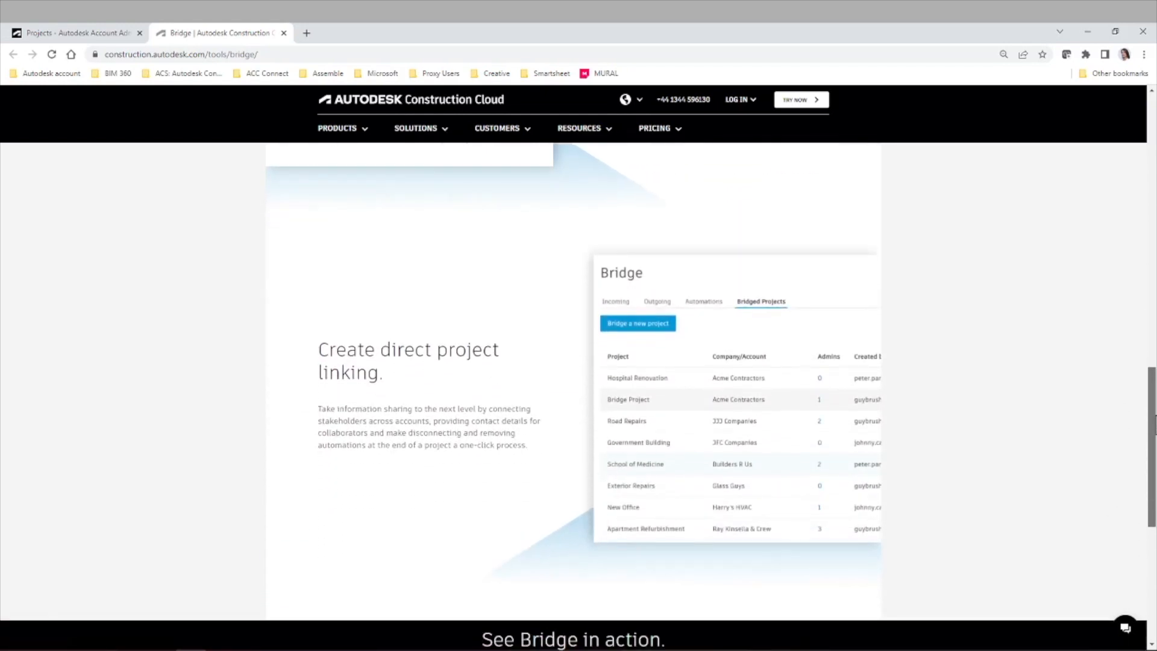
pyautogui.moveTo(949, 370)
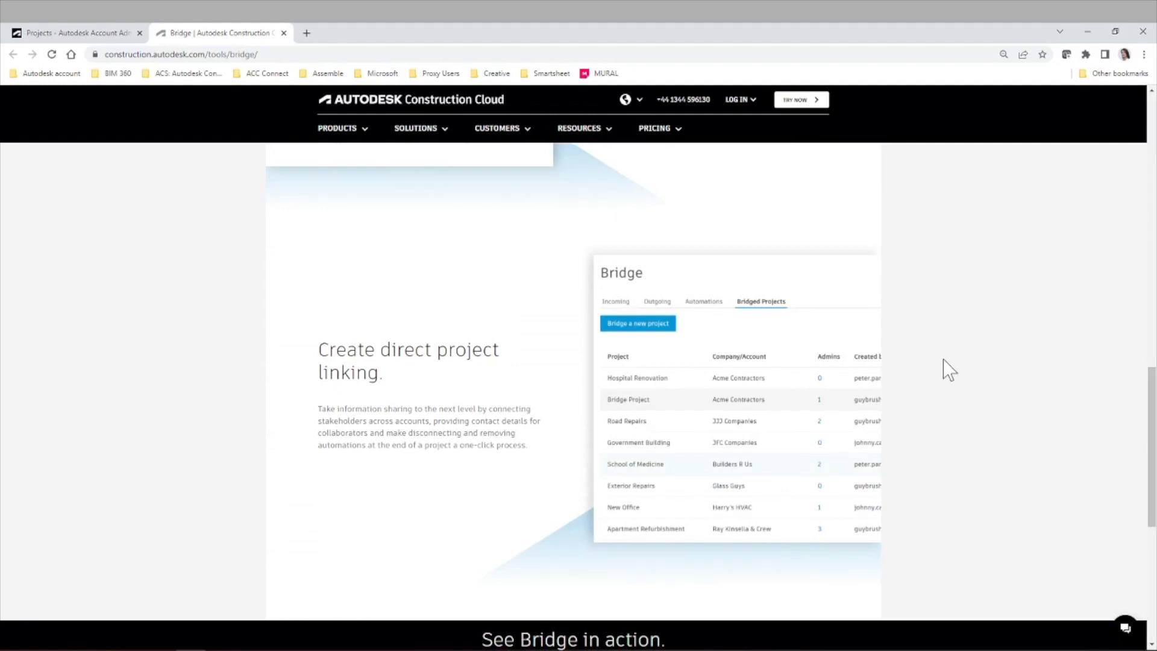
# Return to the Account Admin Projects list with Demo Rail Project and Training Project.
pyautogui.click(73, 33)
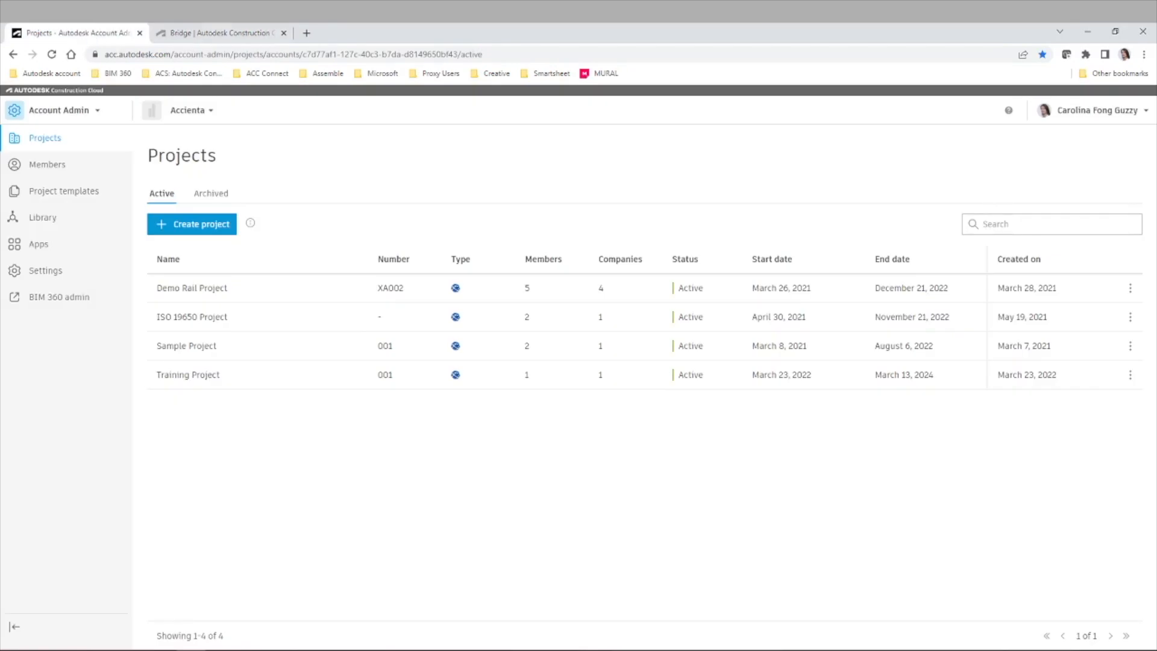
pyautogui.moveTo(328, 494)
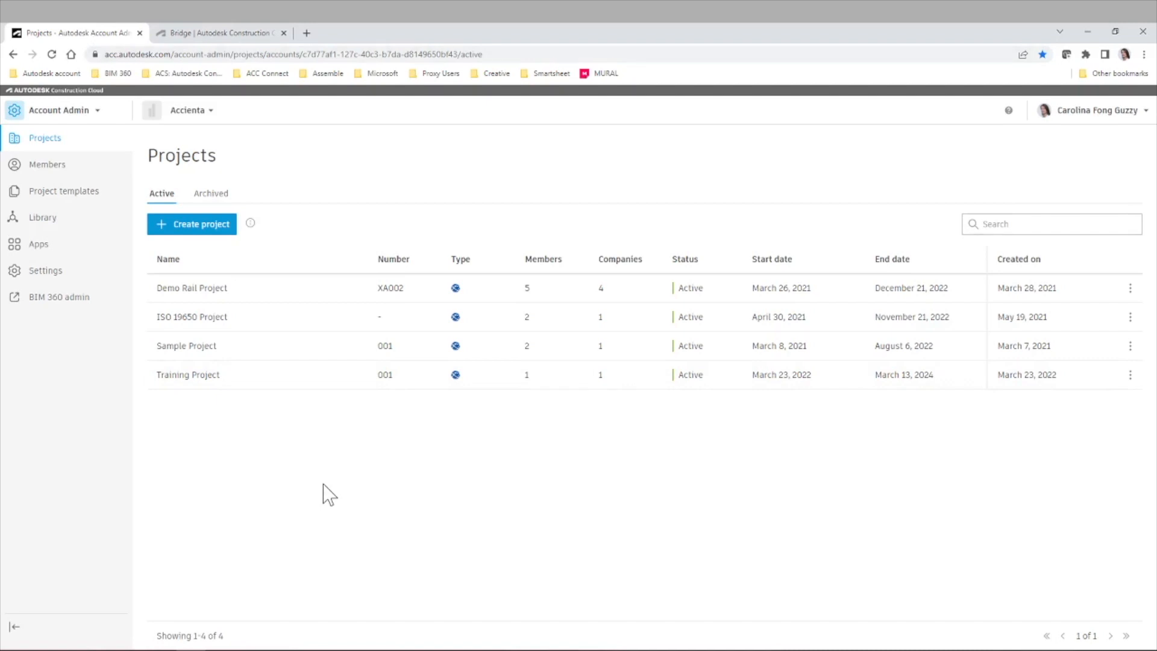
pyautogui.moveTo(294, 306)
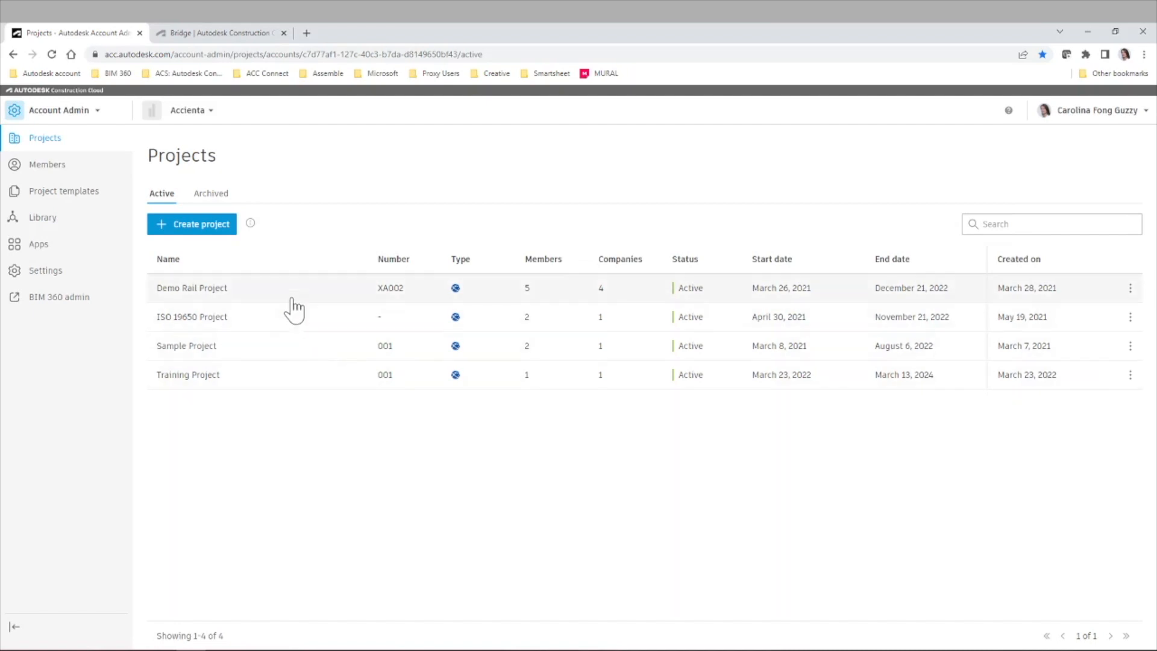
pyautogui.moveTo(297, 416)
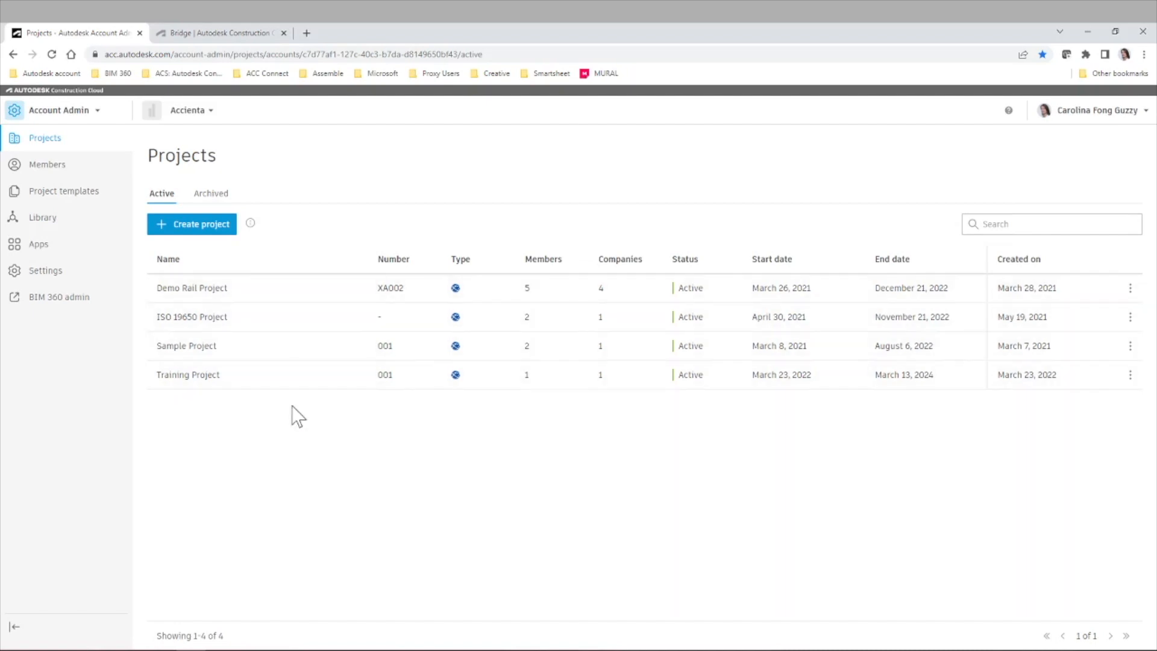
pyautogui.moveTo(285, 447)
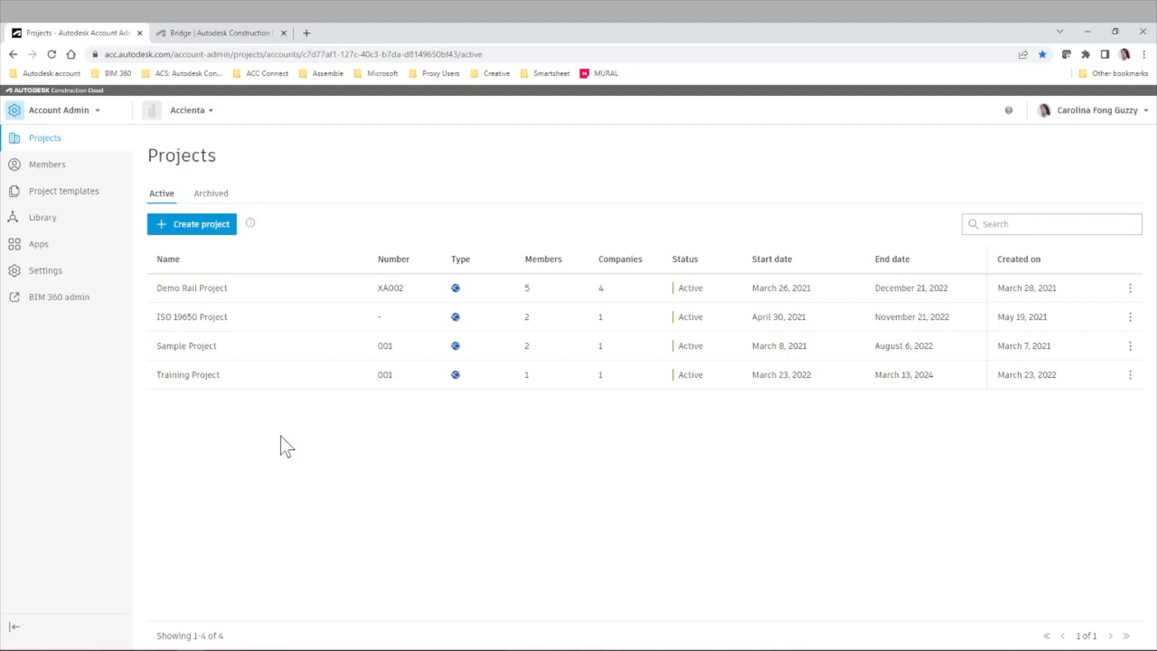
pyautogui.moveTo(283, 436)
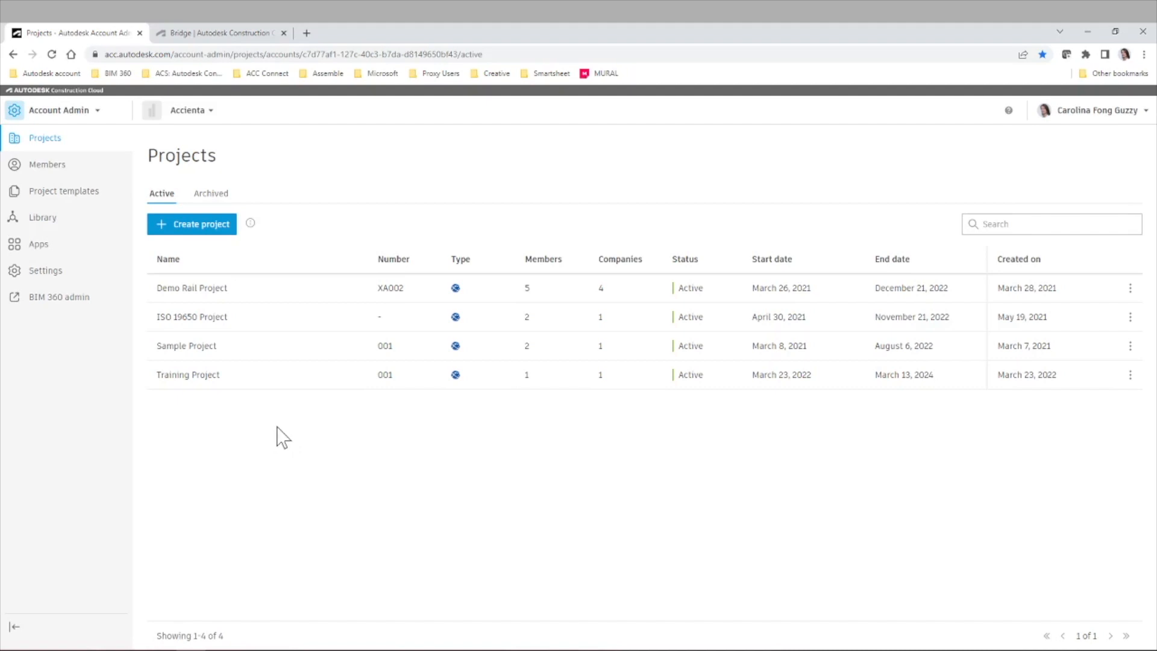
pyautogui.moveTo(251, 391)
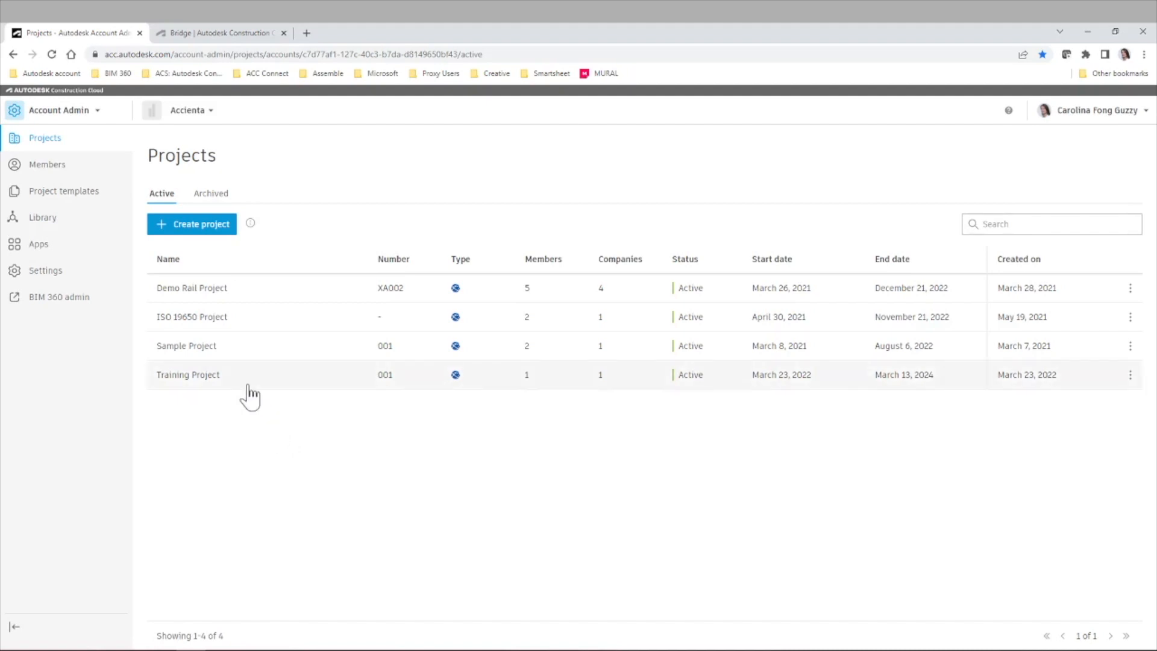
pyautogui.moveTo(271, 332)
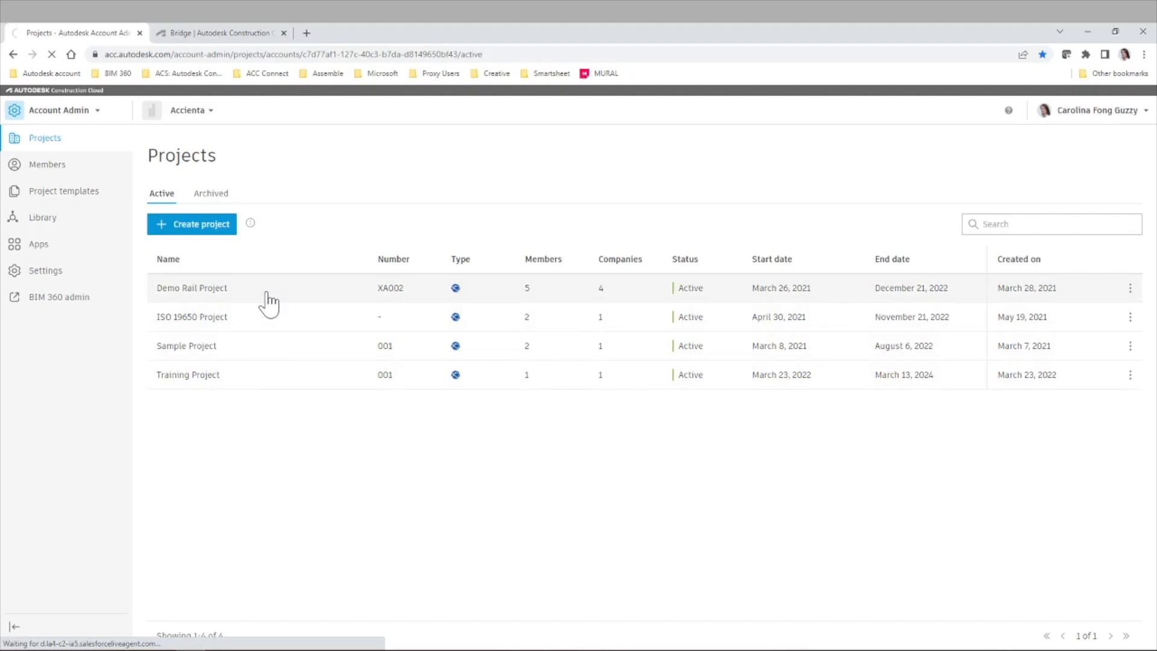
# Enter Demo Rail Project's Project Admin and head to its Bridge area.
pyautogui.click(191, 288)
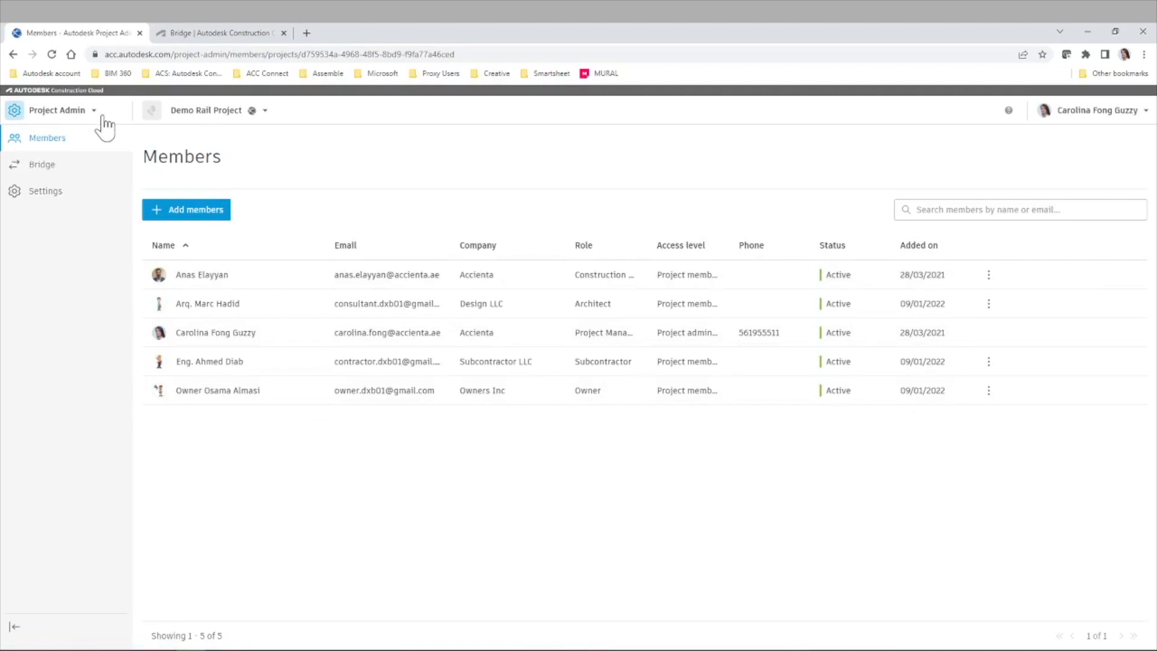
pyautogui.click(42, 164)
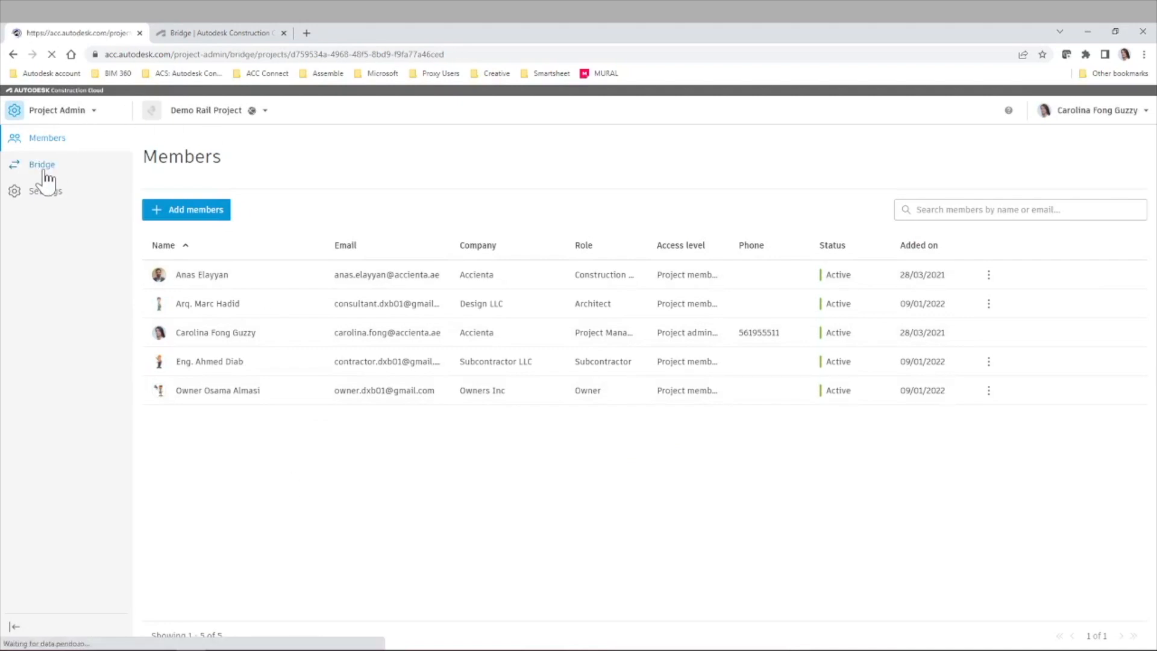
# Review the three incoming Bridge packages, then the empty Outgoing list.
pyautogui.click(42, 165)
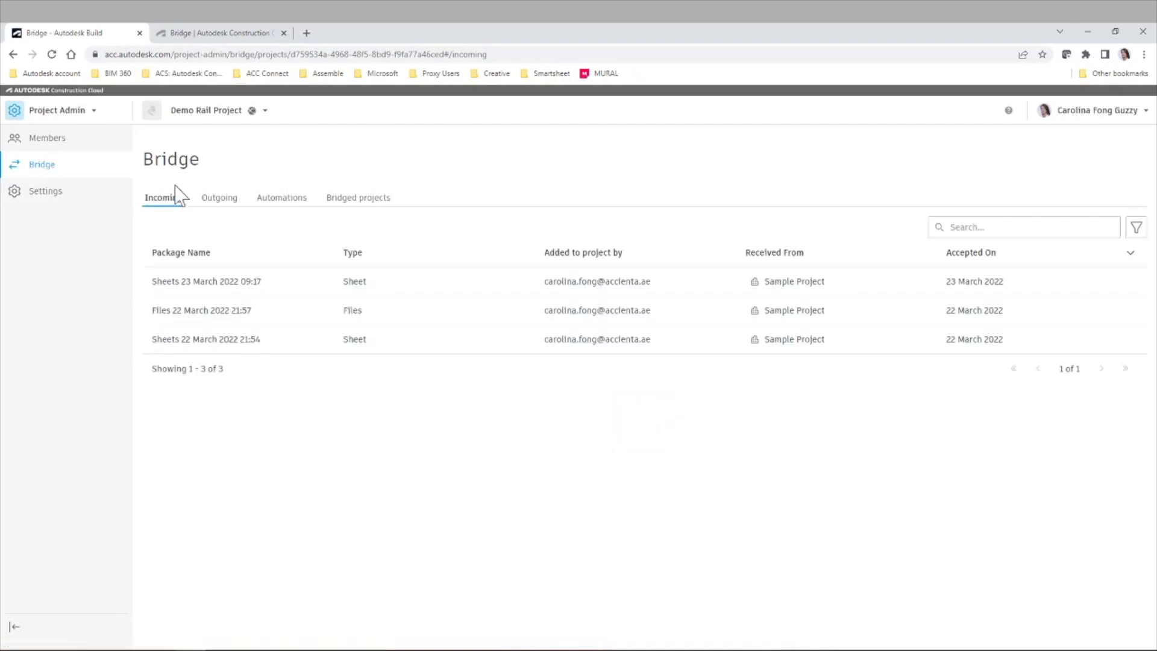
pyautogui.moveTo(258, 229)
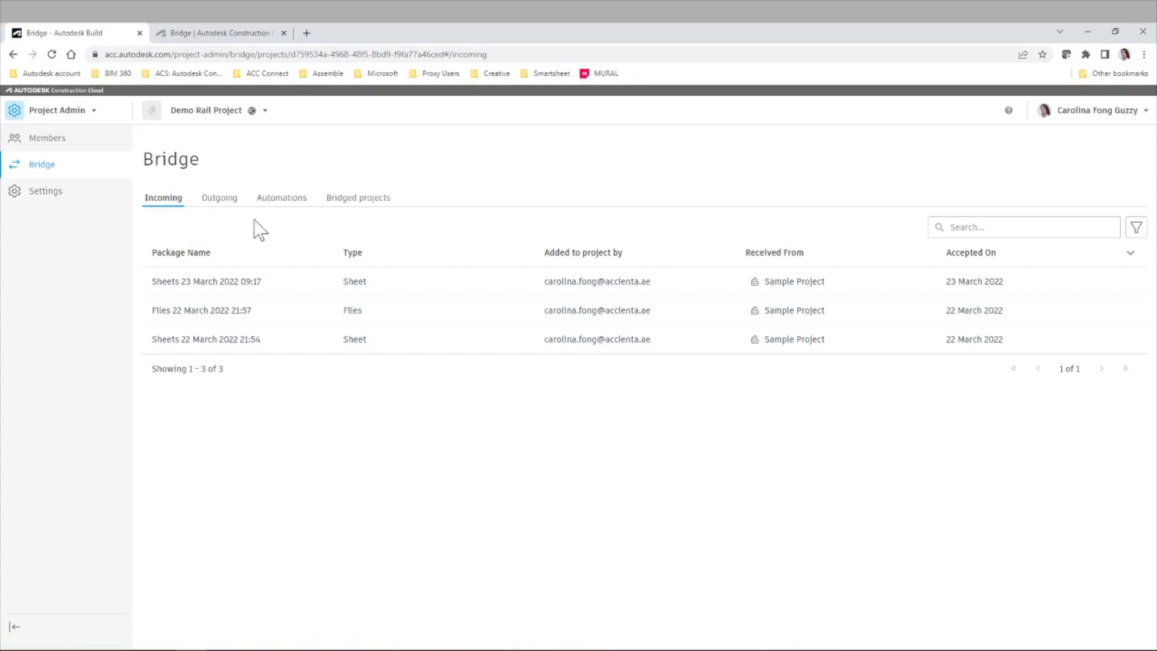
pyautogui.moveTo(406, 205)
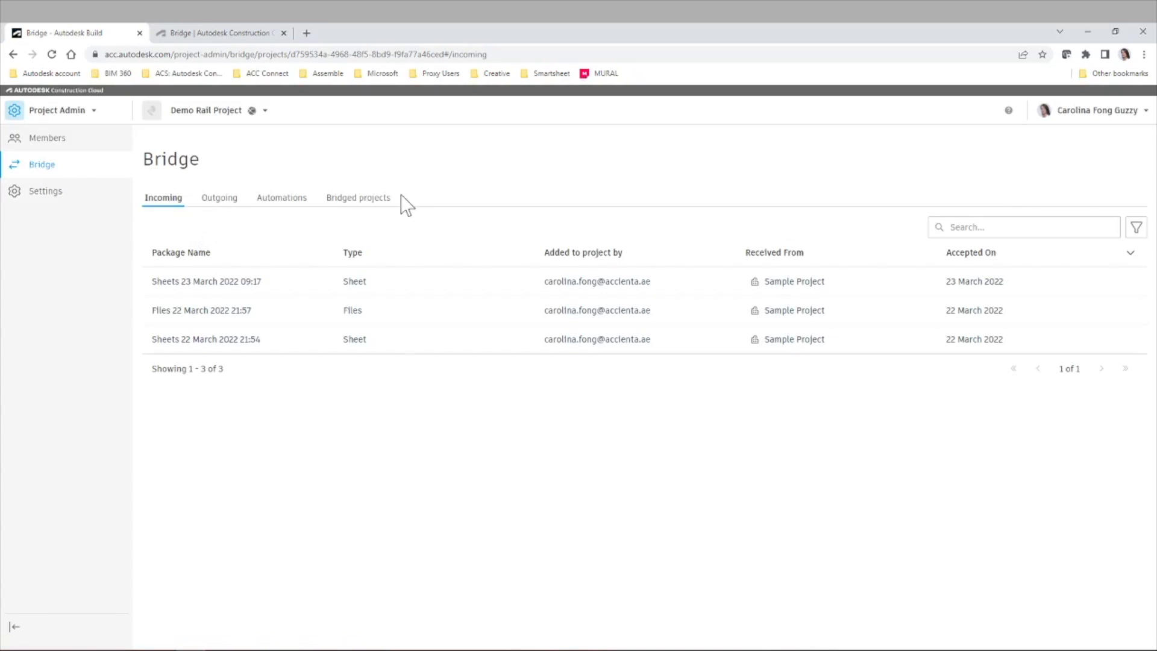
pyautogui.moveTo(422, 195)
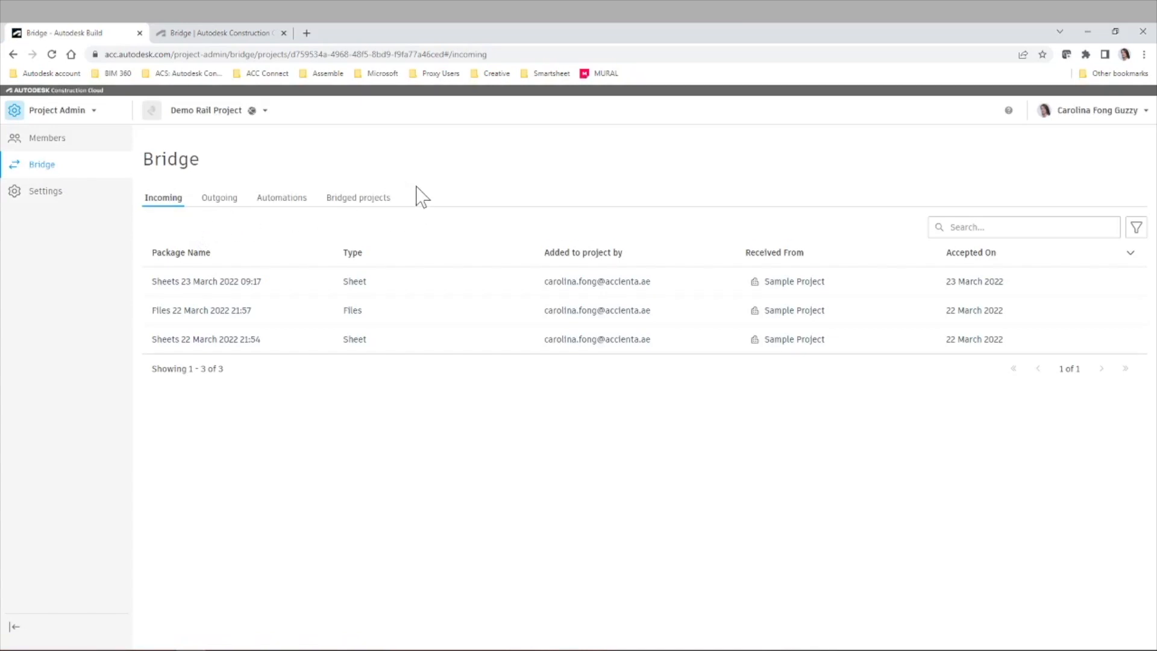
pyautogui.moveTo(192, 295)
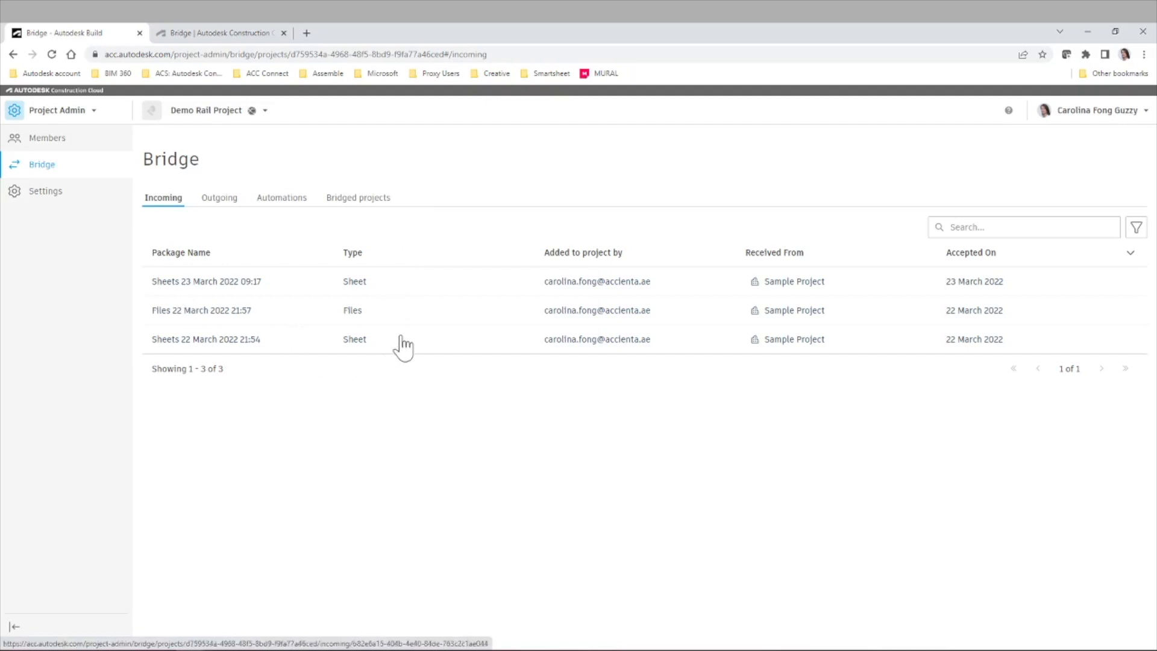
pyautogui.moveTo(782, 293)
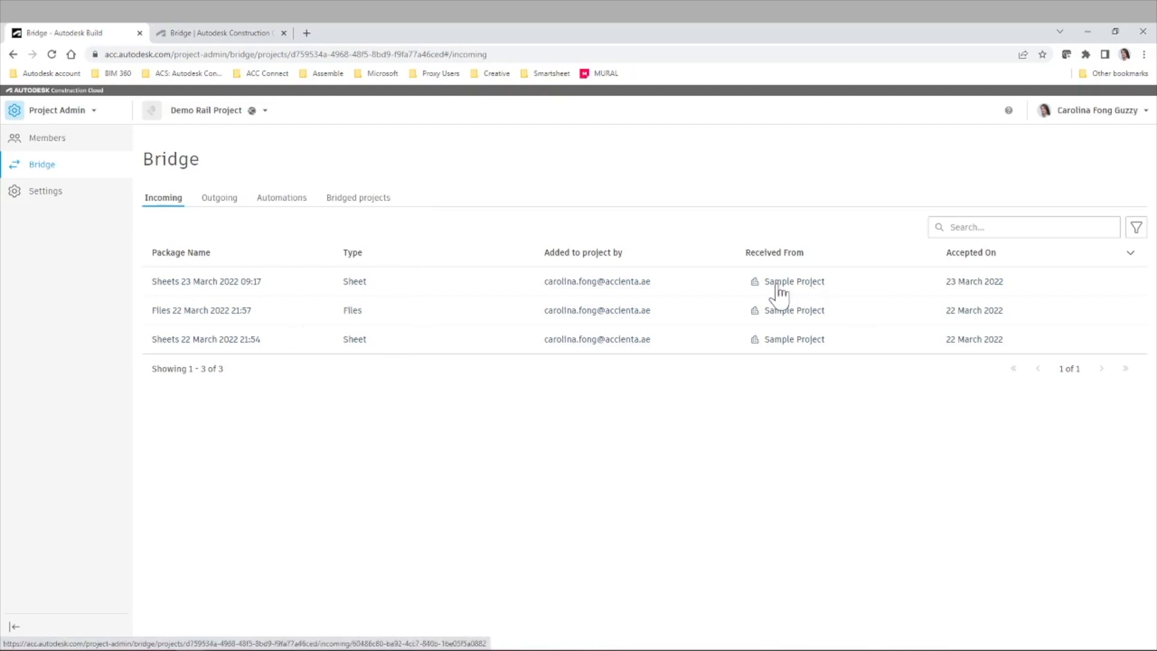
pyautogui.moveTo(838, 297)
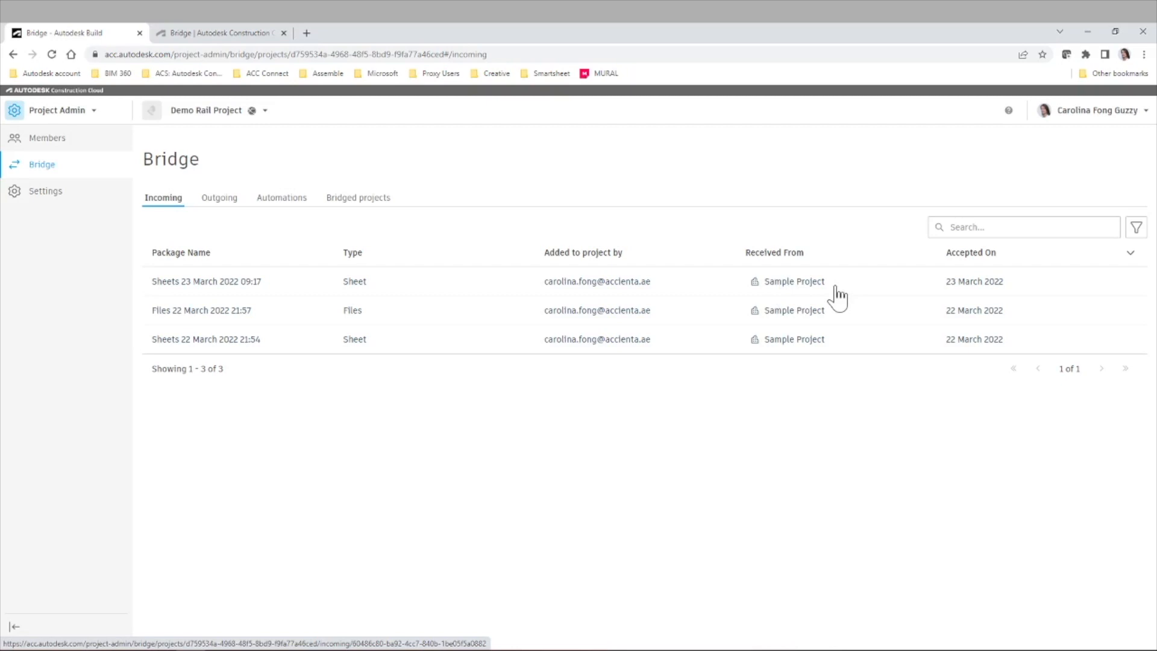
pyautogui.moveTo(225, 172)
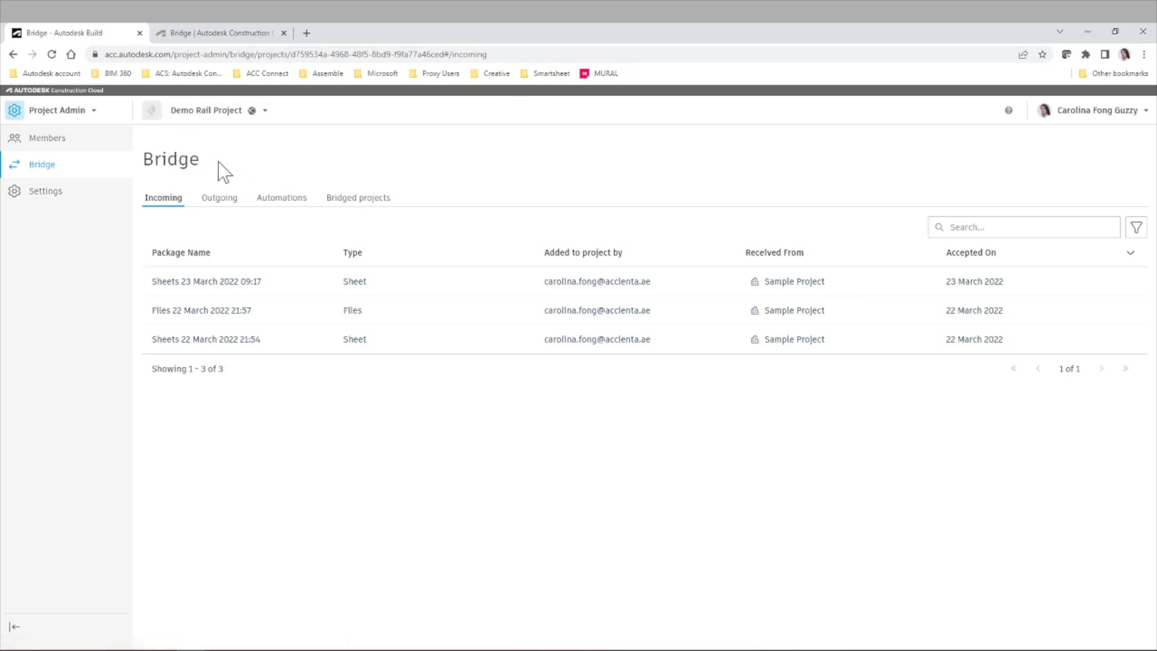
pyautogui.moveTo(219, 197)
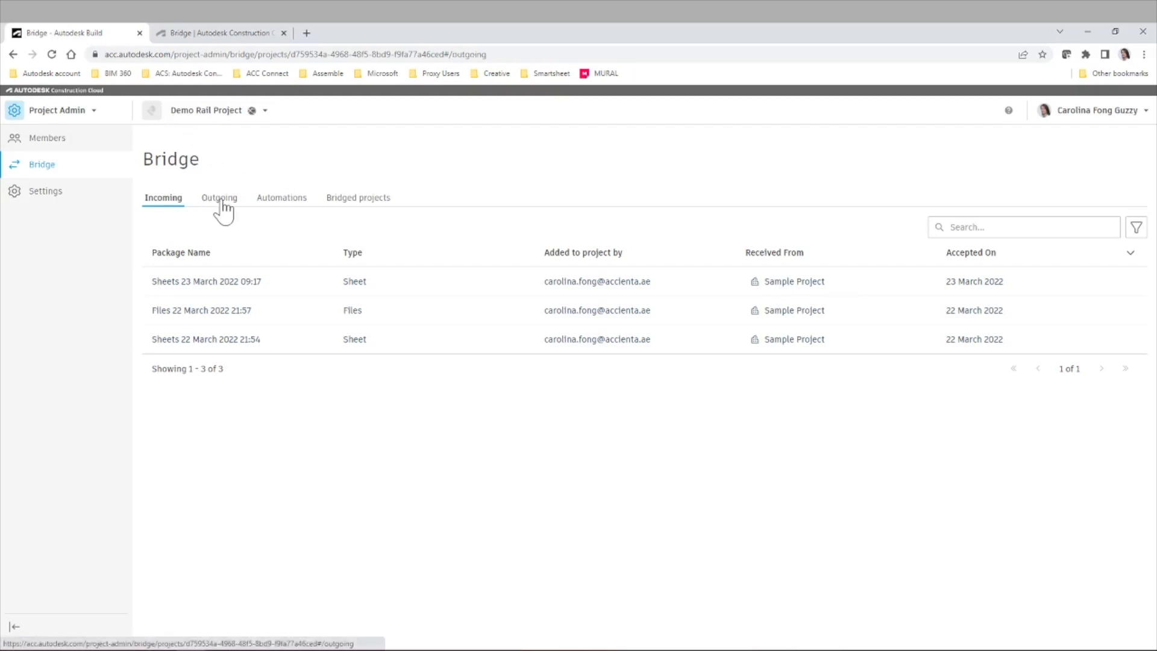
pyautogui.click(218, 196)
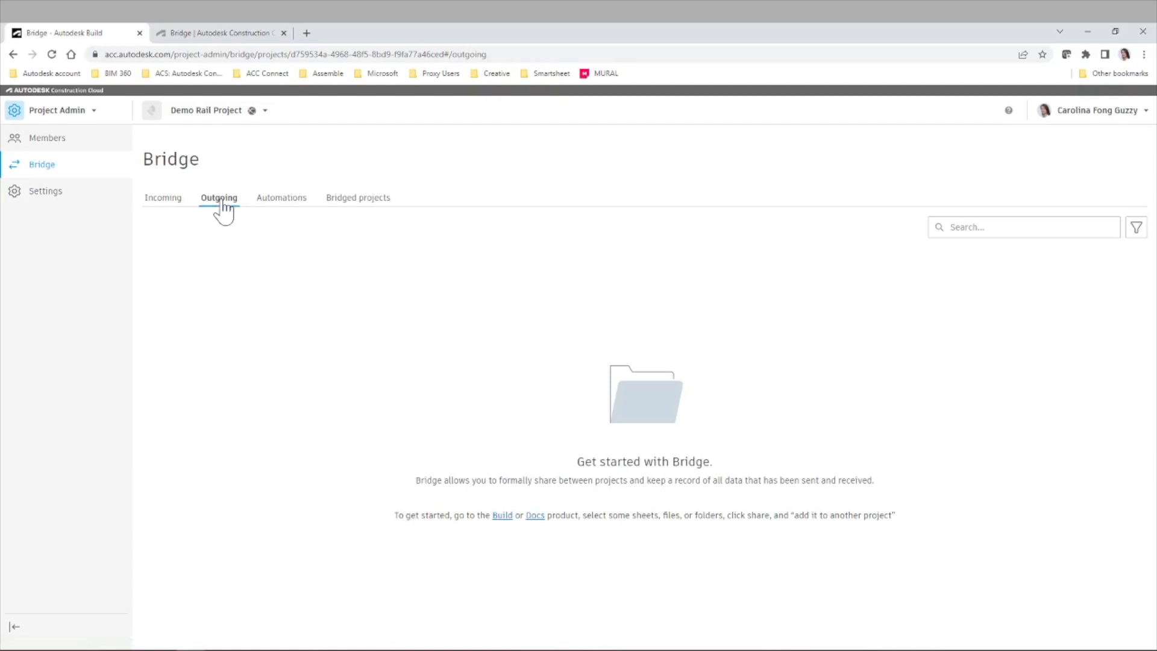
# Show the Bridge Automations list, which has no automations yet.
pyautogui.click(281, 196)
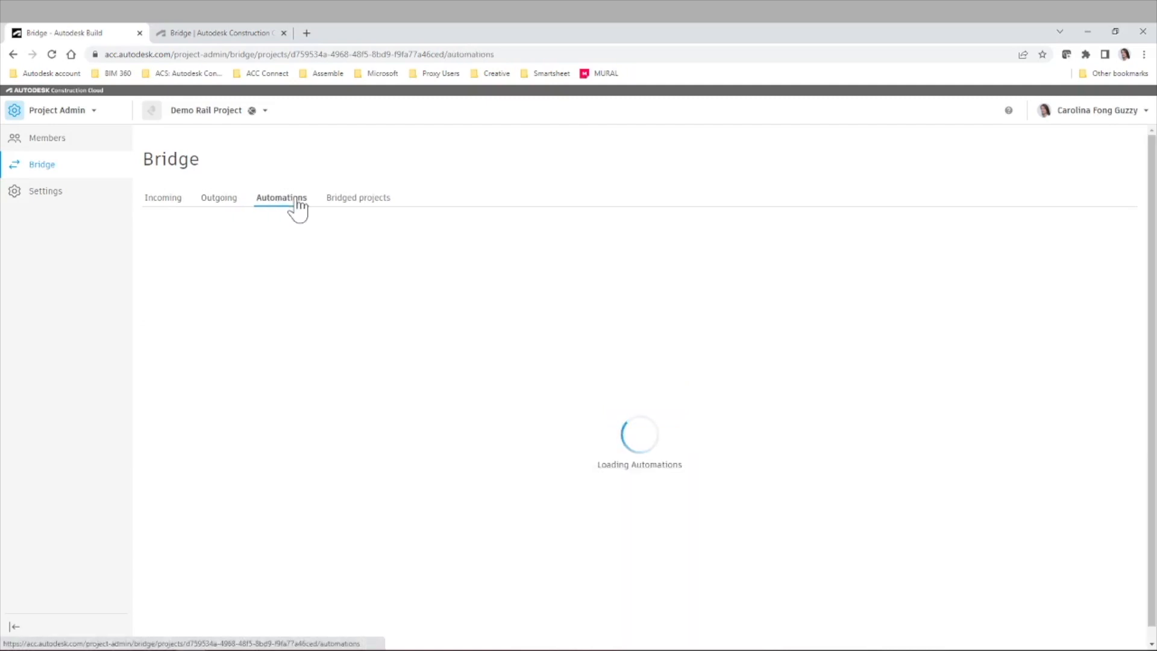
pyautogui.moveTo(360, 366)
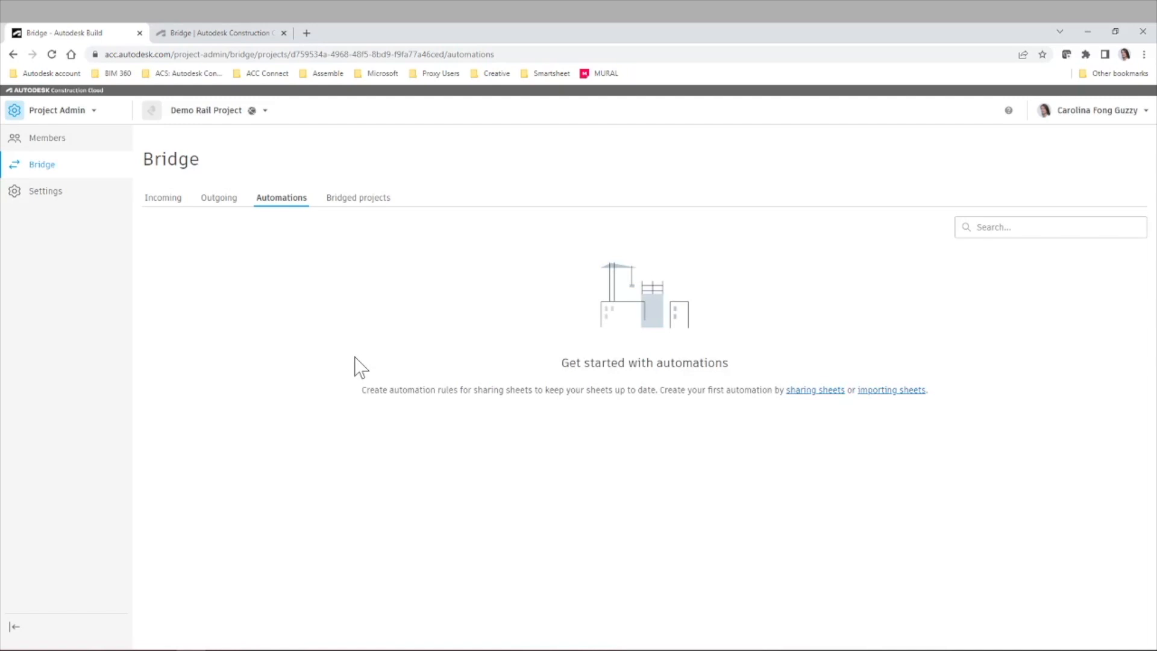
pyautogui.moveTo(457, 390)
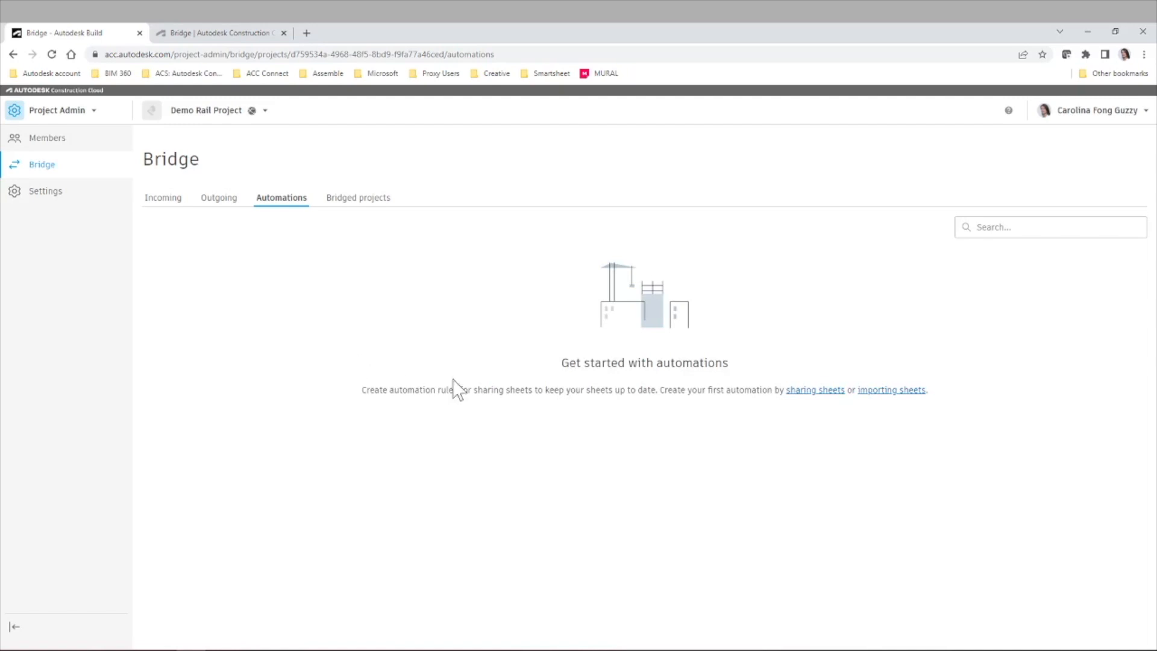
pyautogui.moveTo(815, 390)
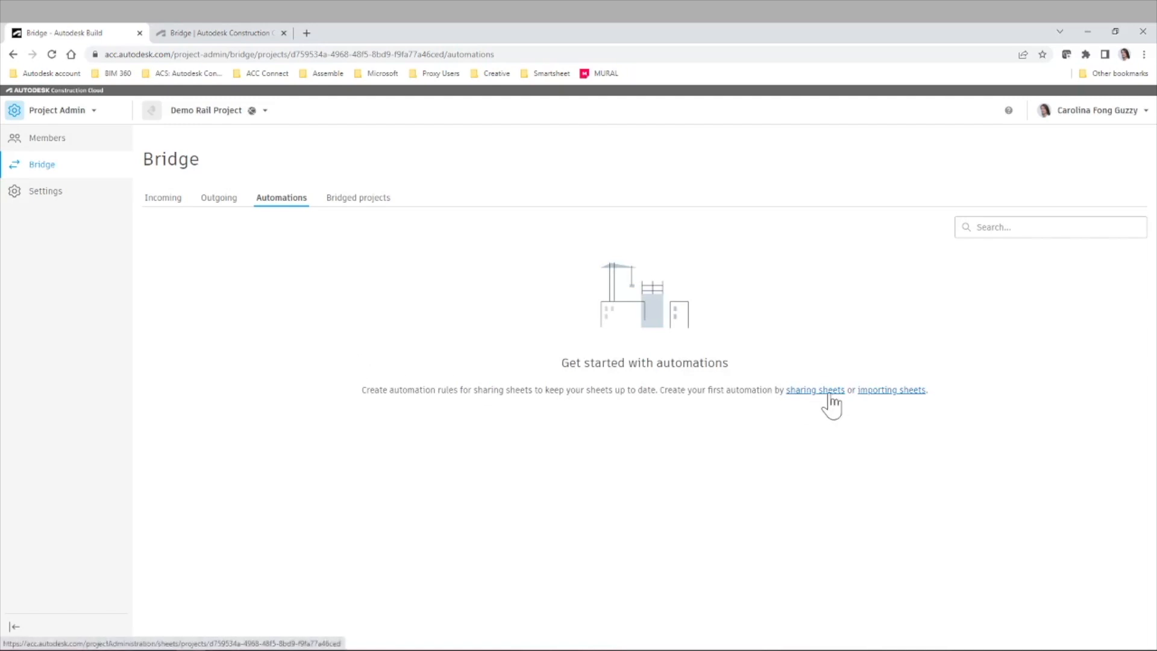
# Follow the sharing sheets link into Build and view its Bridge Automations tab.
pyautogui.click(815, 390)
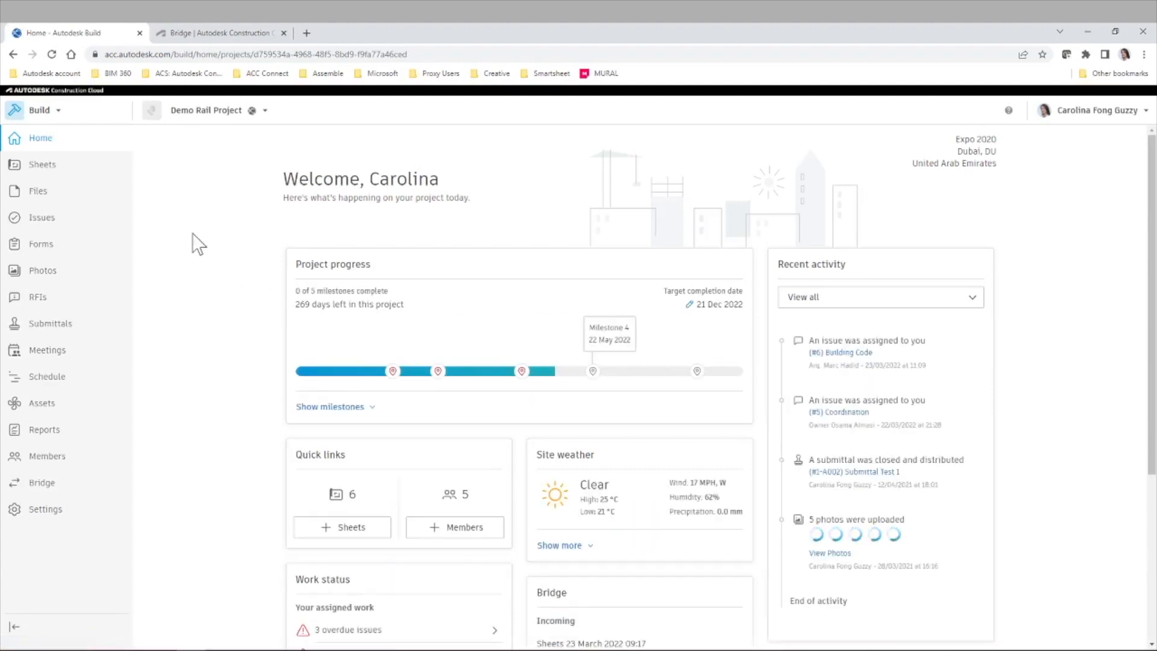
pyautogui.moveTo(41, 482)
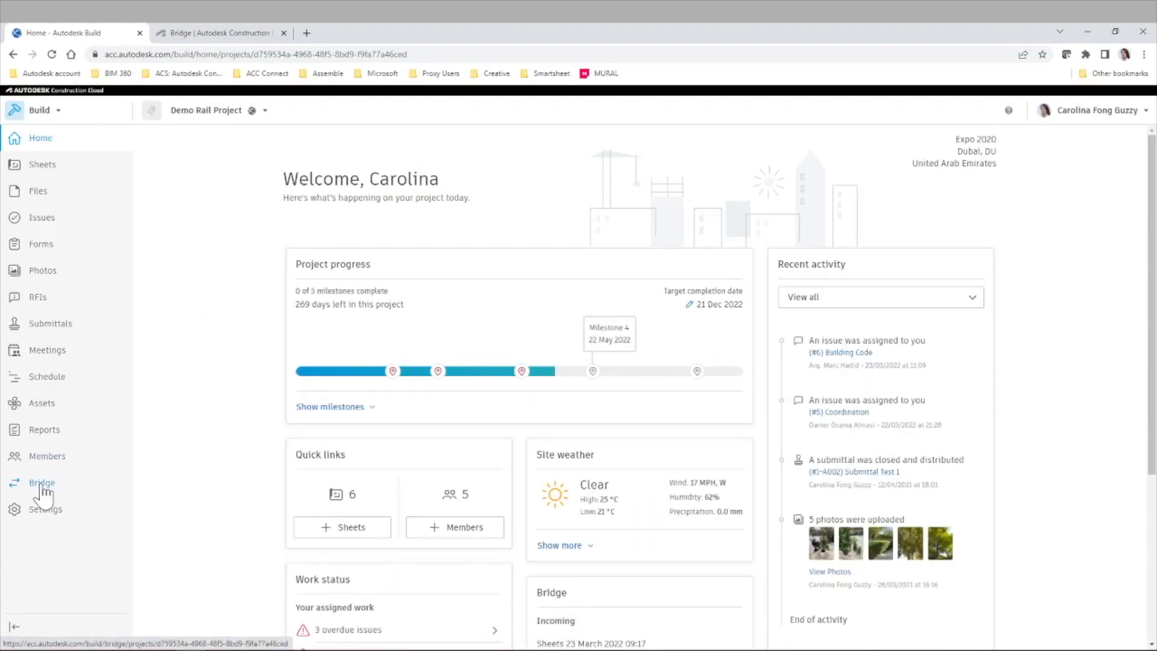
pyautogui.moveTo(80, 507)
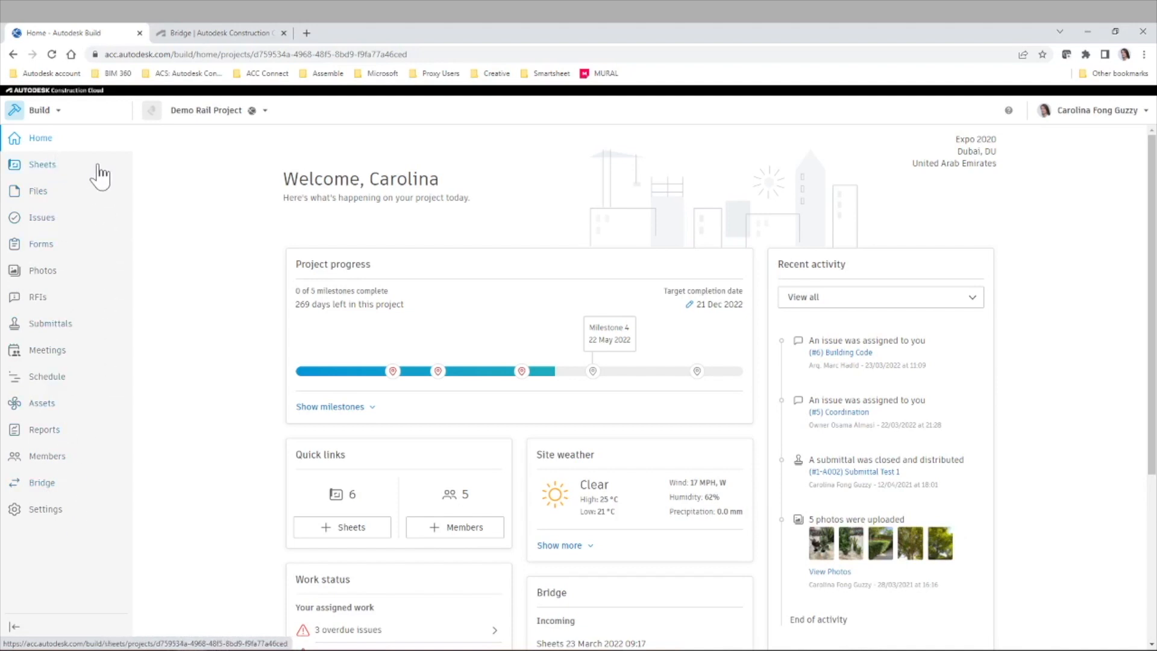
pyautogui.moveTo(66, 229)
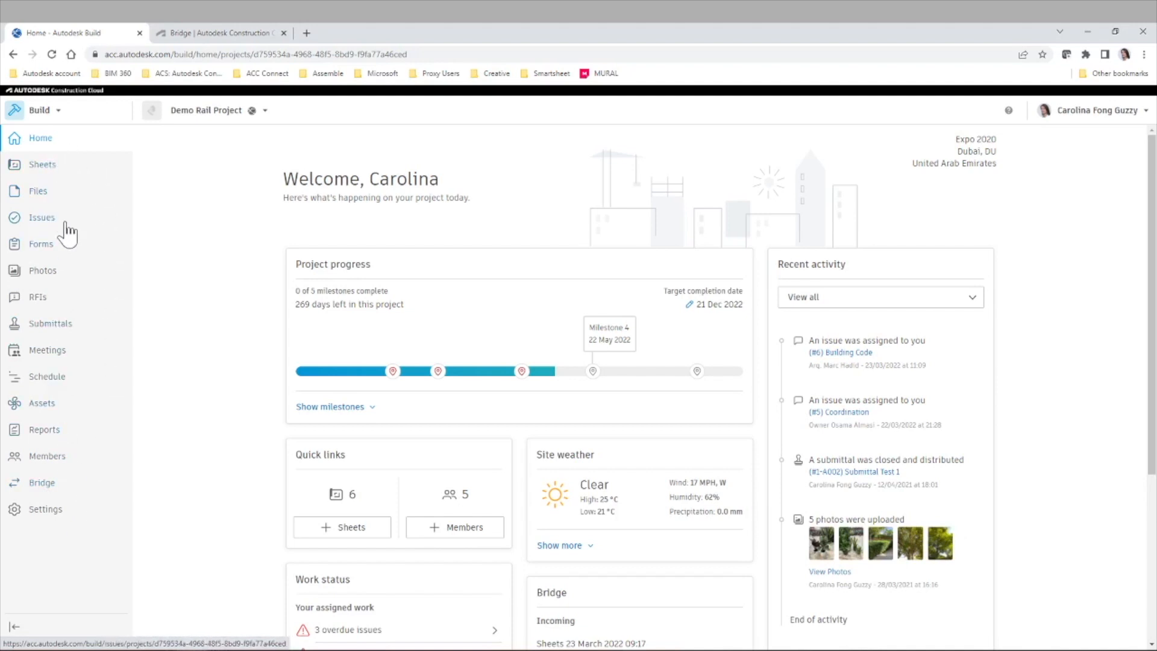
pyautogui.moveTo(107, 501)
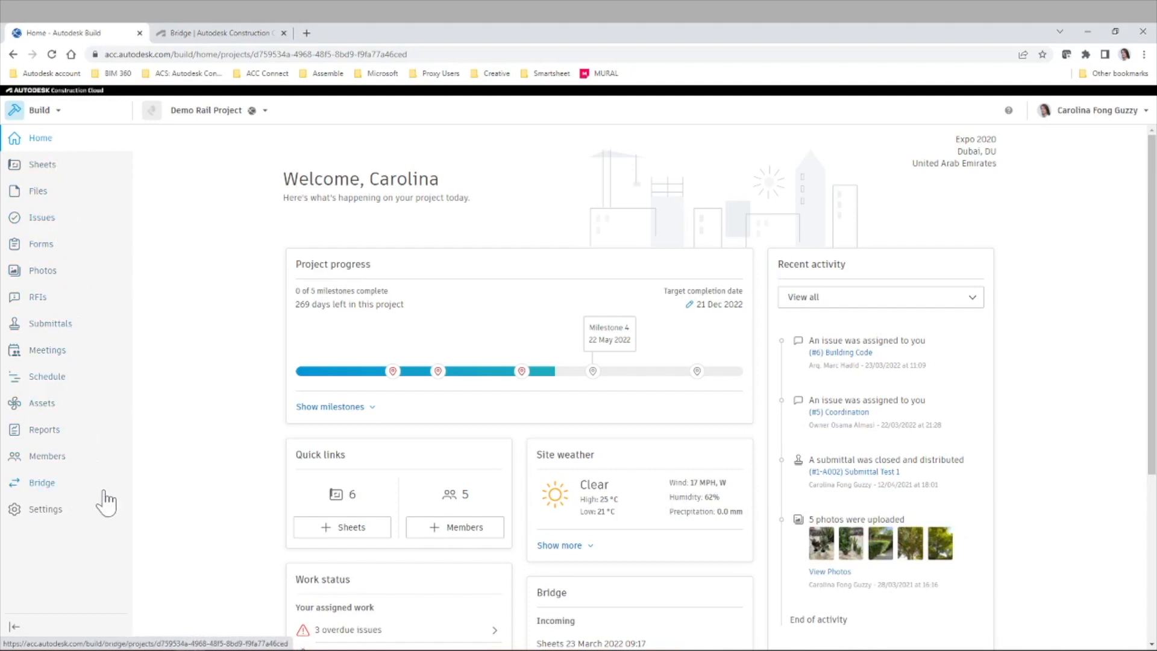
pyautogui.click(41, 482)
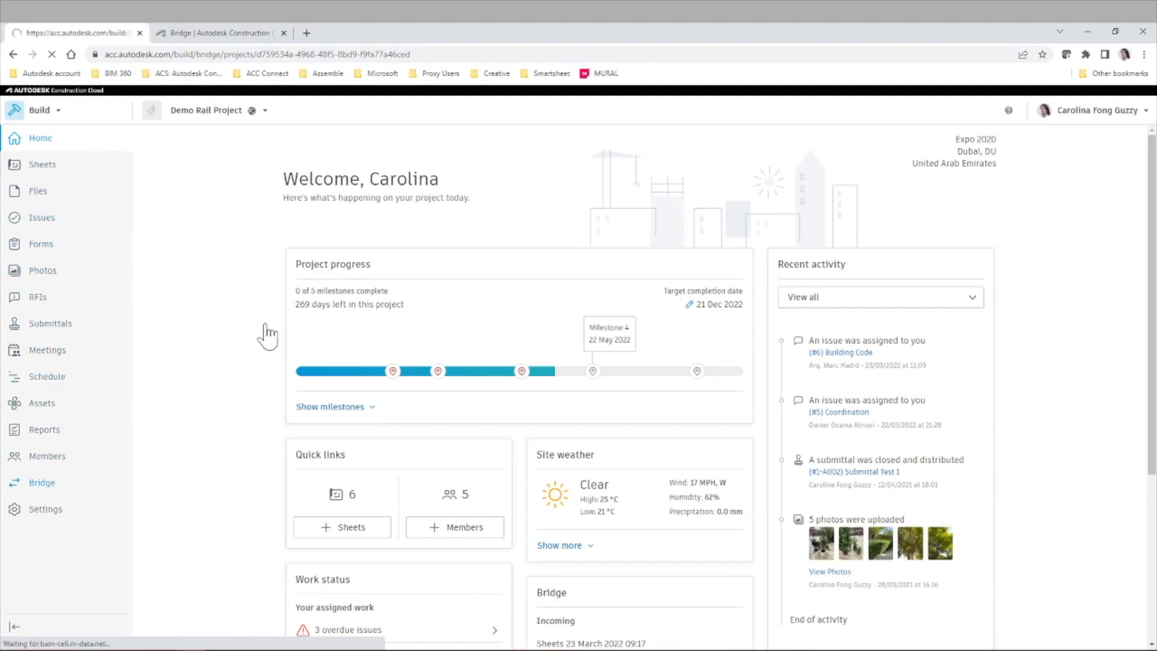
pyautogui.click(41, 483)
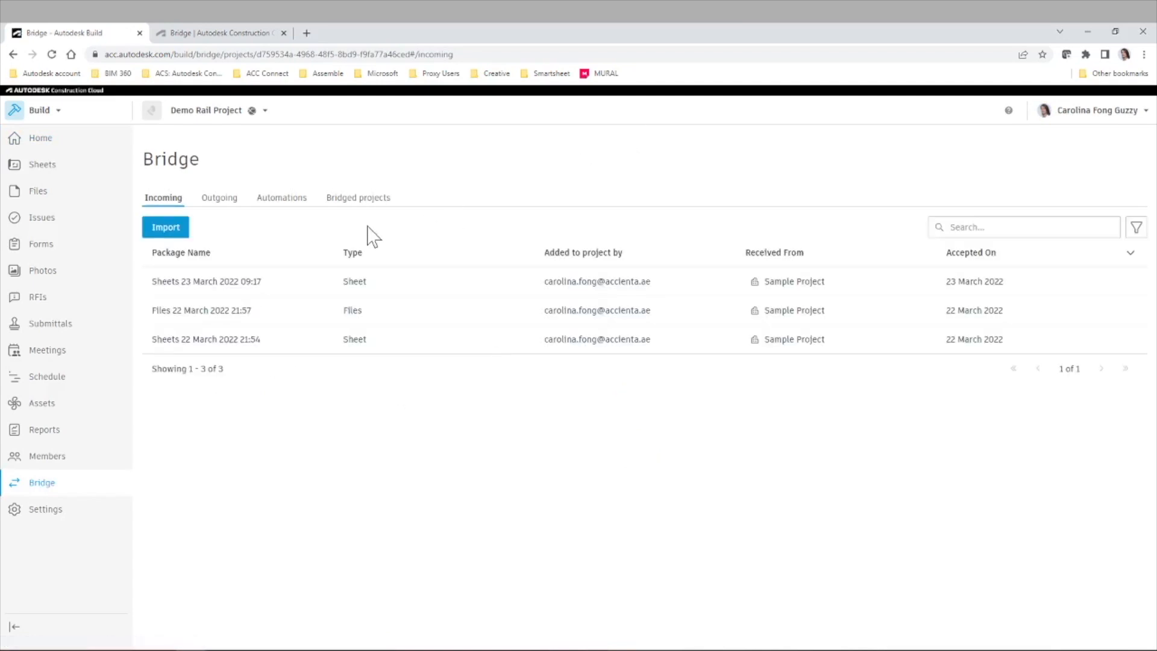
pyautogui.moveTo(224, 235)
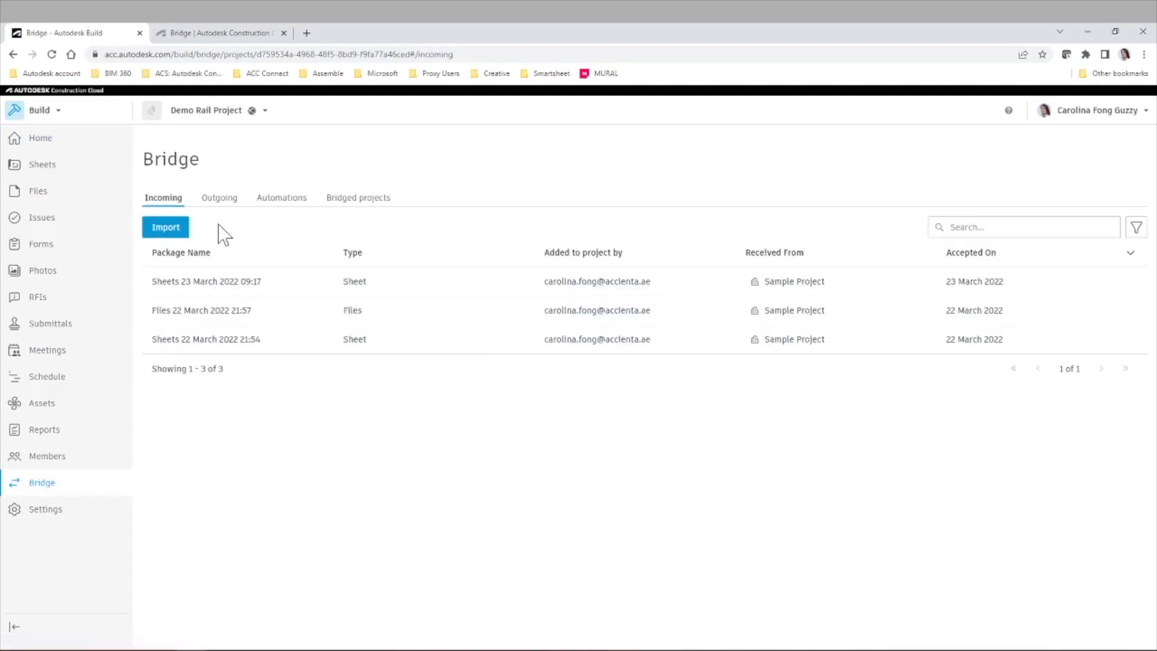
pyautogui.moveTo(281, 197)
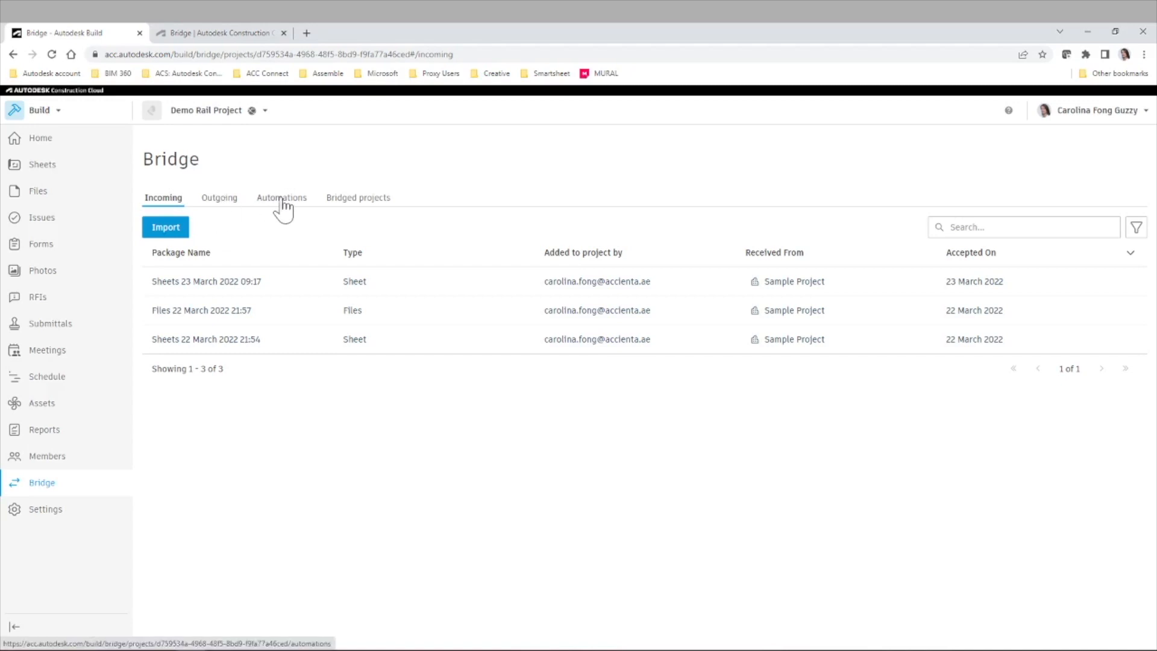
pyautogui.click(280, 196)
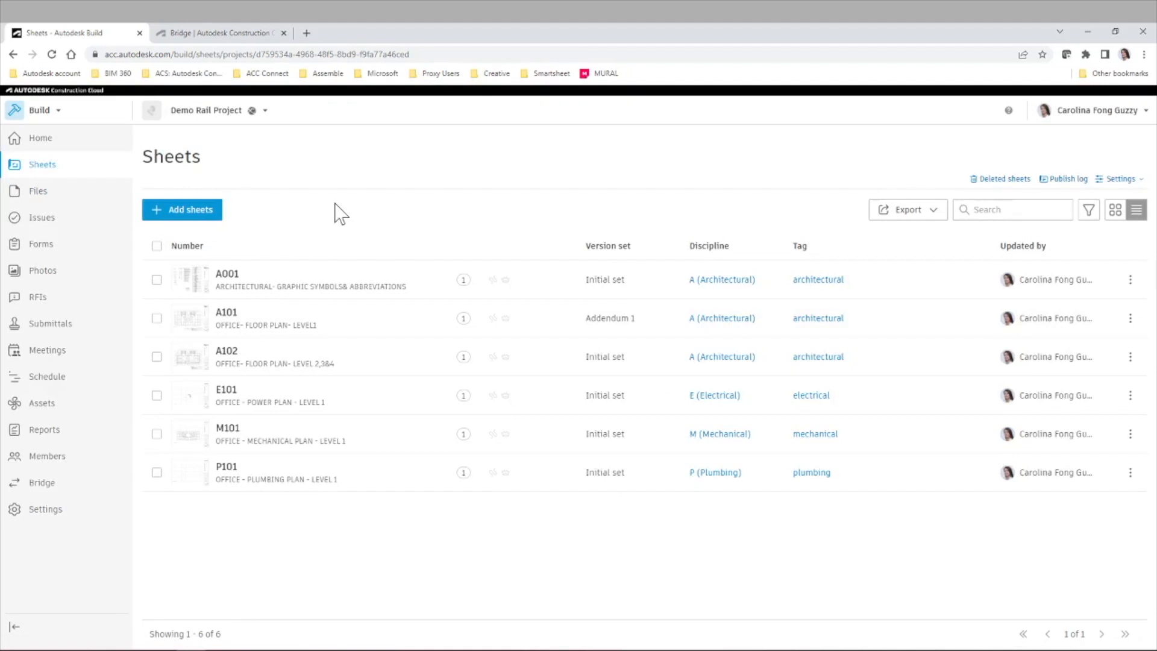
pyautogui.moveTo(323, 225)
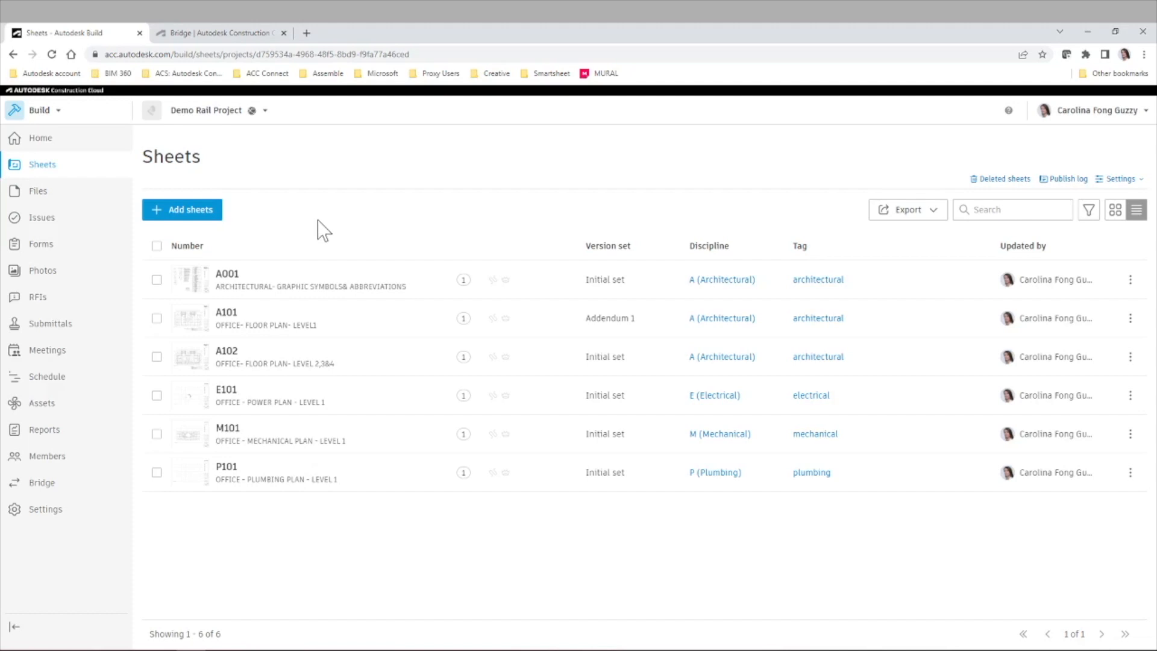
pyautogui.moveTo(161, 278)
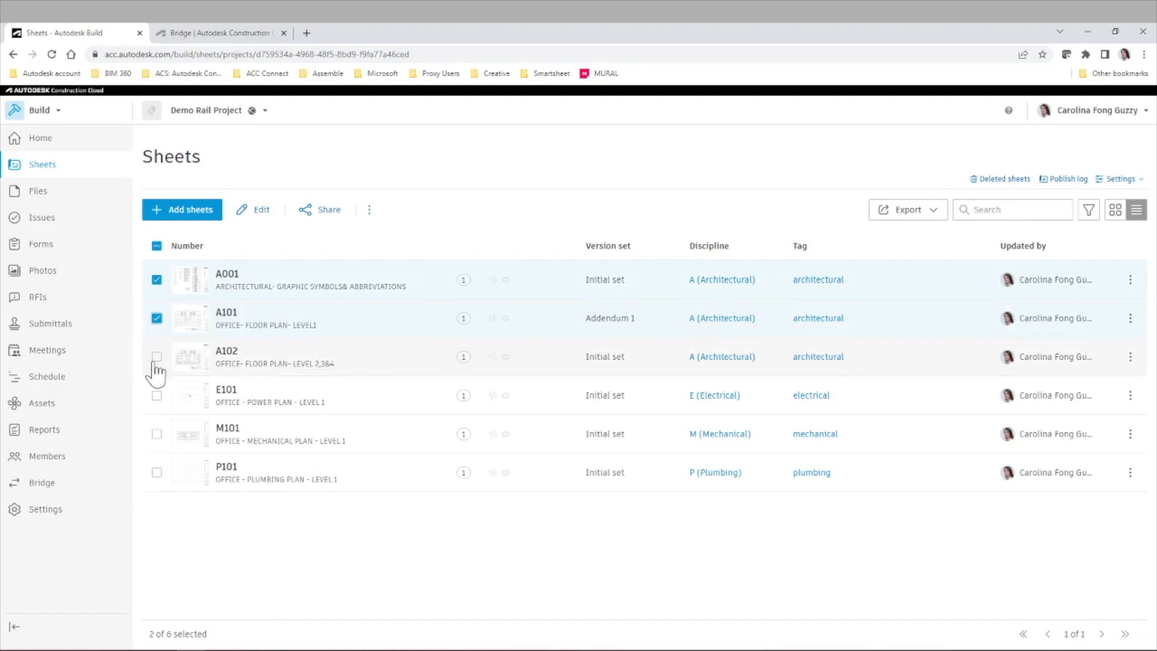
# Add sheet A102 to the A001 and A101 selection and start sharing them.
pyautogui.click(157, 357)
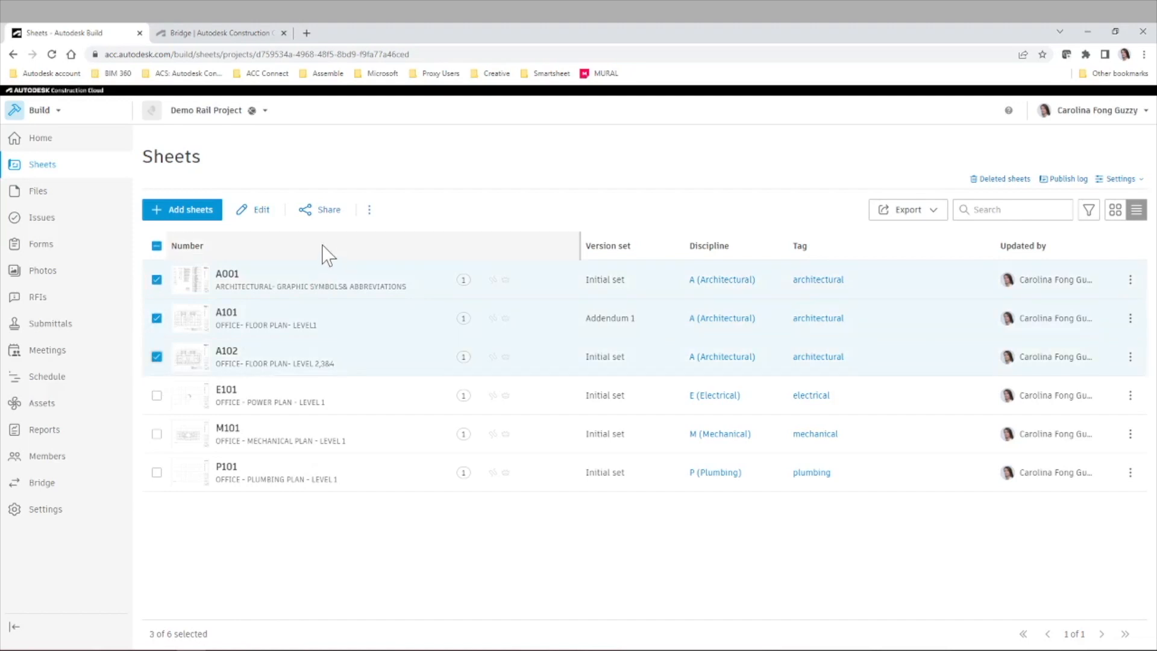
pyautogui.click(319, 210)
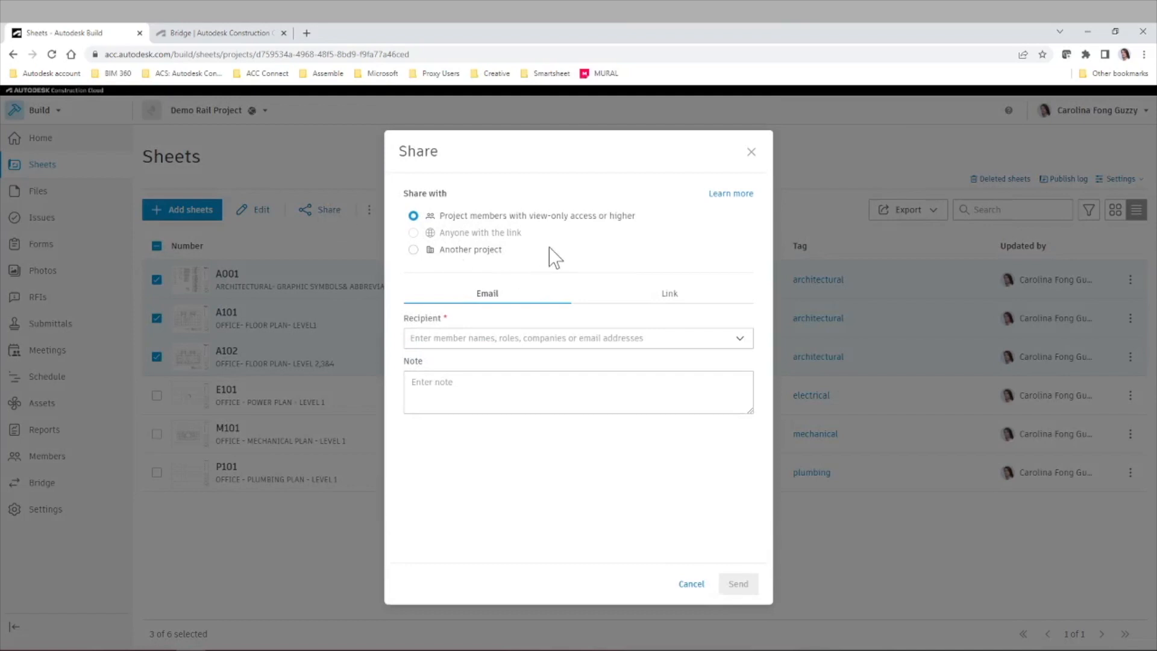
pyautogui.moveTo(566, 242)
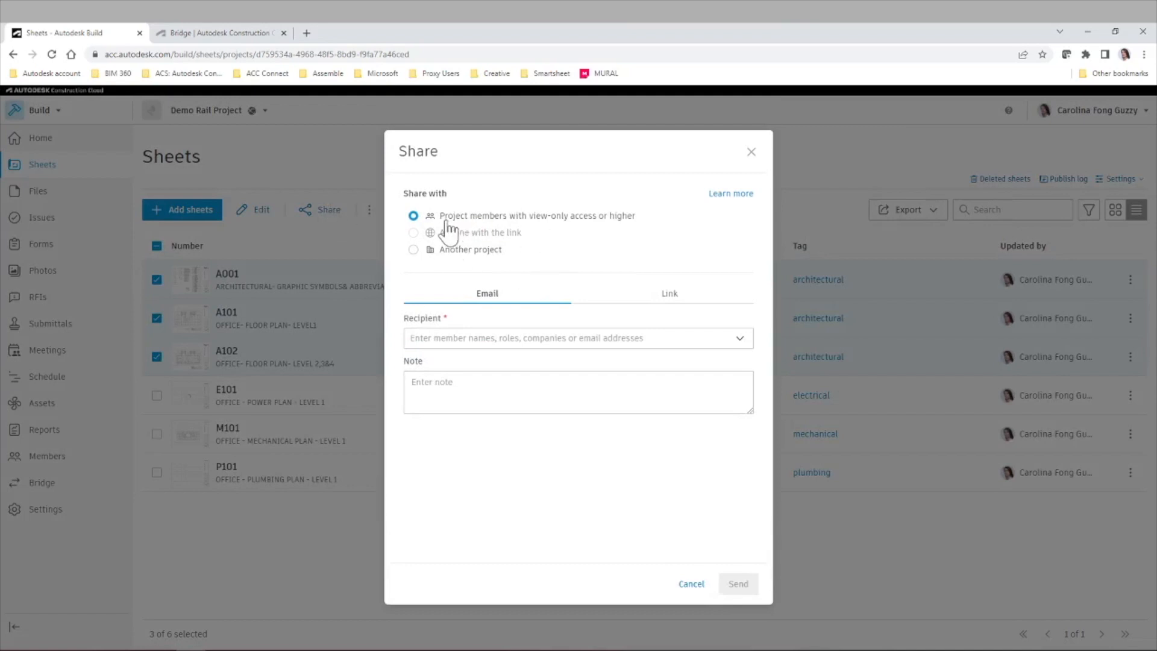
pyautogui.moveTo(494, 221)
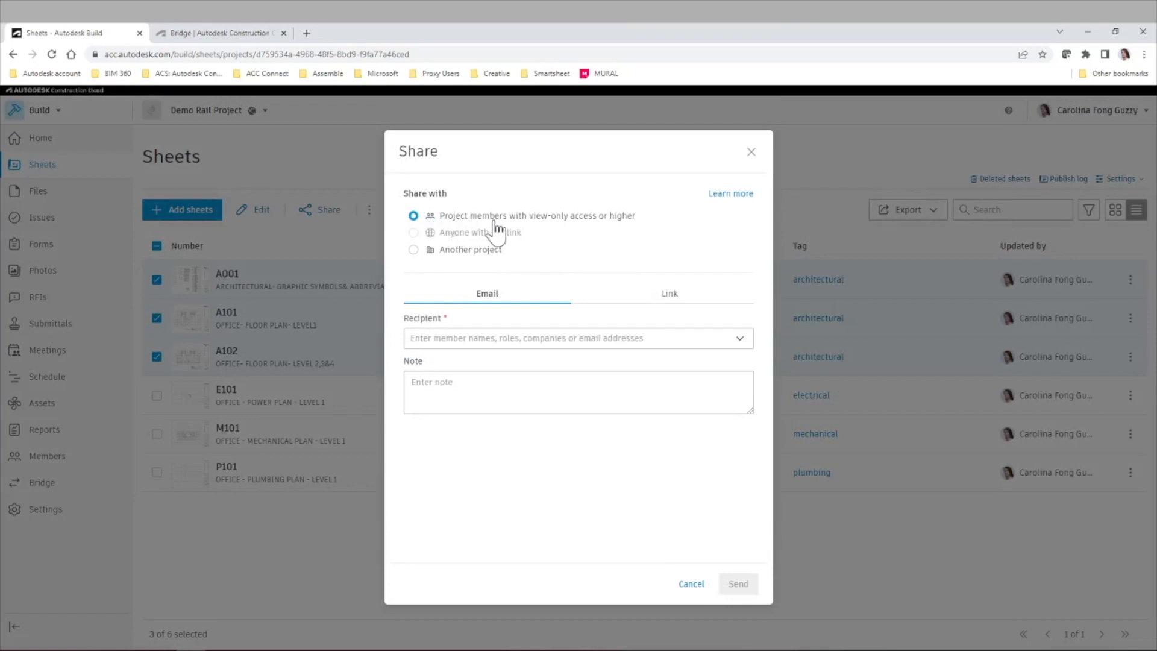
pyautogui.moveTo(644, 233)
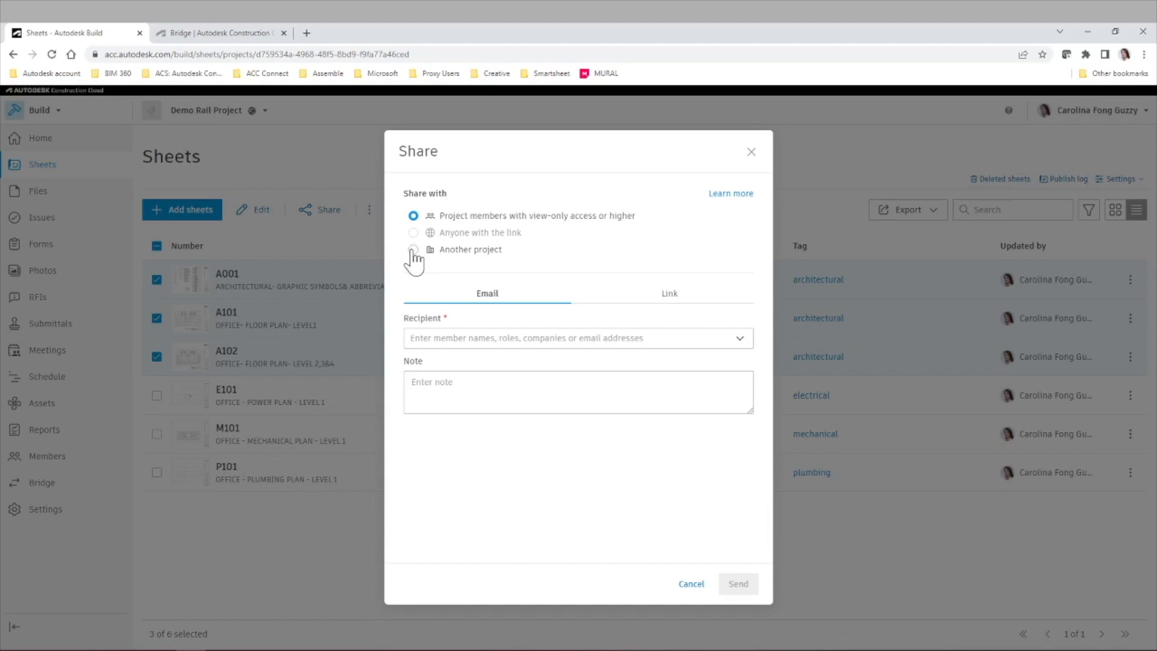
# Share the three sheets to Training Project with new versions sent automatically.
pyautogui.click(414, 248)
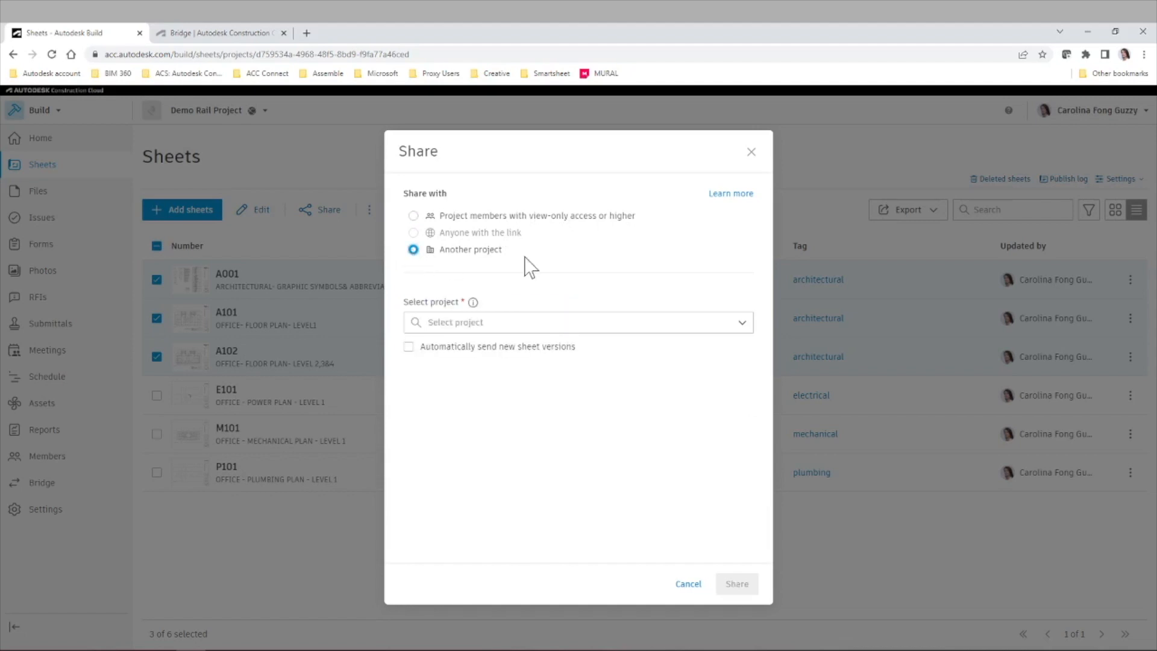
pyautogui.moveTo(430, 358)
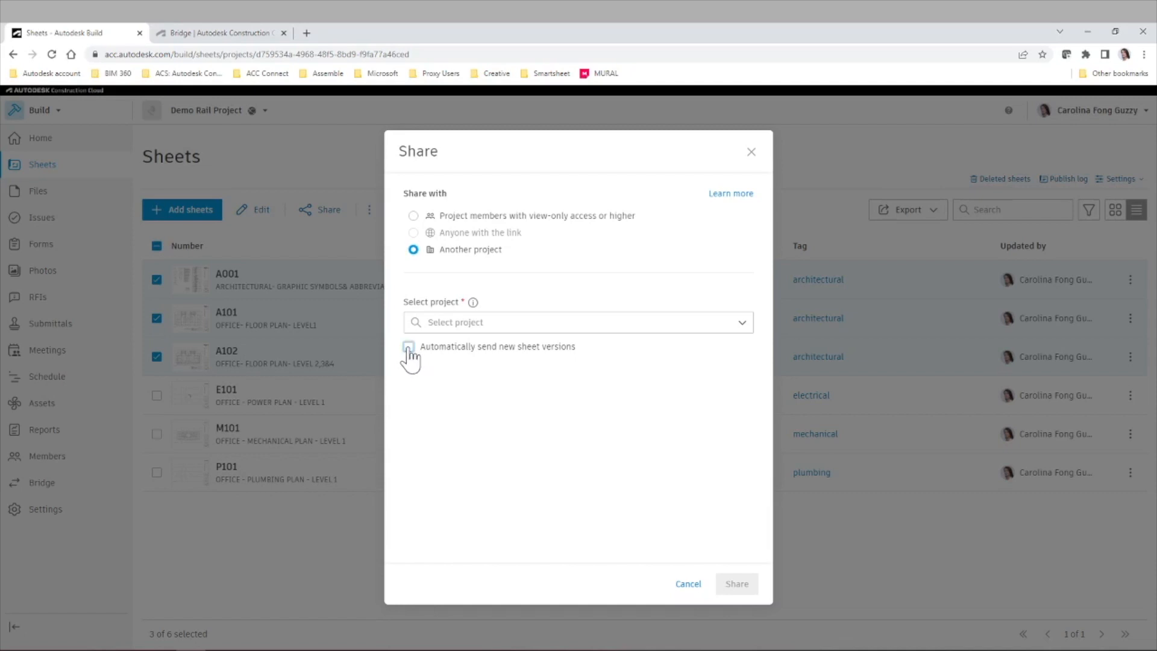
pyautogui.click(408, 346)
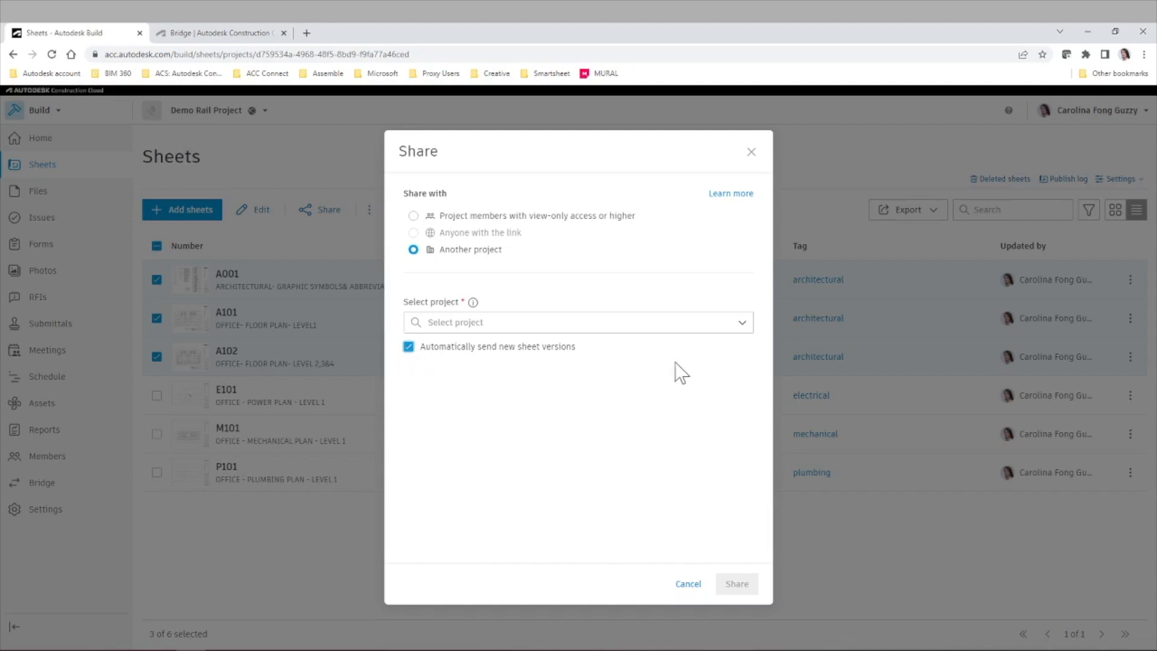
pyautogui.click(577, 321)
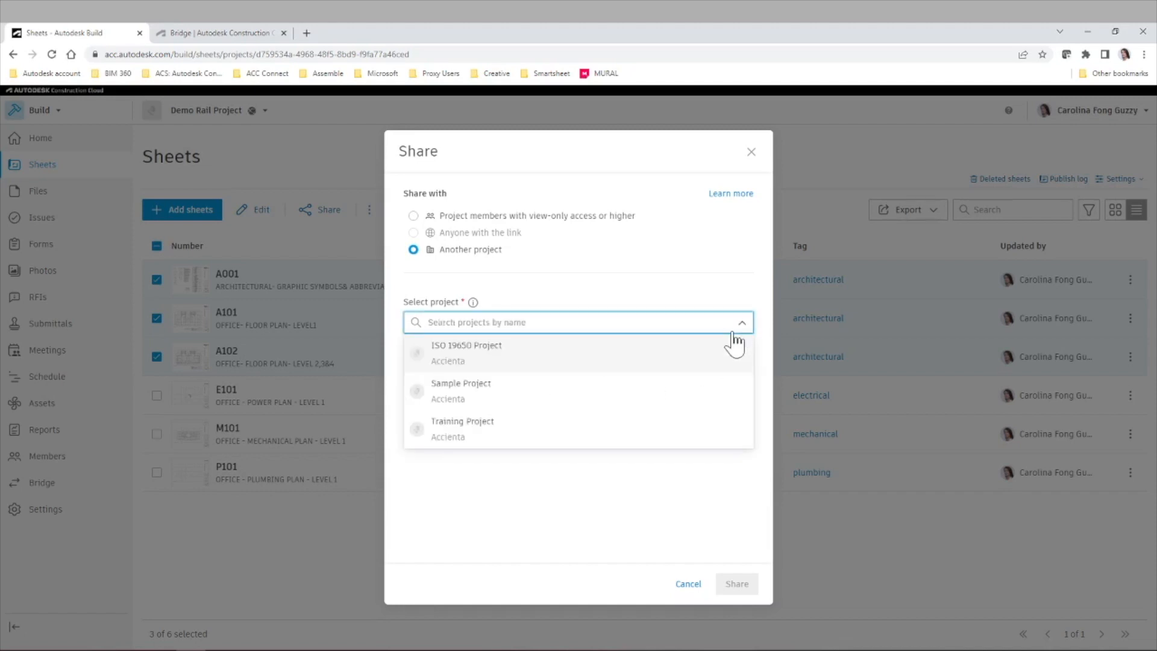
pyautogui.click(461, 428)
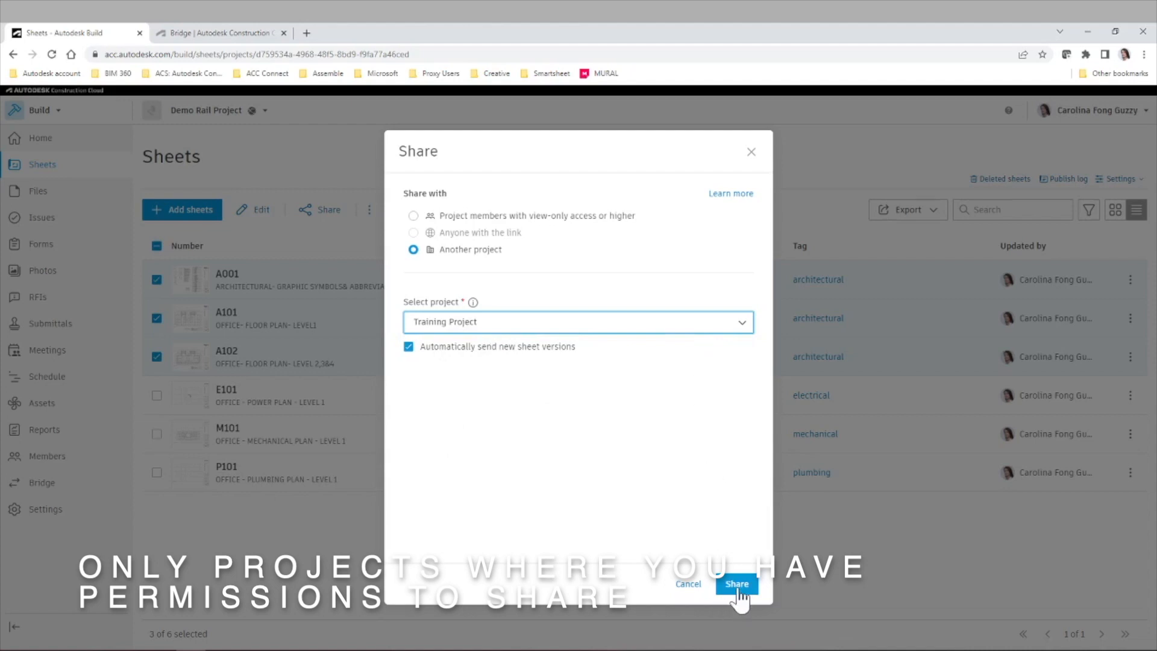
pyautogui.click(736, 584)
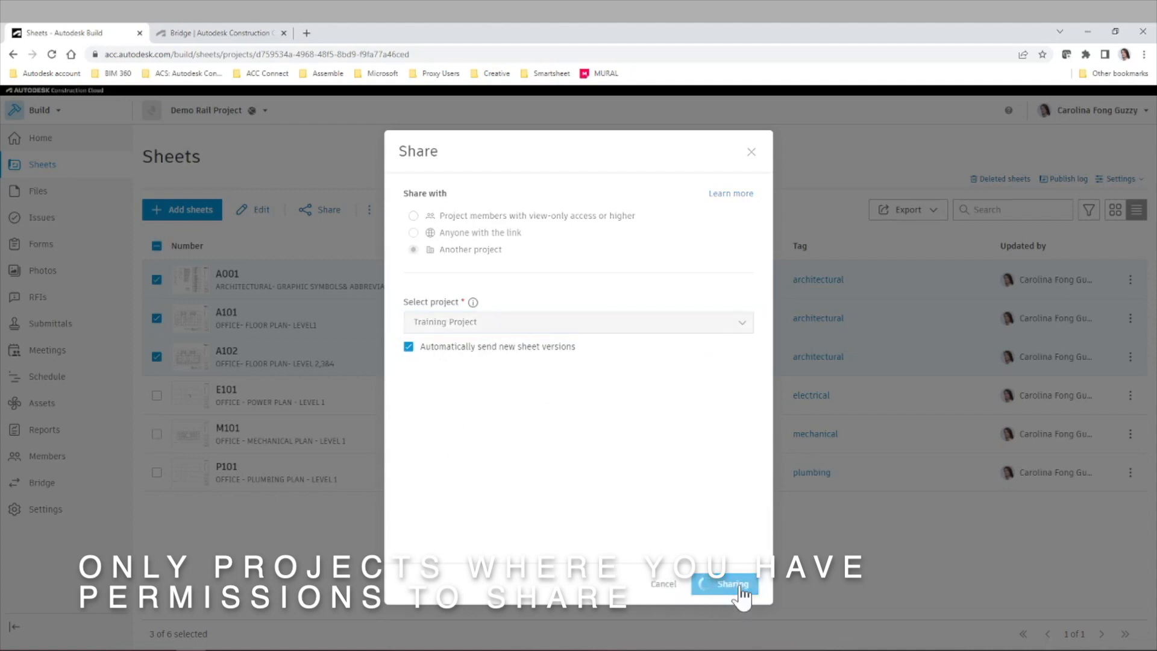
pyautogui.click(725, 583)
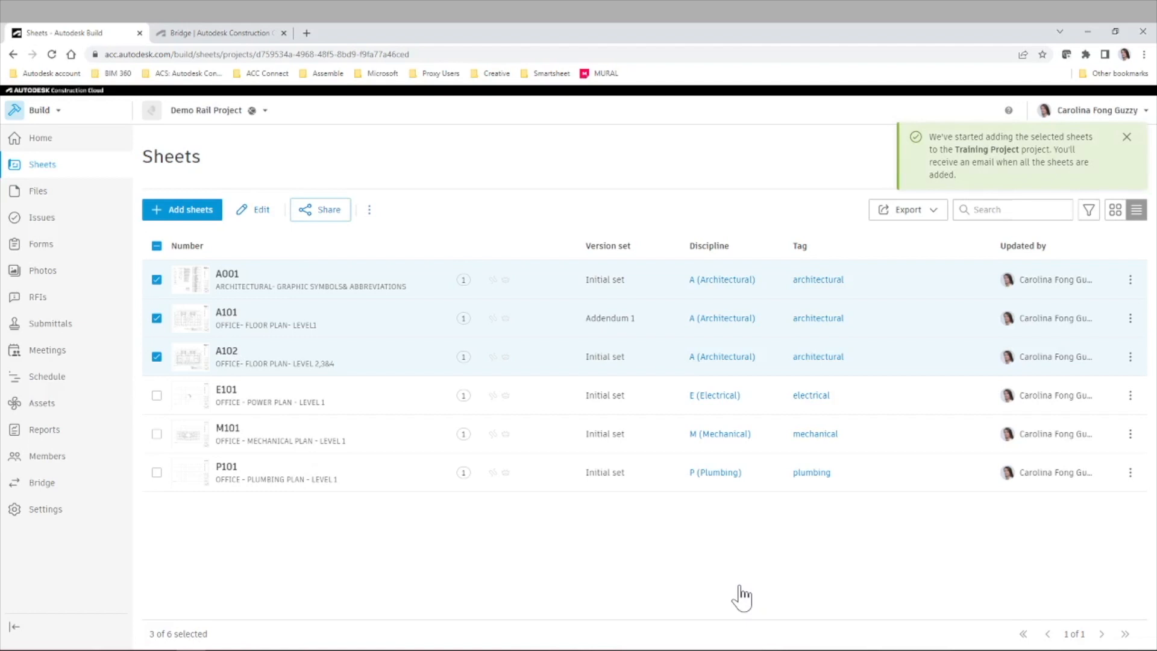
pyautogui.moveTo(491, 556)
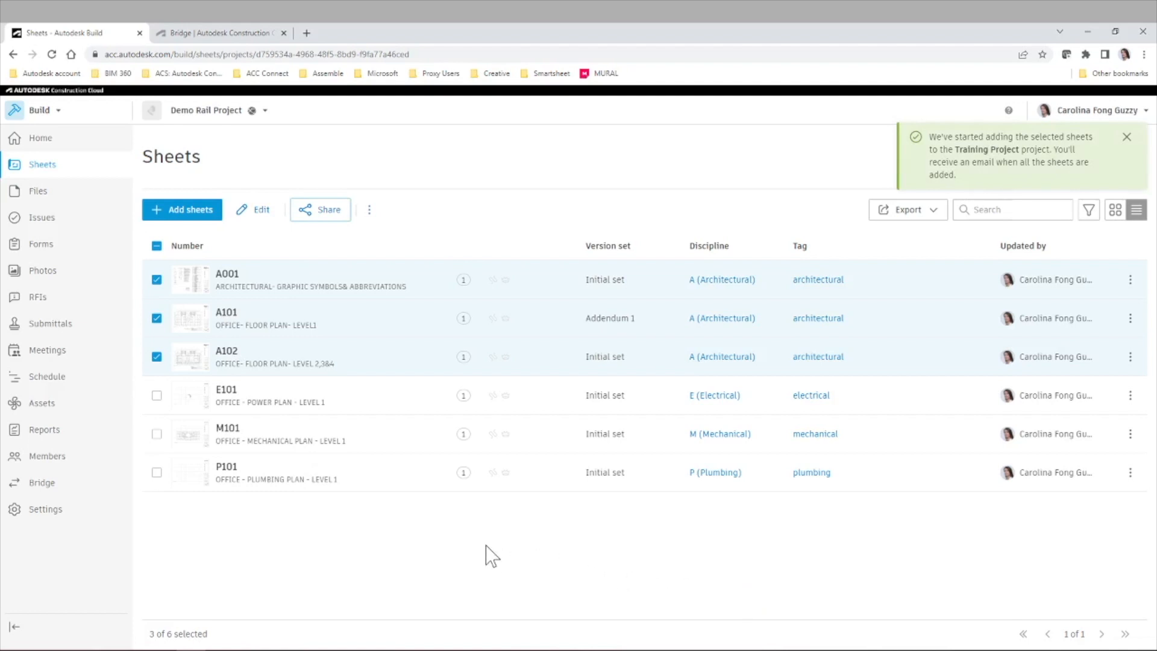
# Dismiss the notification and search the project switcher for 'tra' to reach Training Project.
pyautogui.click(1127, 136)
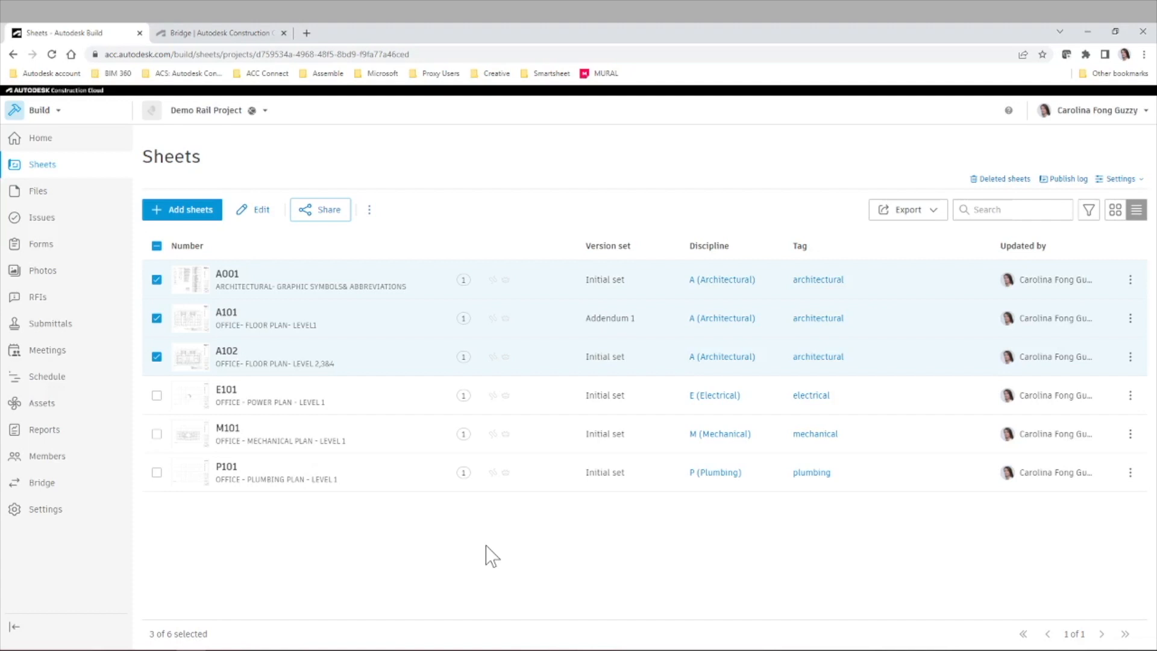
pyautogui.write('tra')
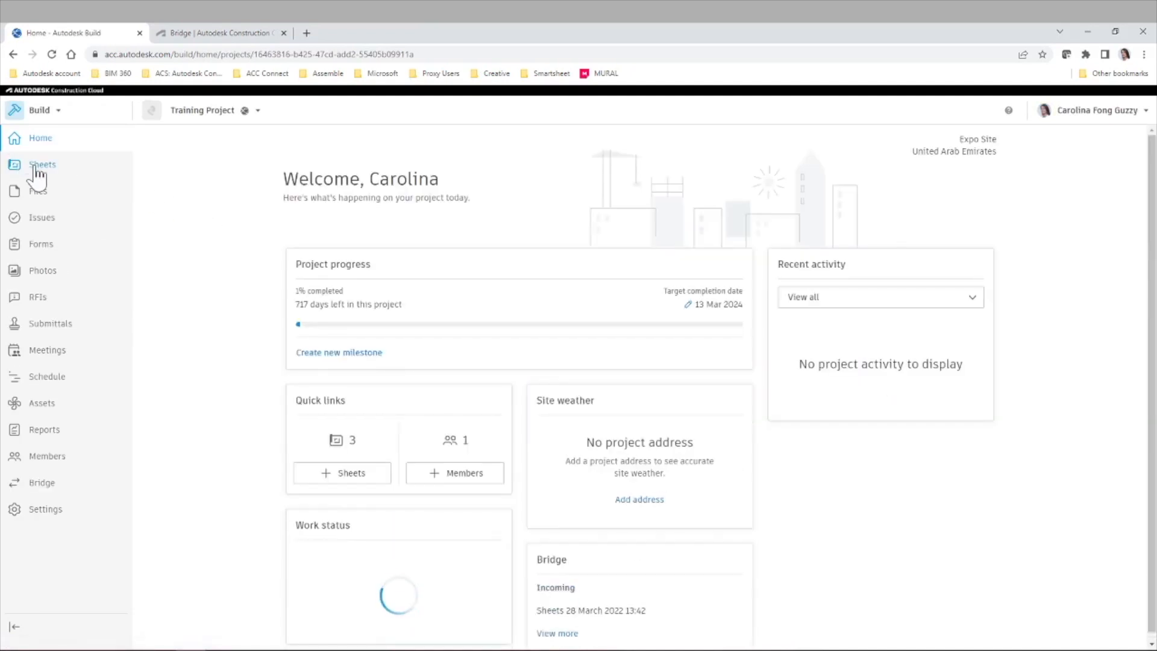
# View Training Project's sheets A001, A101 and A102, then head to its Bridge area.
pyautogui.click(42, 164)
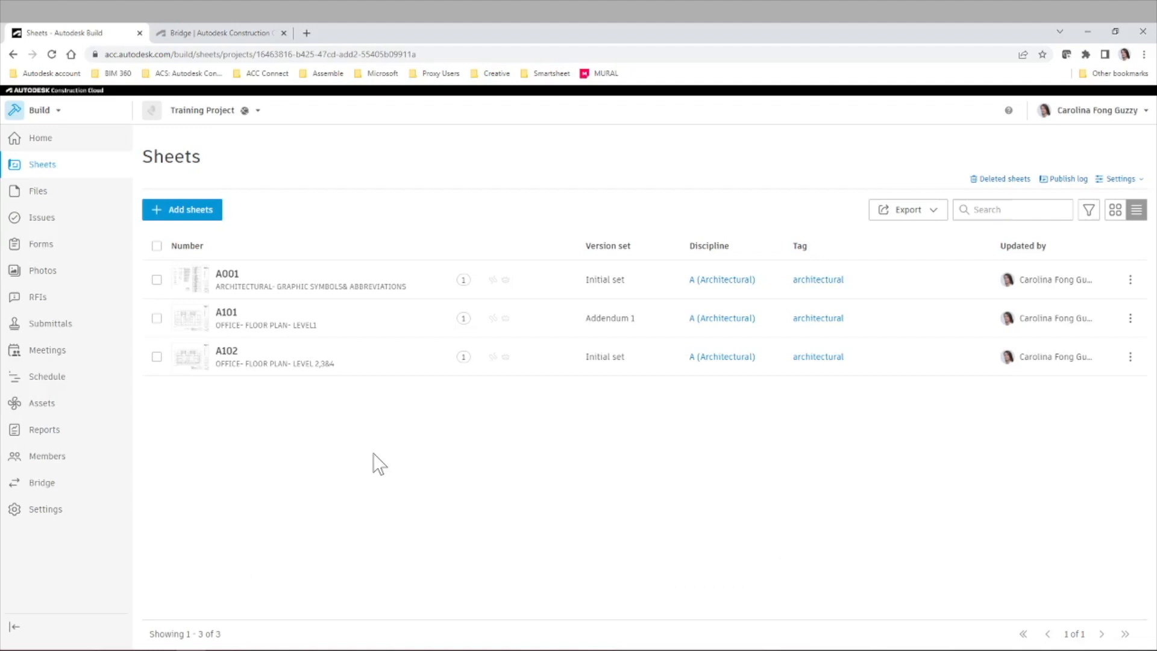
pyautogui.moveTo(379, 492)
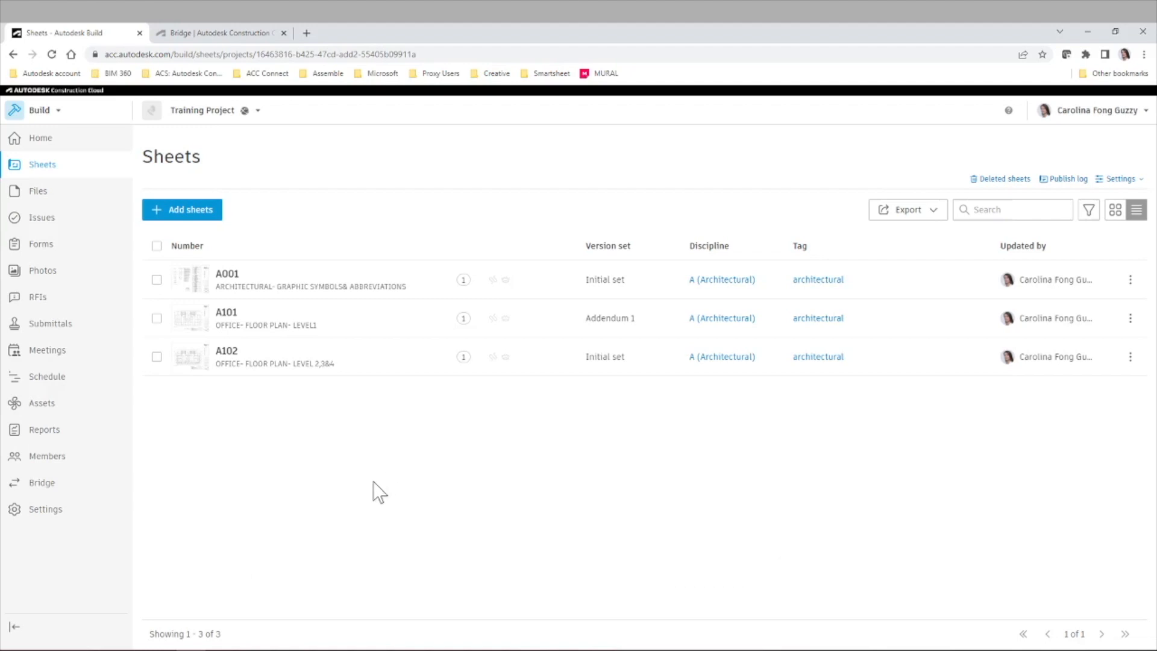
pyautogui.moveTo(301, 452)
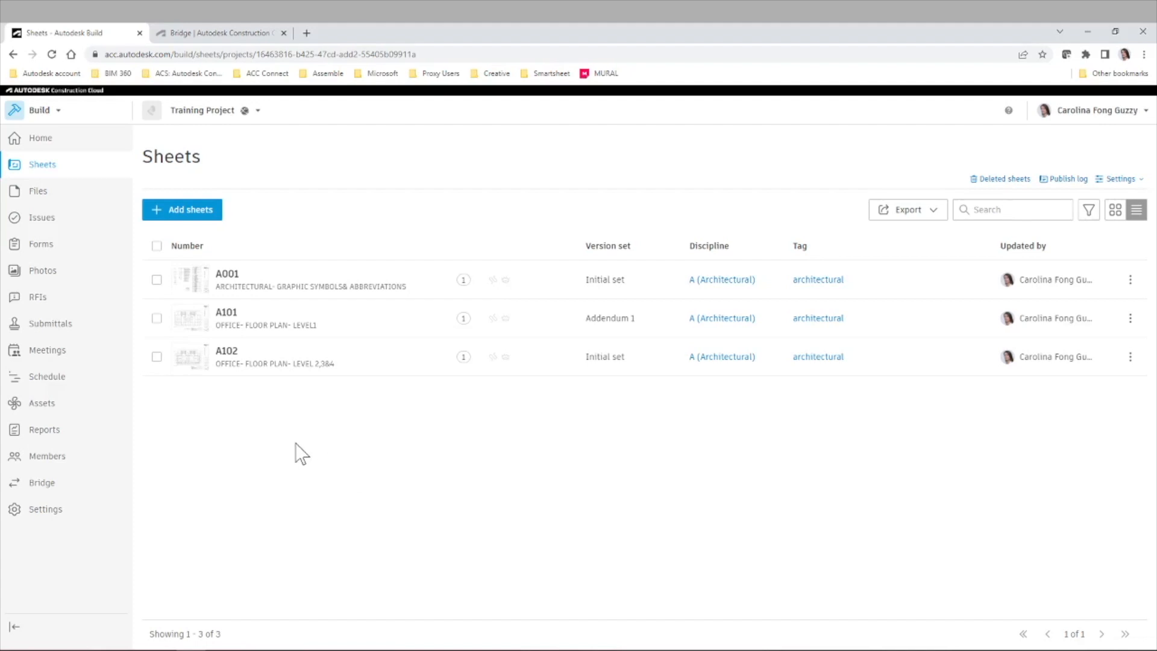
pyautogui.click(41, 482)
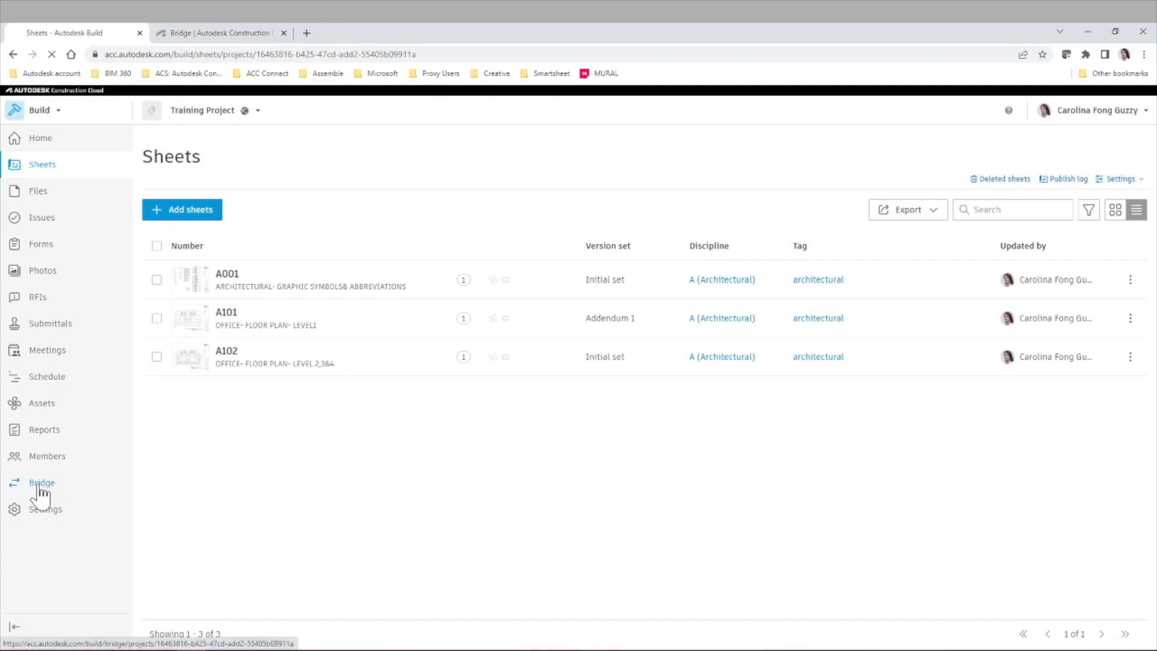
# Show Training Project's incoming Bridge packages, listing the accepted sheet package from Demo Rail Project.
pyautogui.click(41, 483)
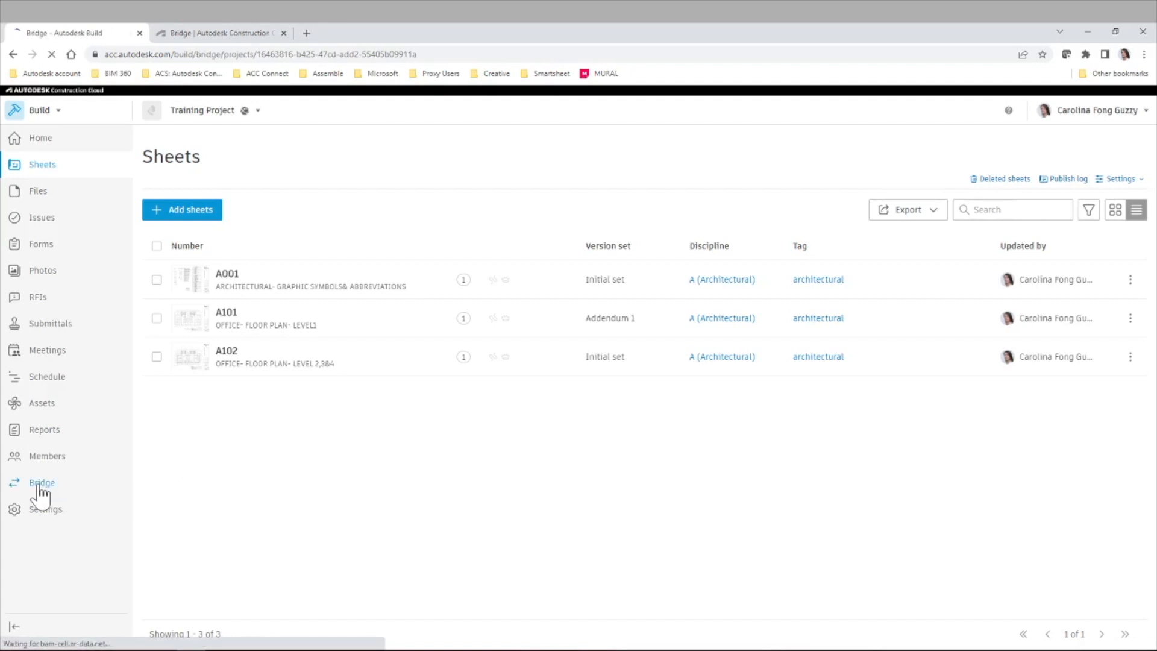
pyautogui.click(41, 482)
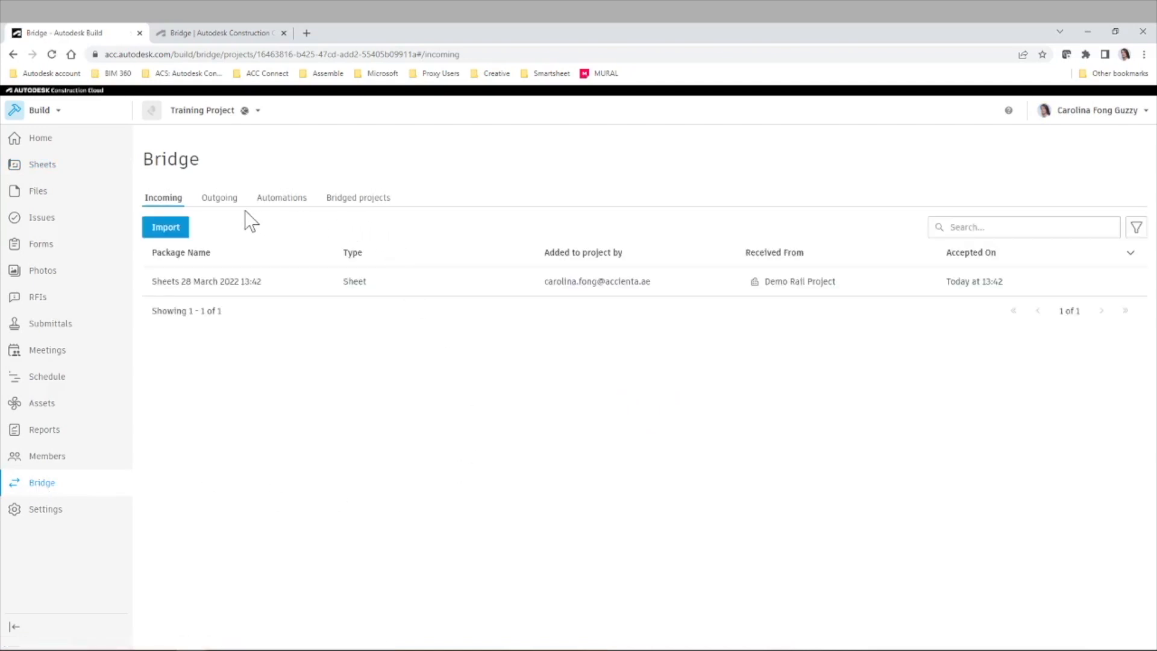
pyautogui.moveTo(243, 228)
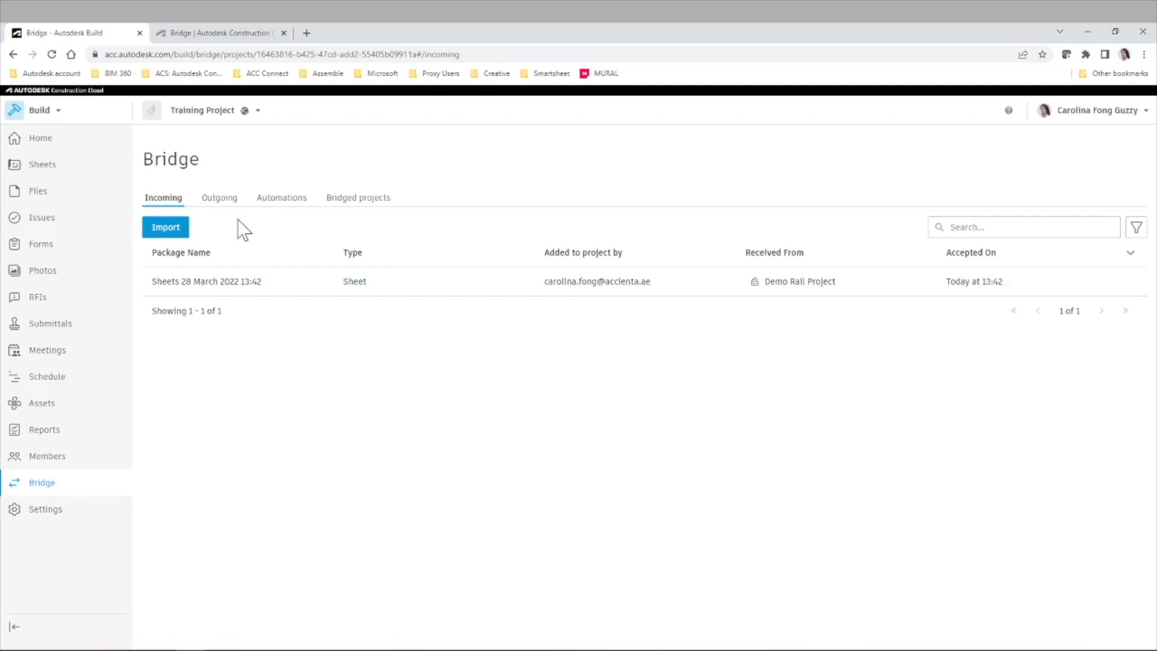
pyautogui.moveTo(226, 295)
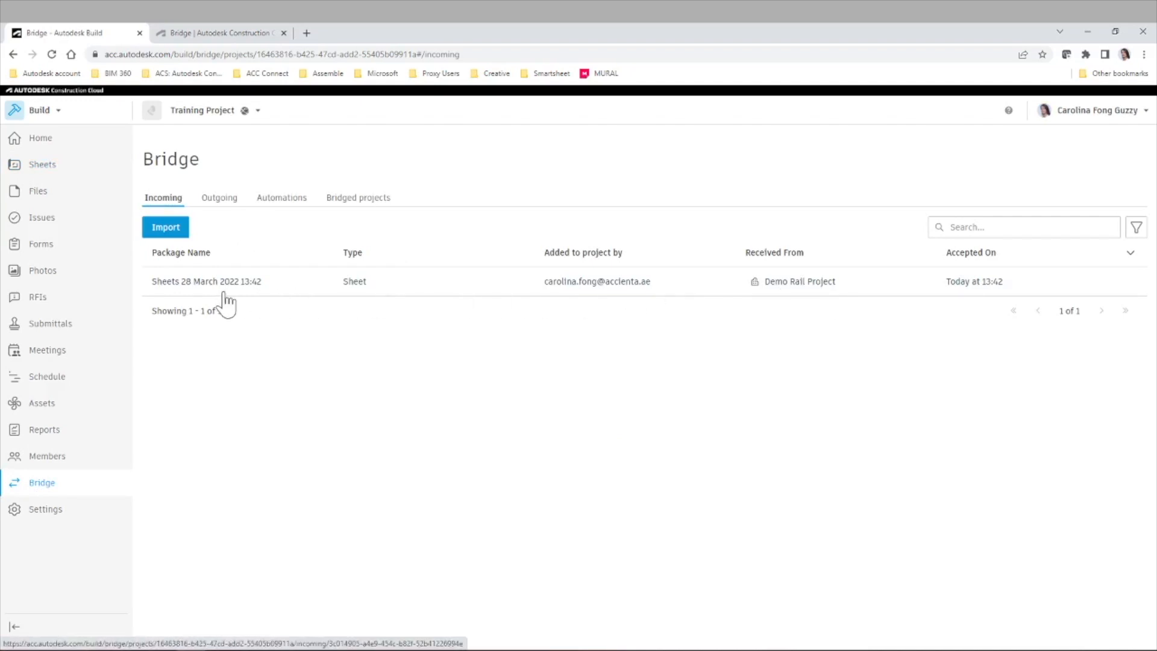
pyautogui.moveTo(673, 321)
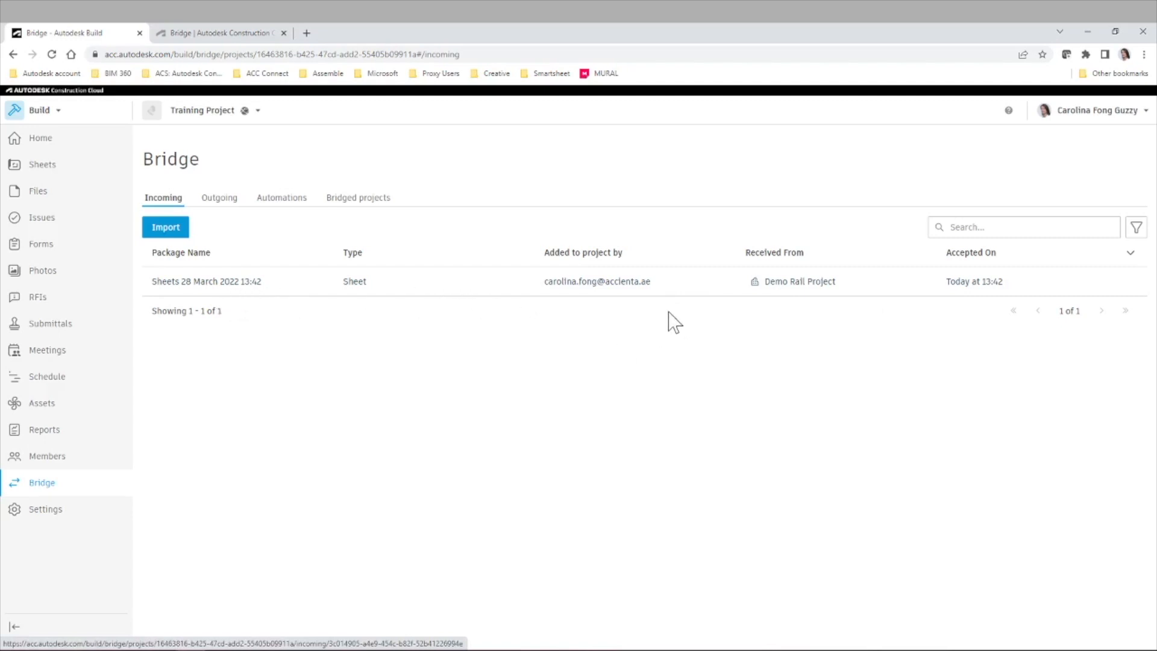
pyautogui.moveTo(810, 302)
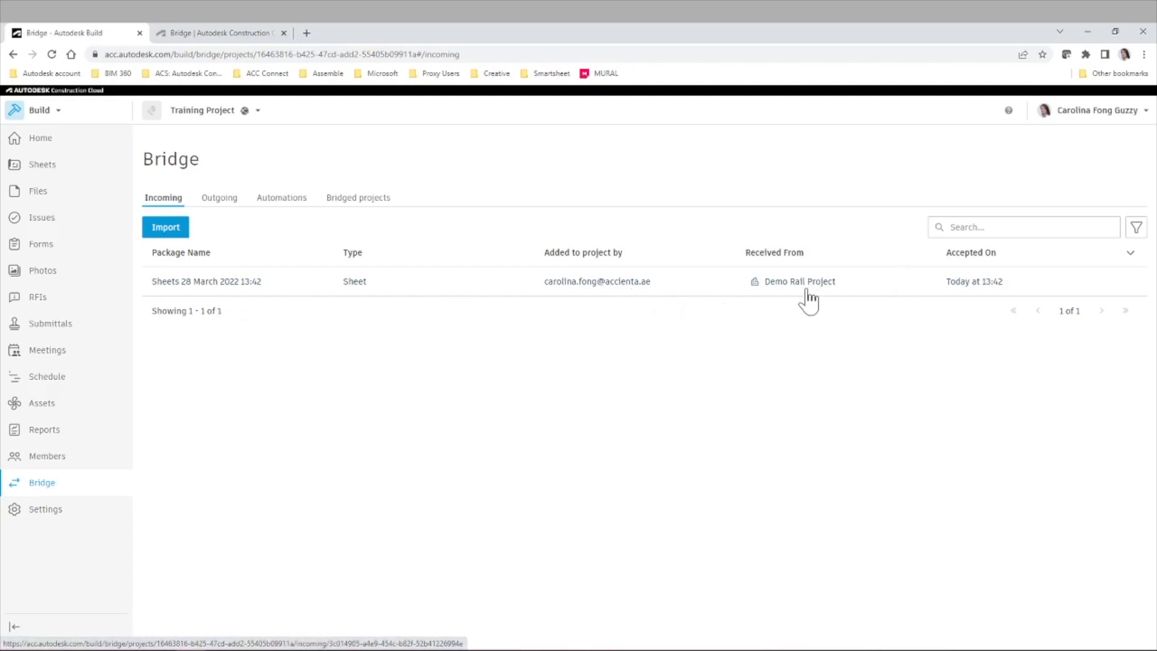
pyautogui.moveTo(1015, 299)
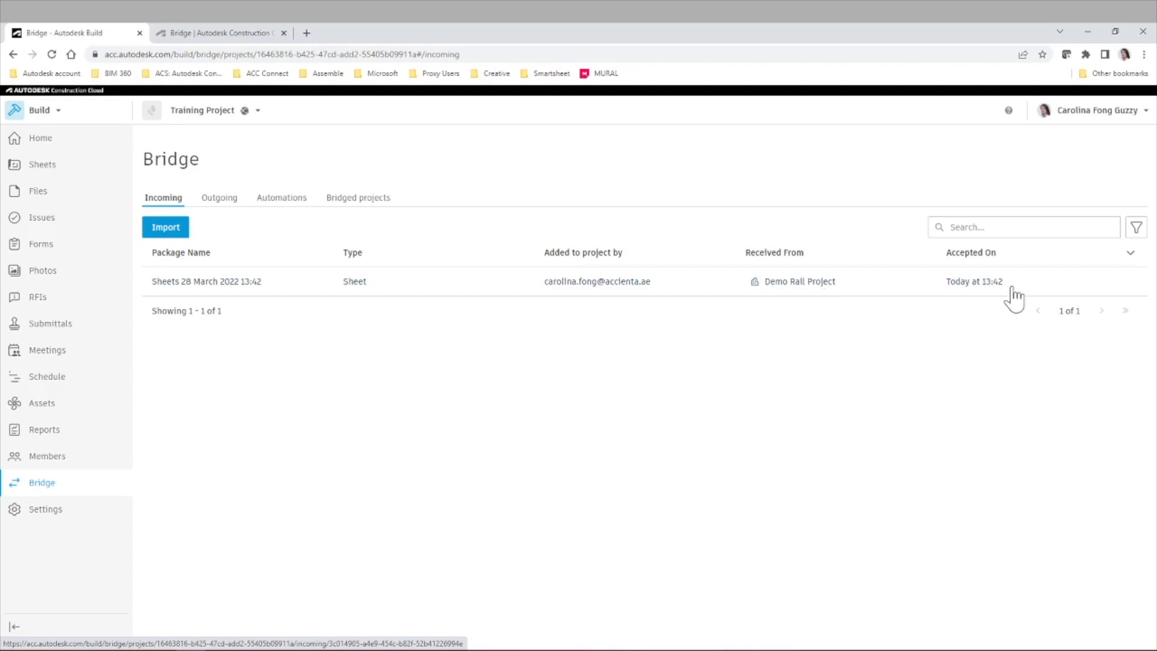
pyautogui.moveTo(860, 251)
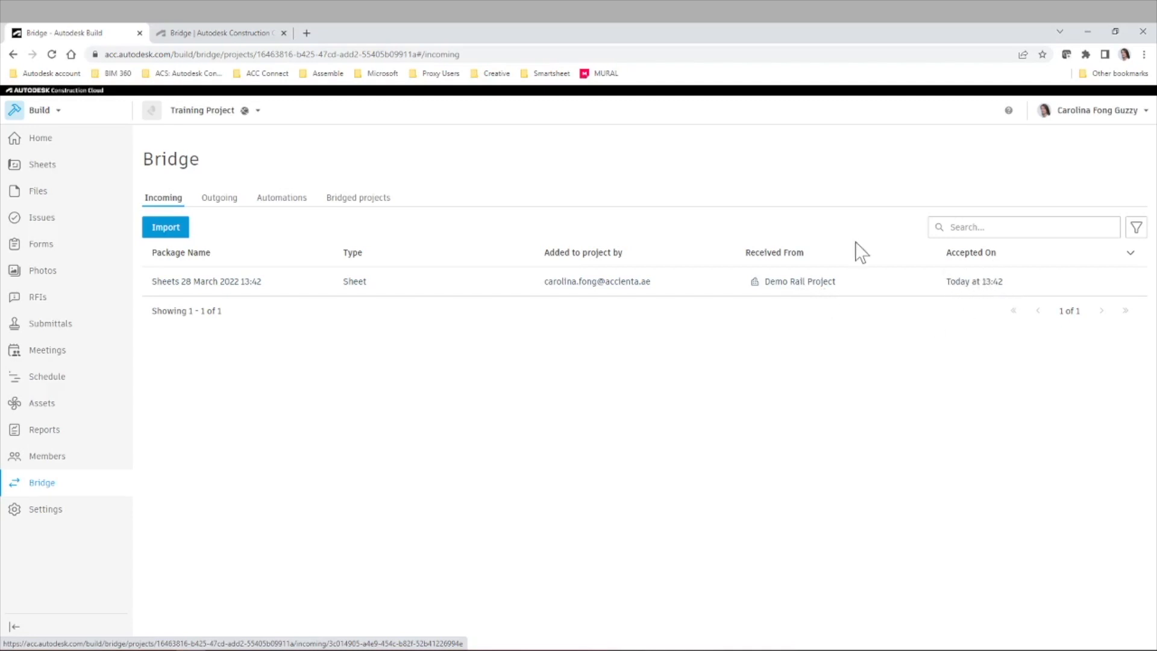
pyautogui.click(218, 197)
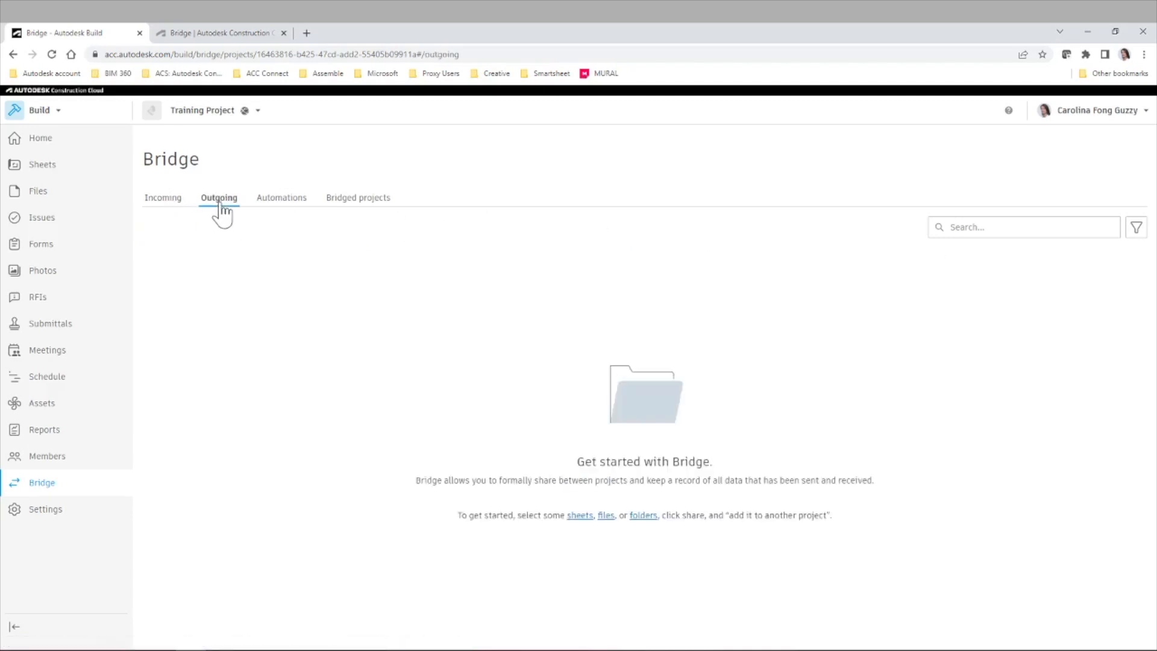
pyautogui.moveTo(357, 271)
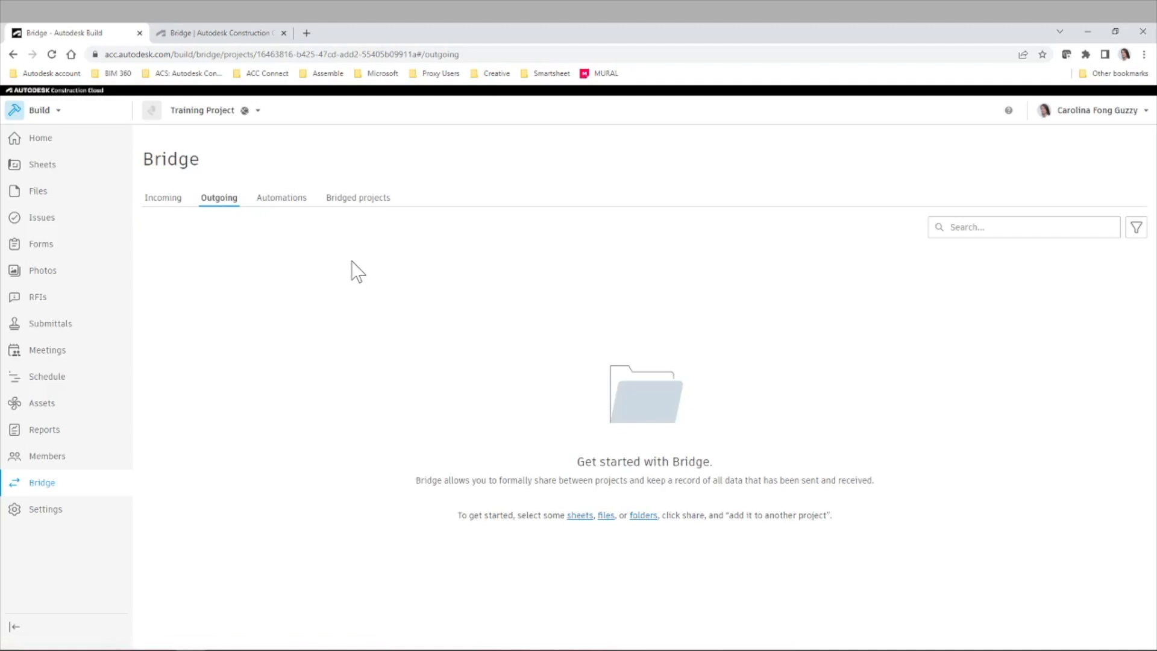
pyautogui.moveTo(280, 197)
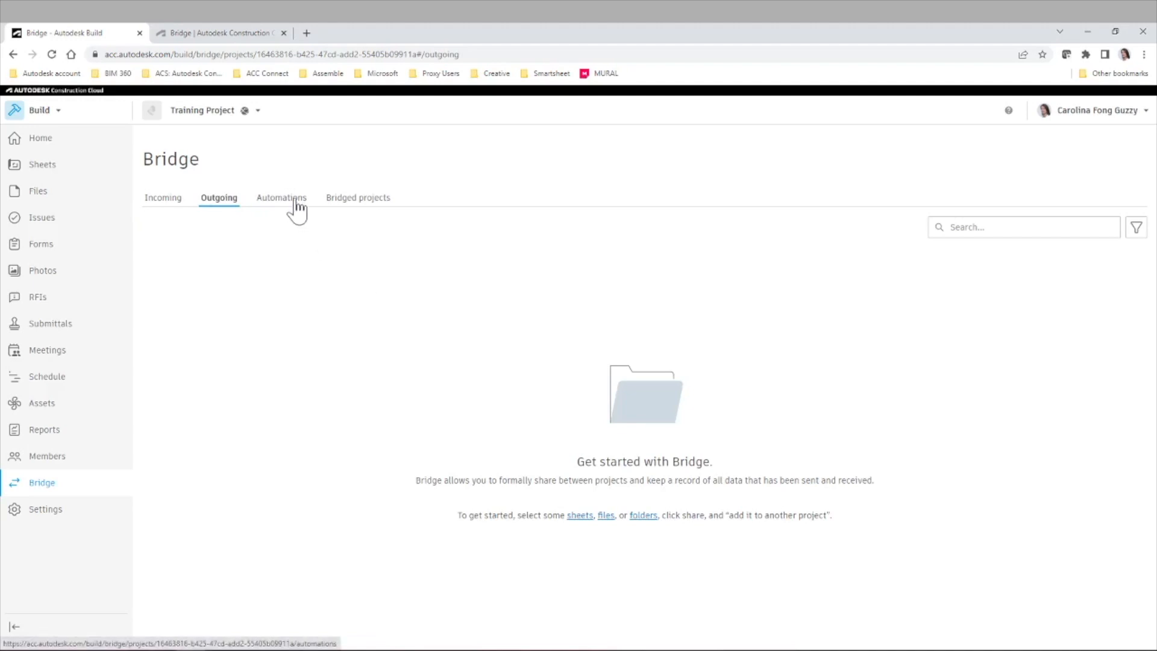
pyautogui.click(281, 196)
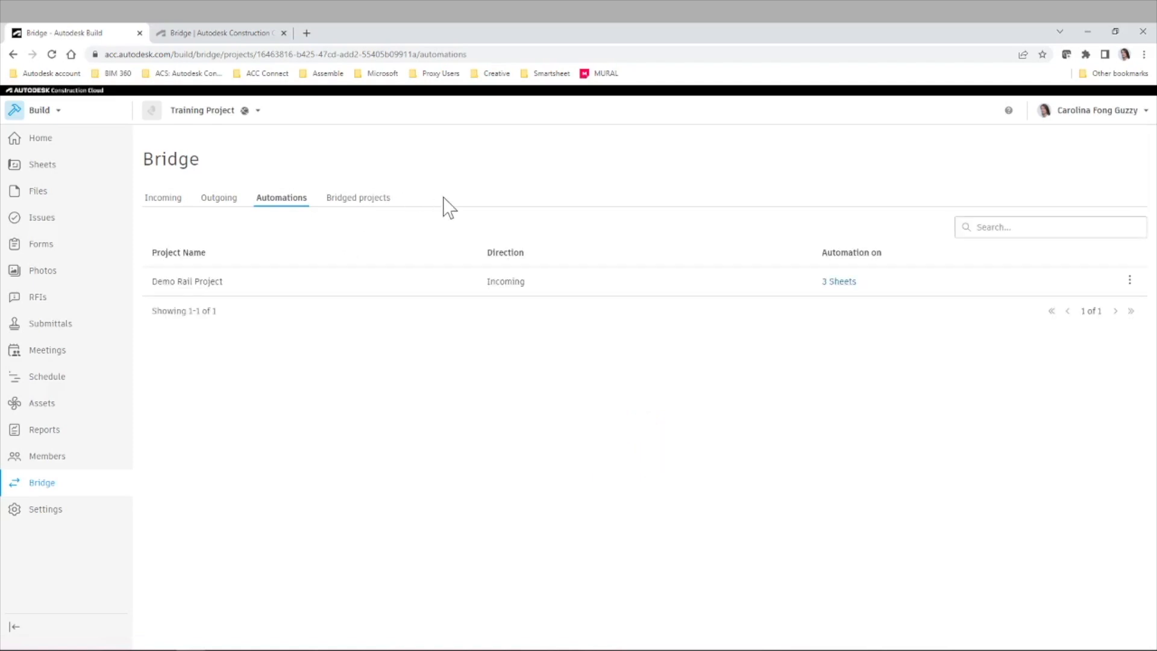
pyautogui.moveTo(285, 240)
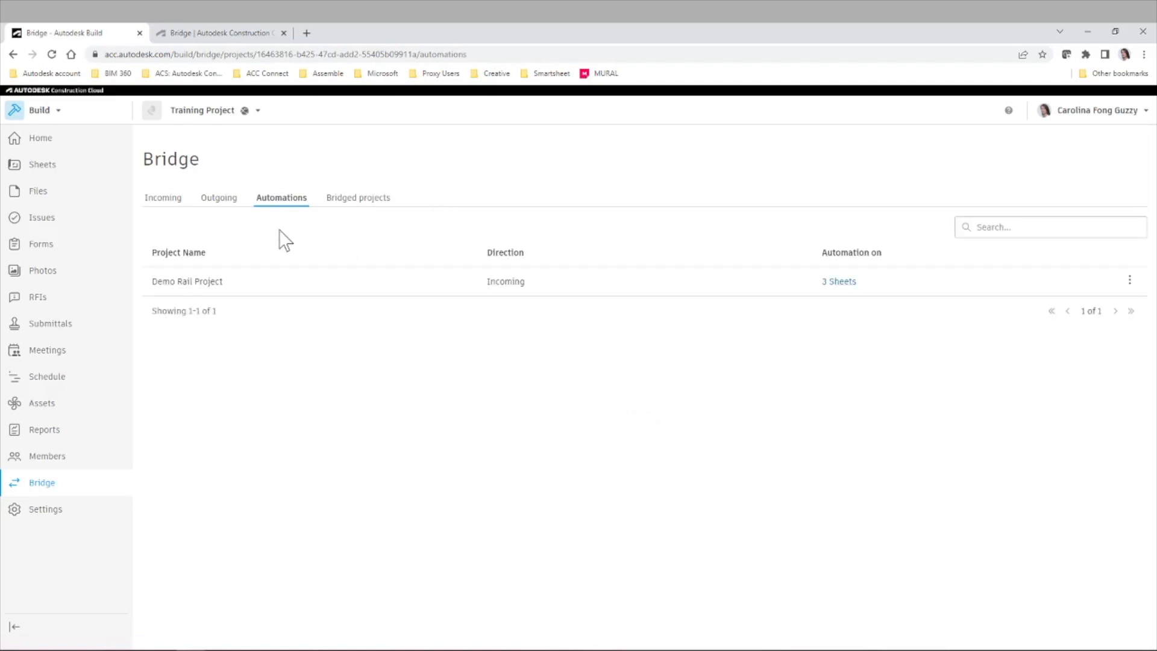
pyautogui.moveTo(236, 293)
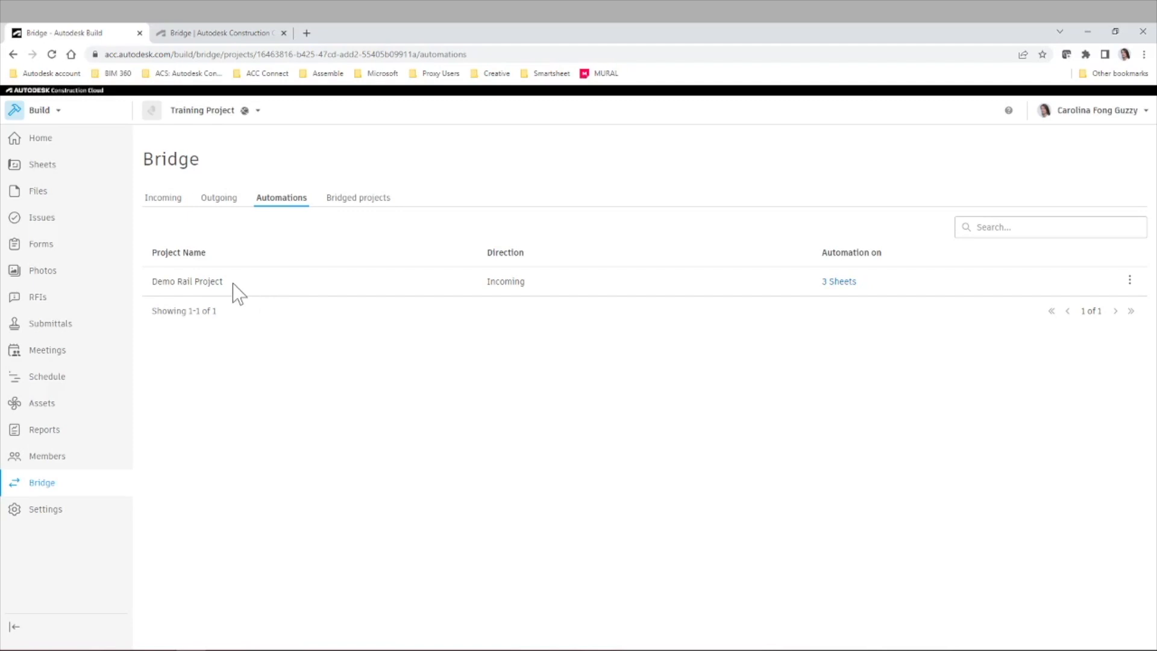
pyautogui.moveTo(255, 306)
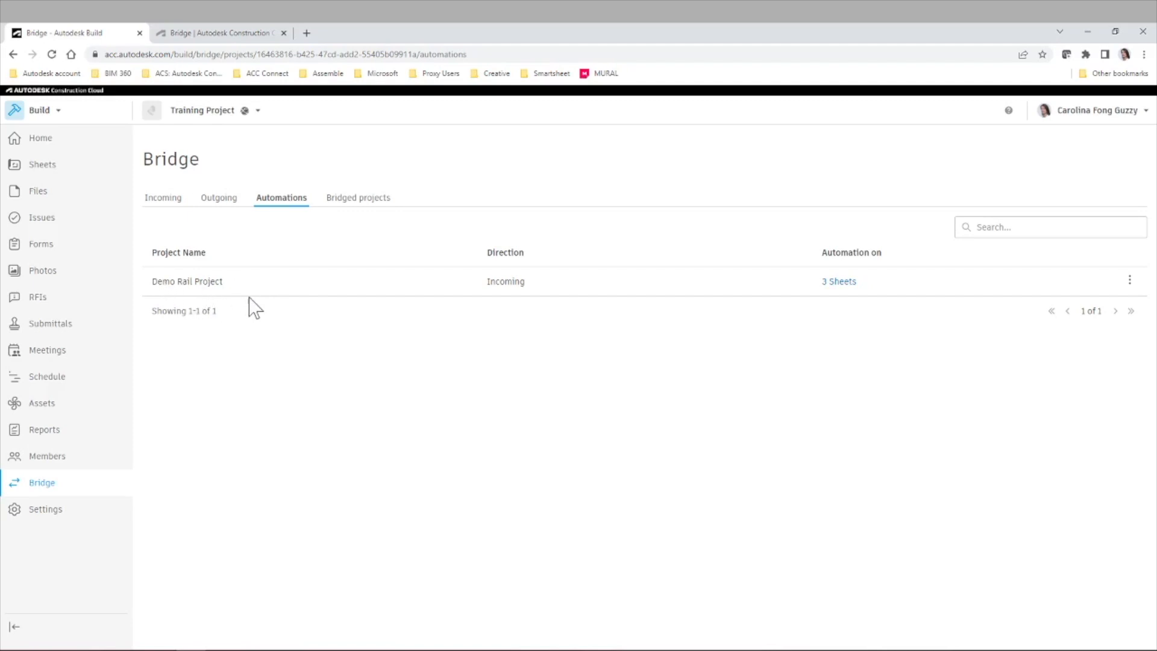
pyautogui.moveTo(527, 331)
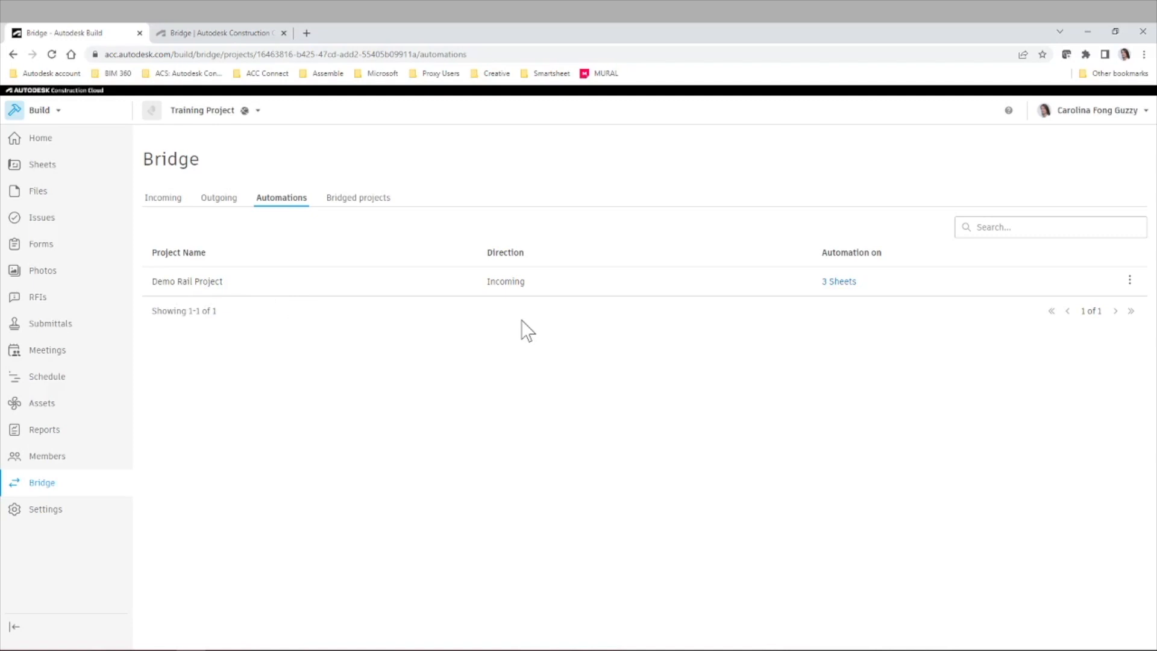
pyautogui.moveTo(544, 320)
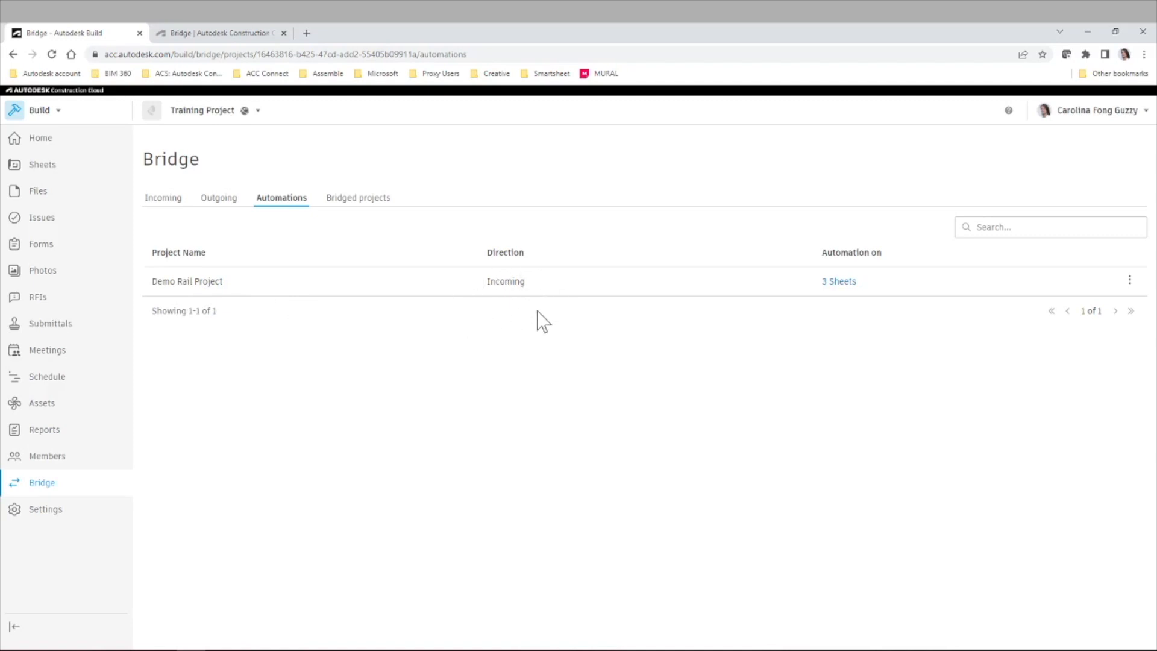
pyautogui.moveTo(854, 305)
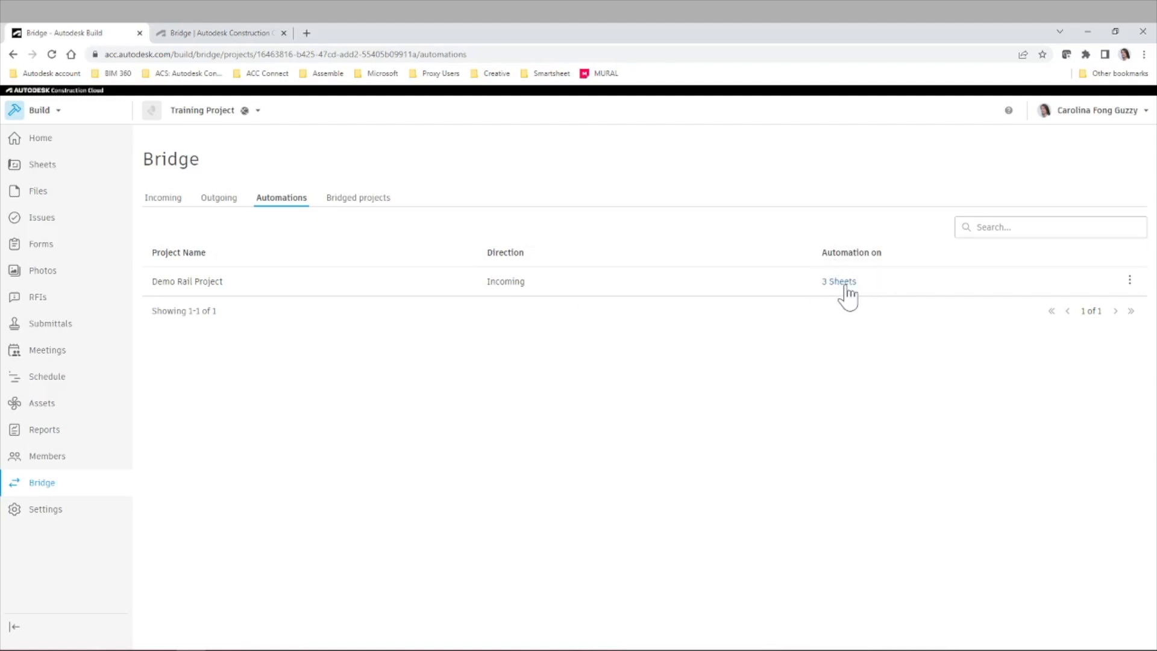
# Delete the automations for sheets A001 and A101, leaving Demo Rail Project automating 1 sheet.
pyautogui.click(839, 281)
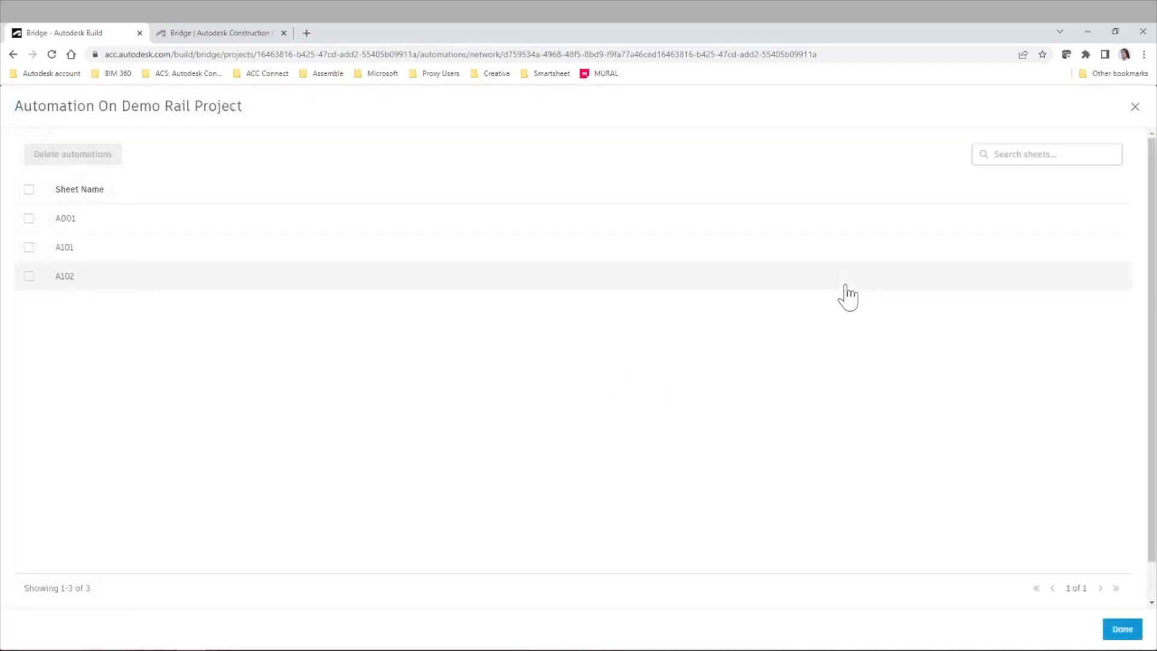
pyautogui.moveTo(11, 226)
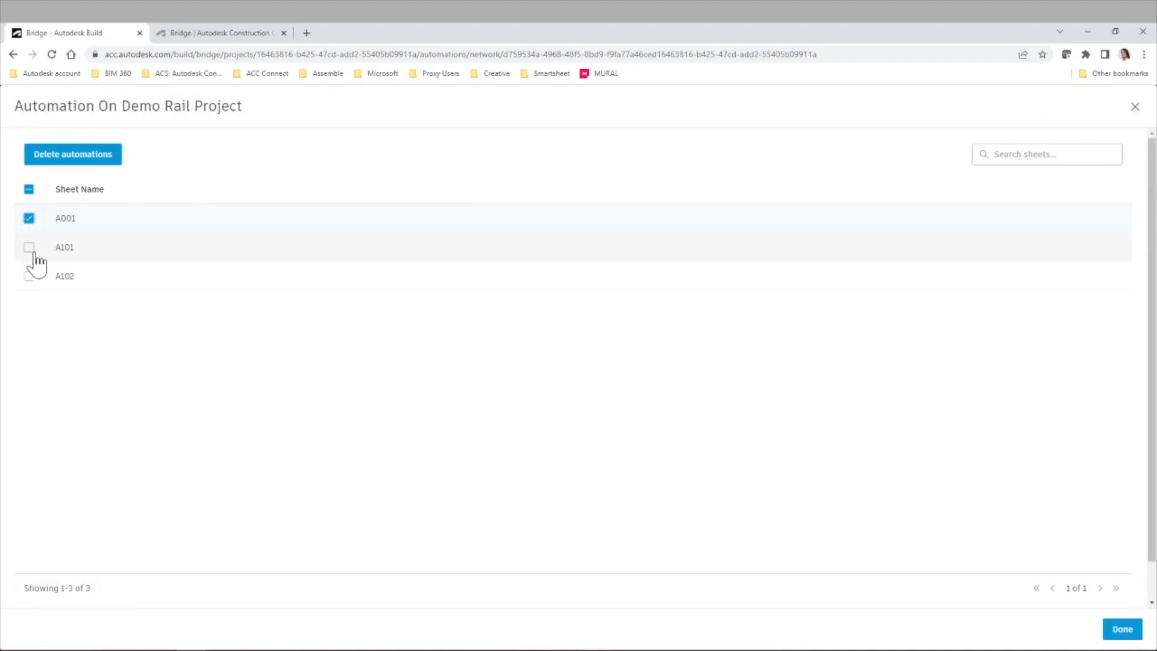
pyautogui.click(29, 246)
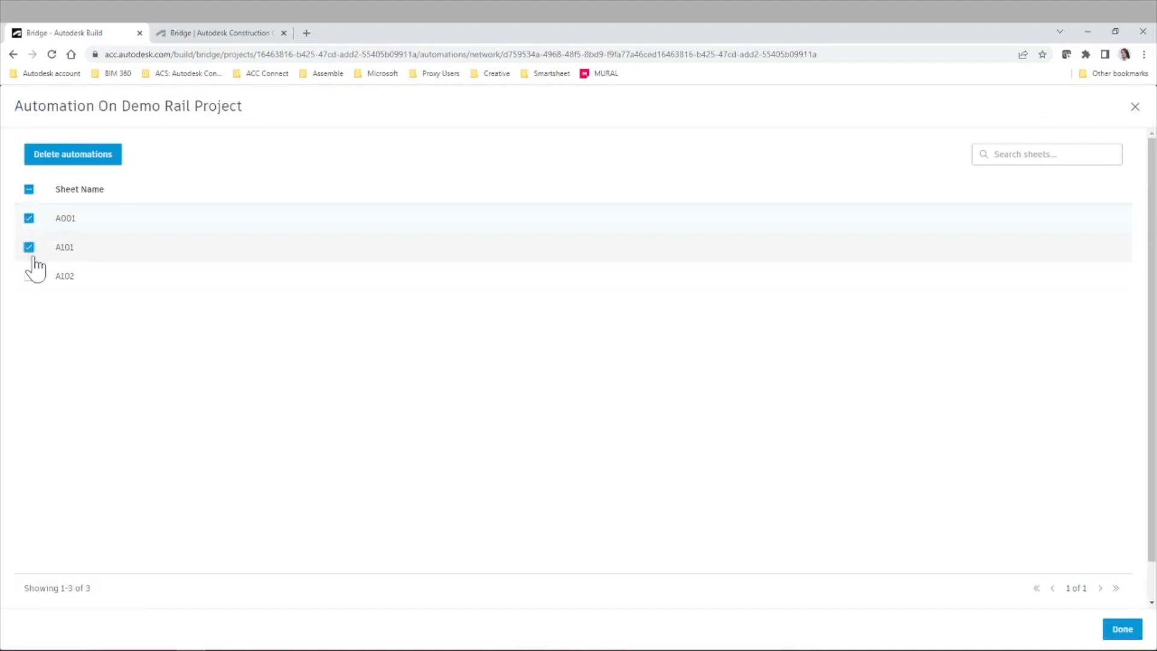
pyautogui.click(72, 154)
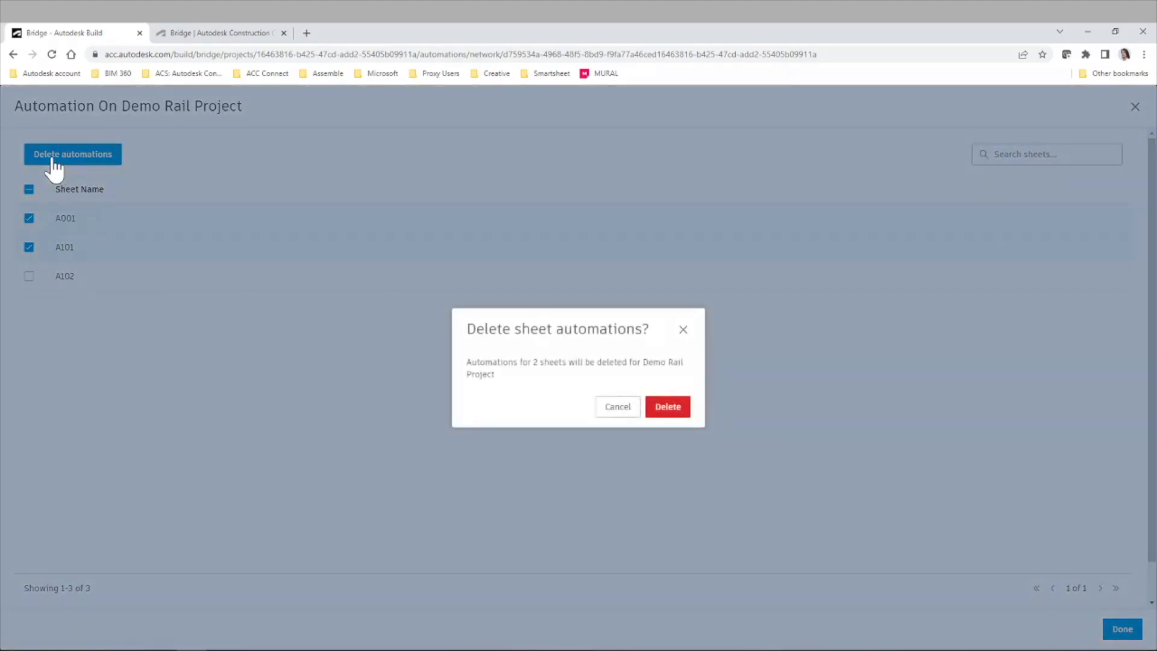
pyautogui.click(667, 406)
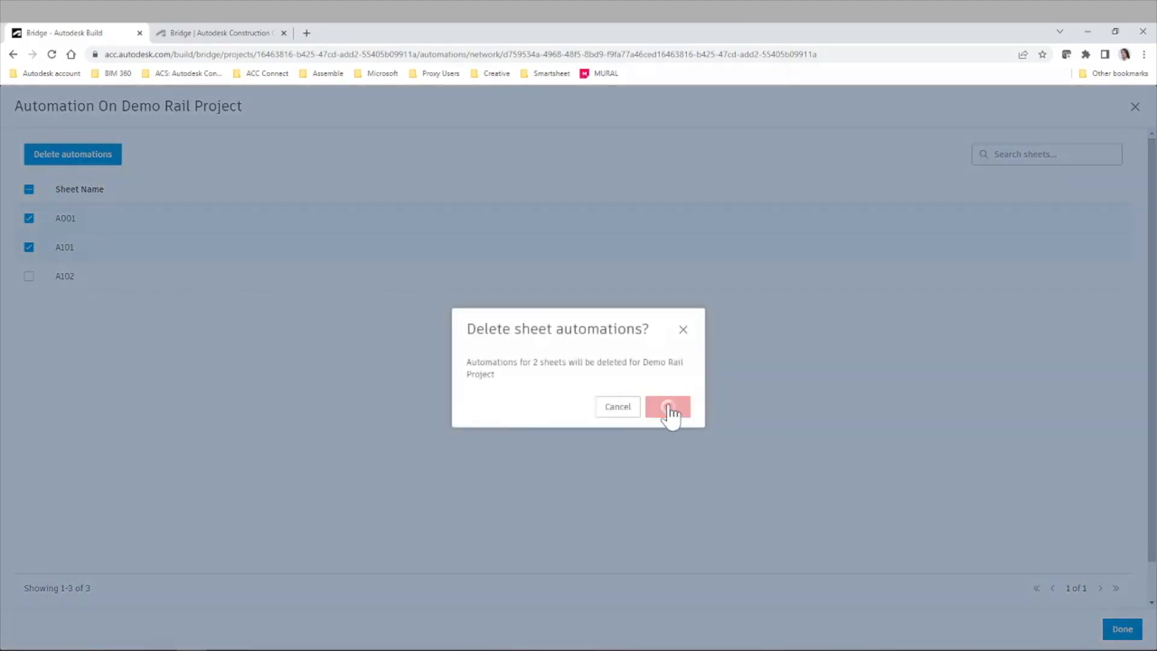
pyautogui.click(666, 406)
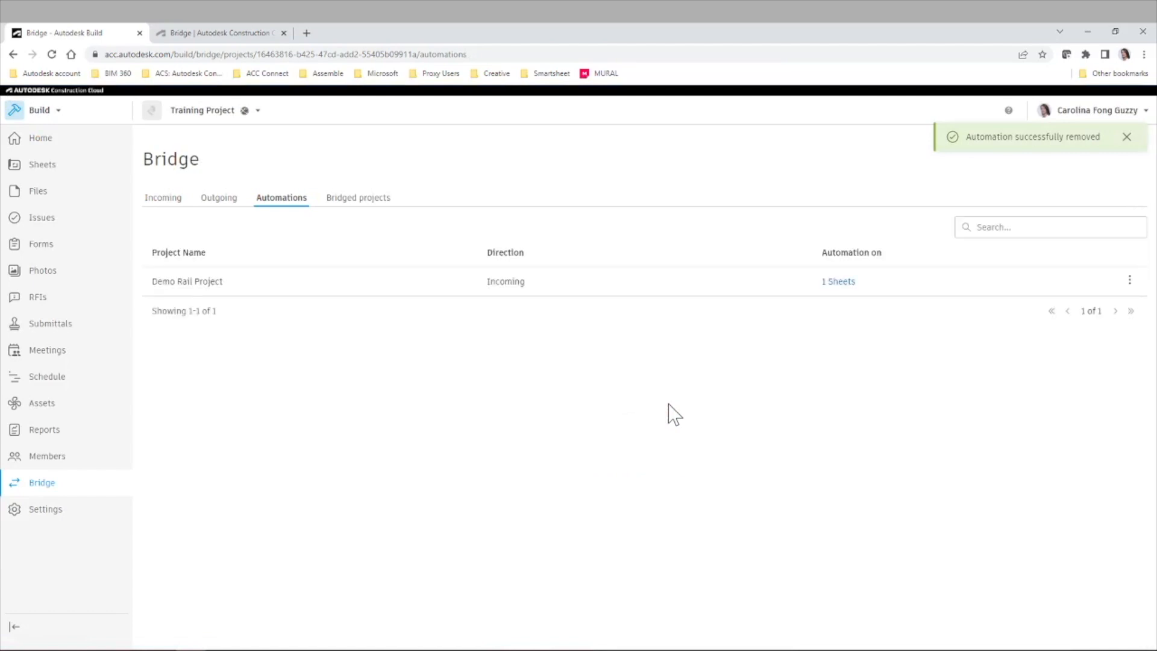
pyautogui.click(1127, 137)
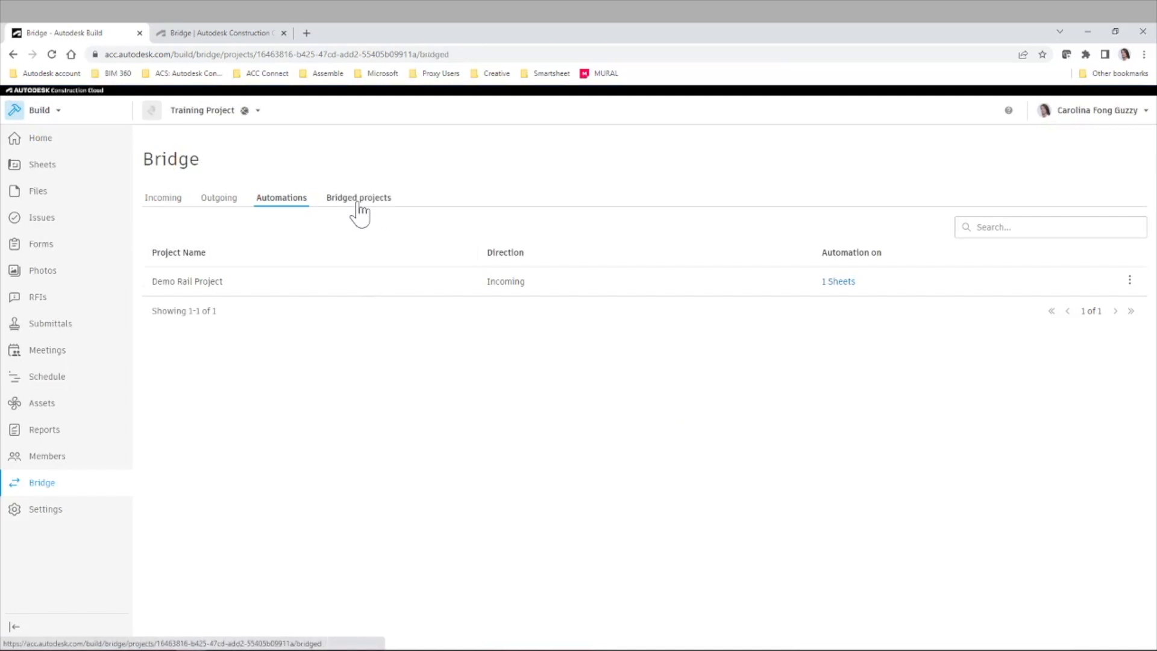
# View the bridged projects list and the Bridge a new project invitation form, closing it unsent.
pyautogui.click(358, 197)
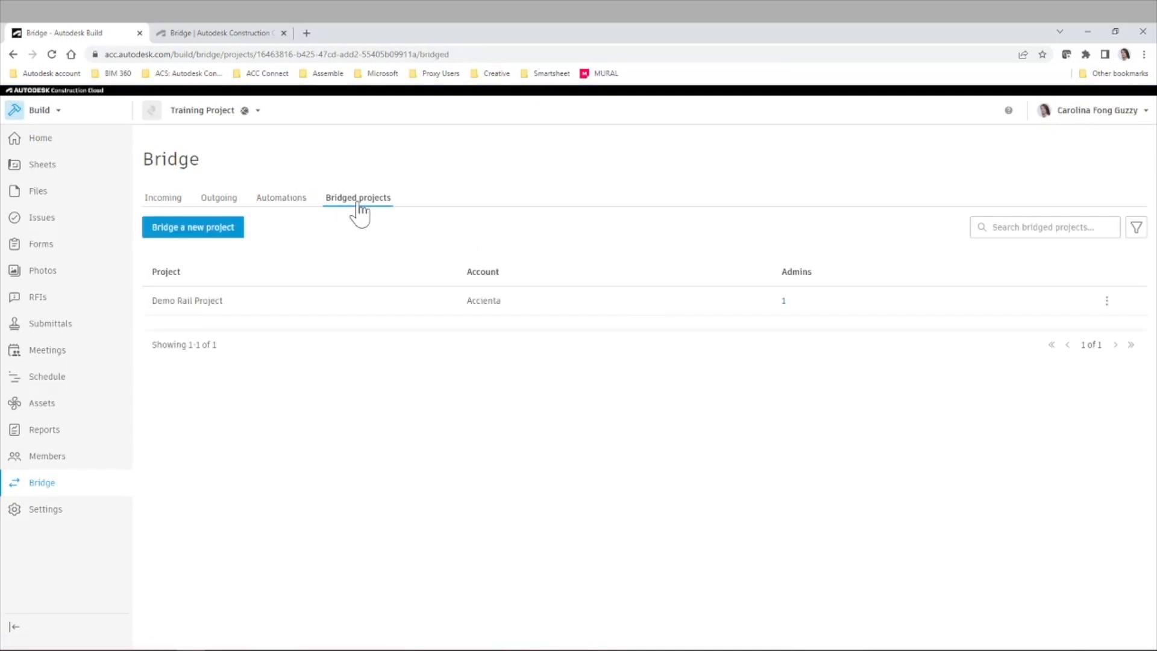
pyautogui.click(193, 227)
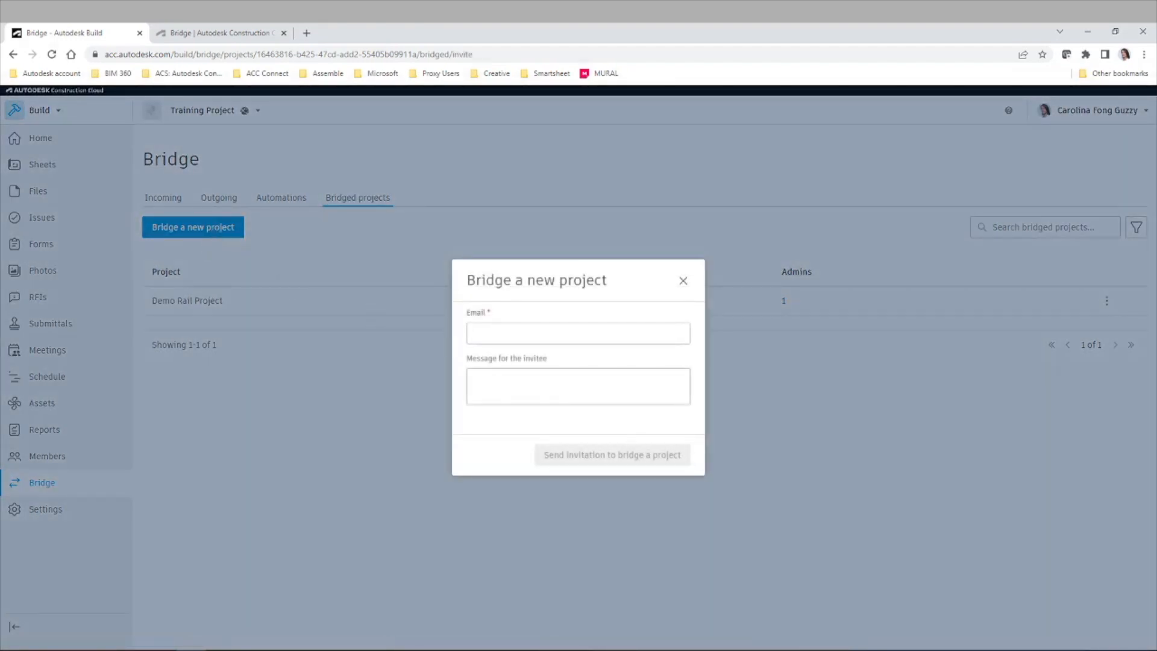
pyautogui.click(578, 333)
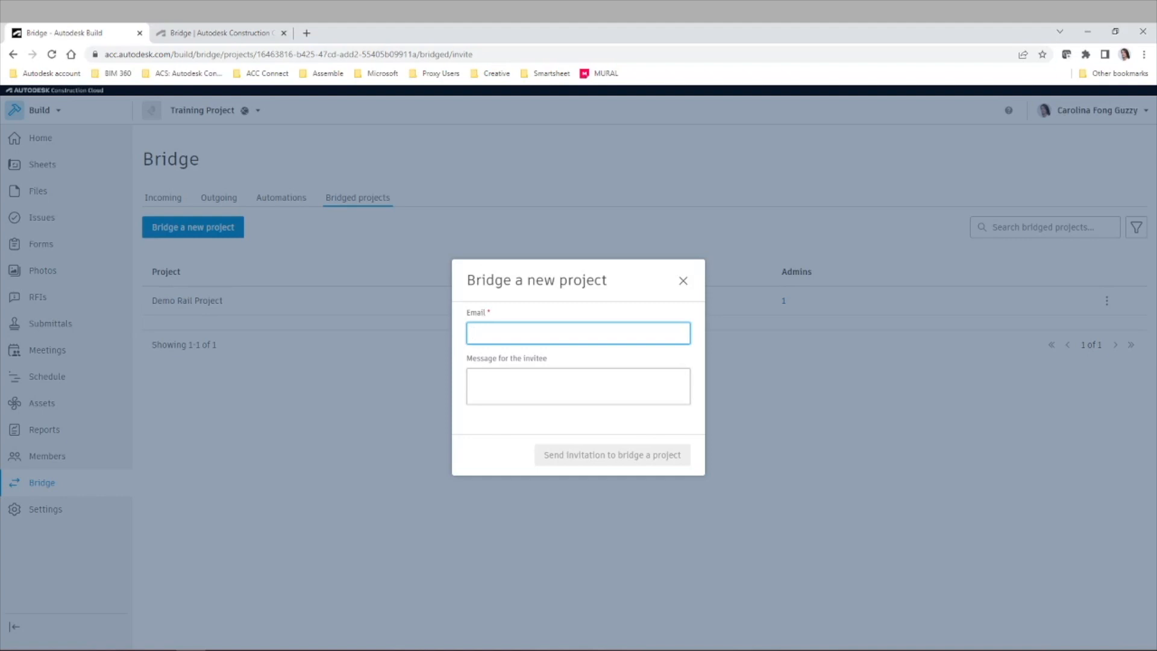
pyautogui.moveTo(682, 281)
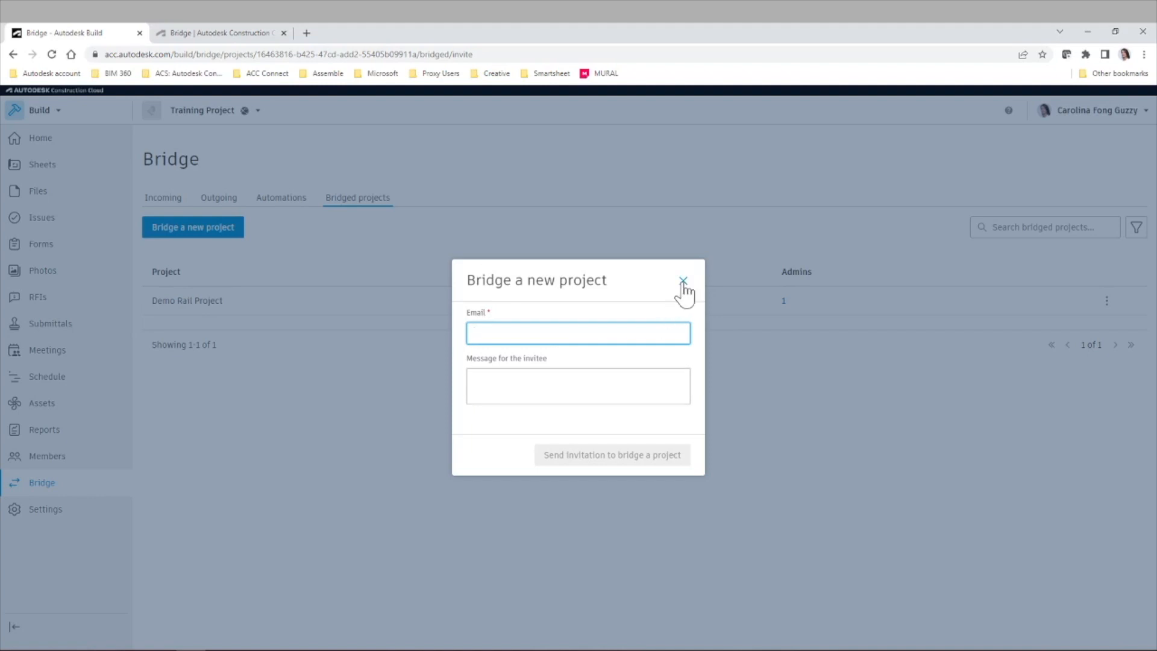
pyautogui.click(683, 281)
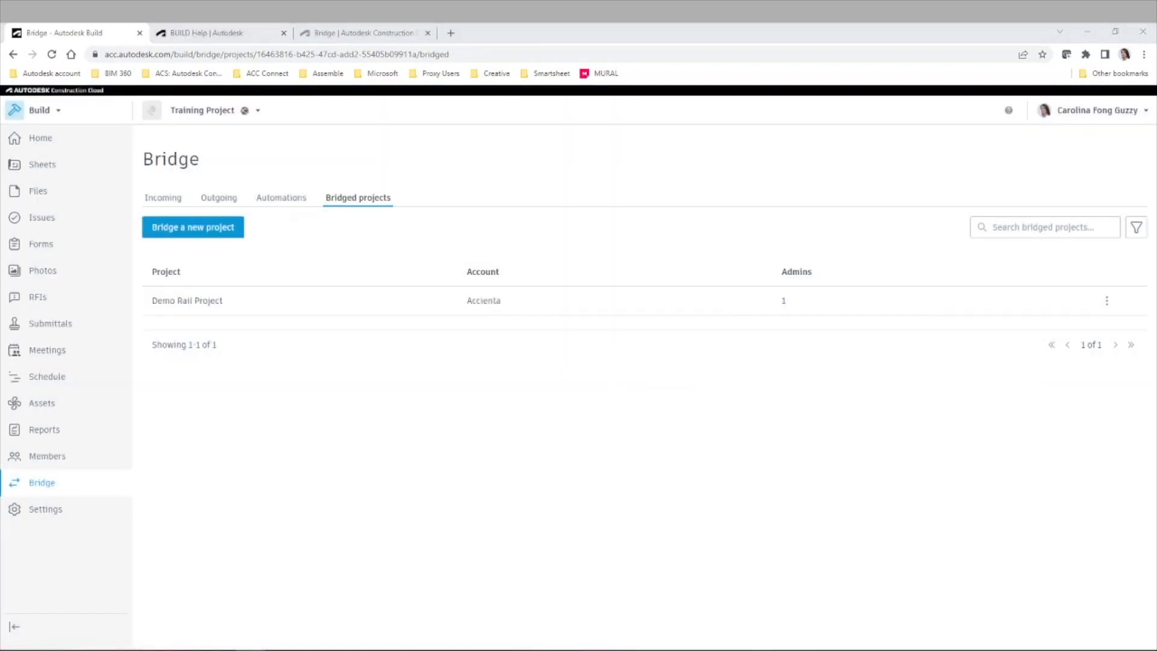
pyautogui.moveTo(318, 161)
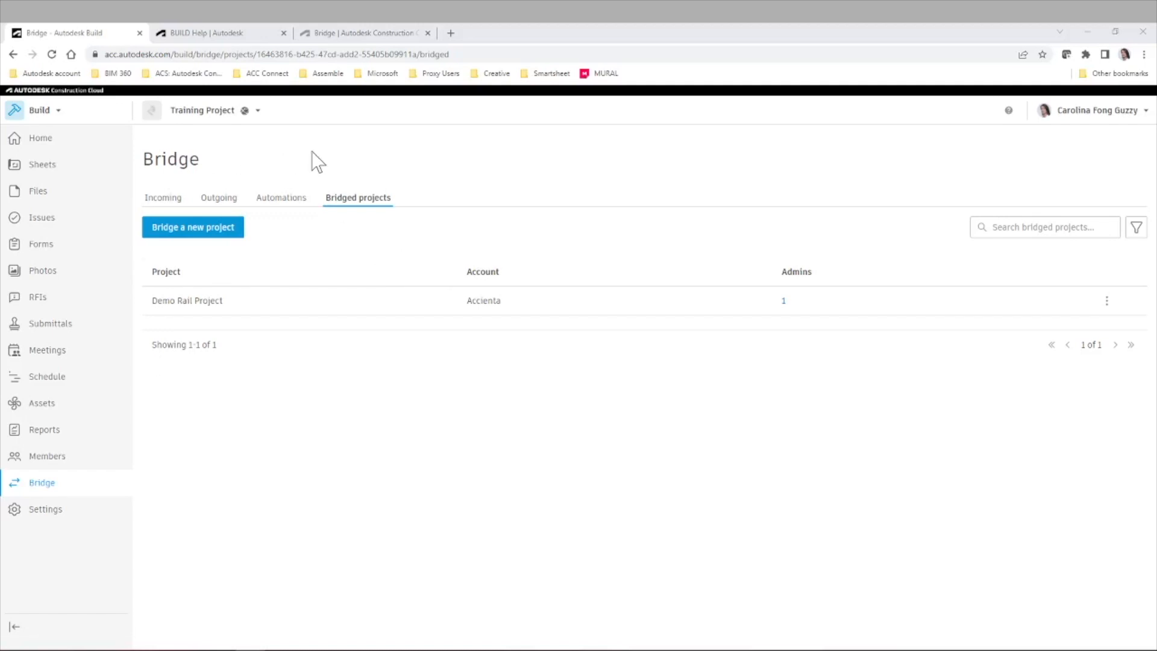
pyautogui.moveTo(254, 152)
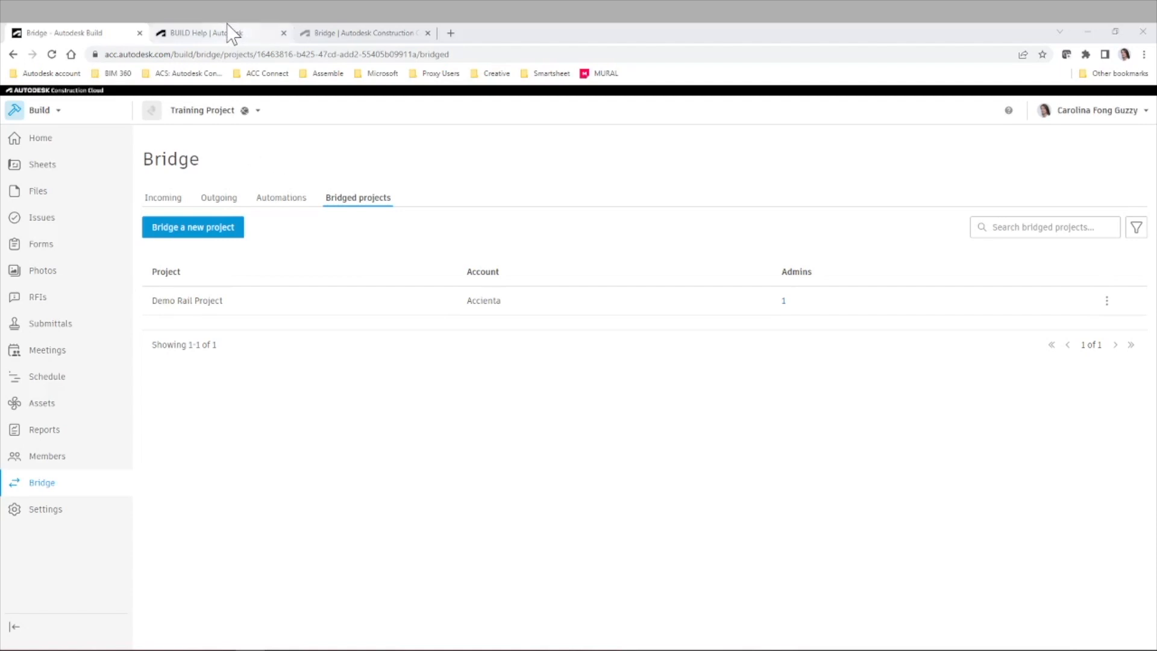
# Search the Autodesk Build Help site for 'bri', correcting the mistyped 'brin'.
pyautogui.click(215, 32)
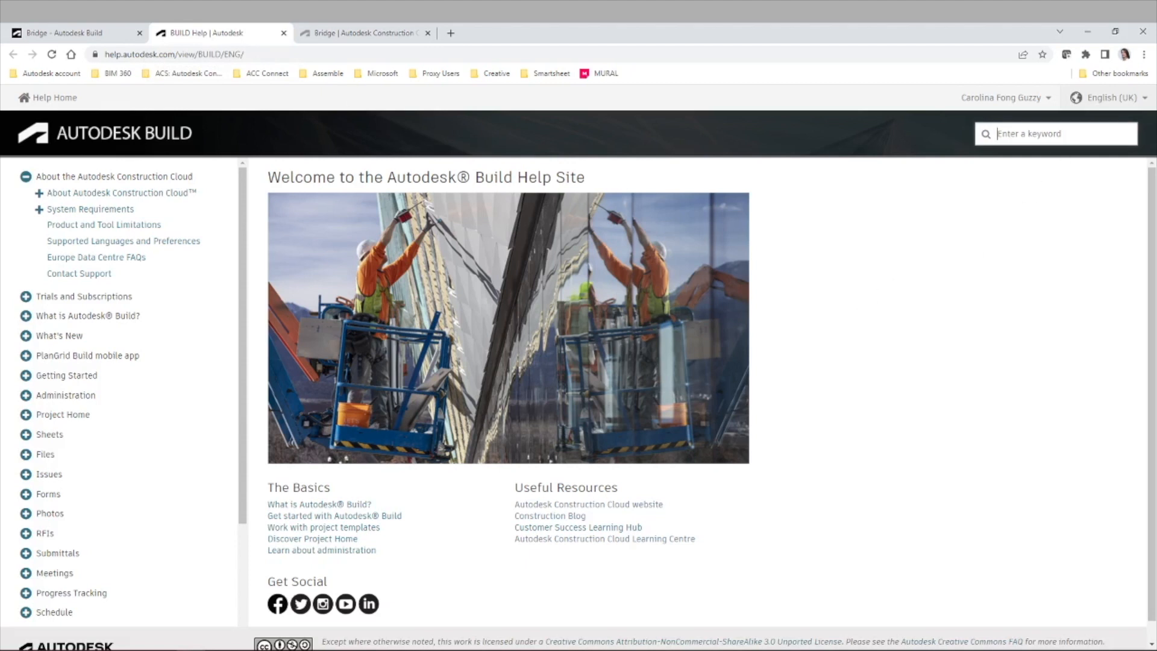
pyautogui.write('brin')
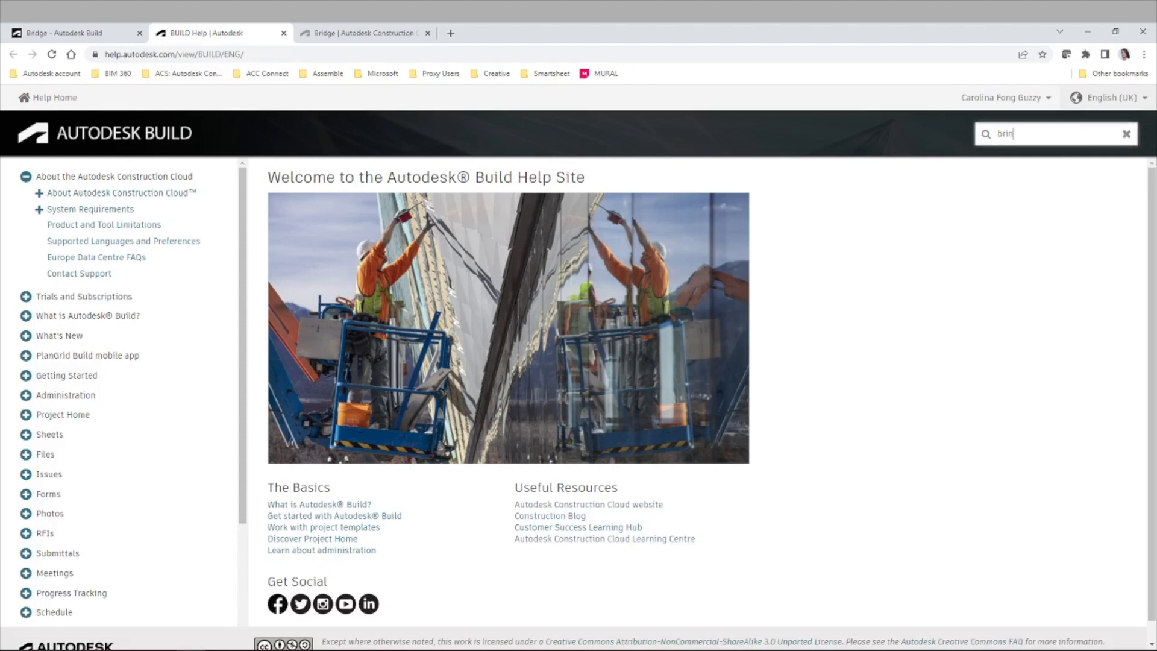
pyautogui.press('Backspace')
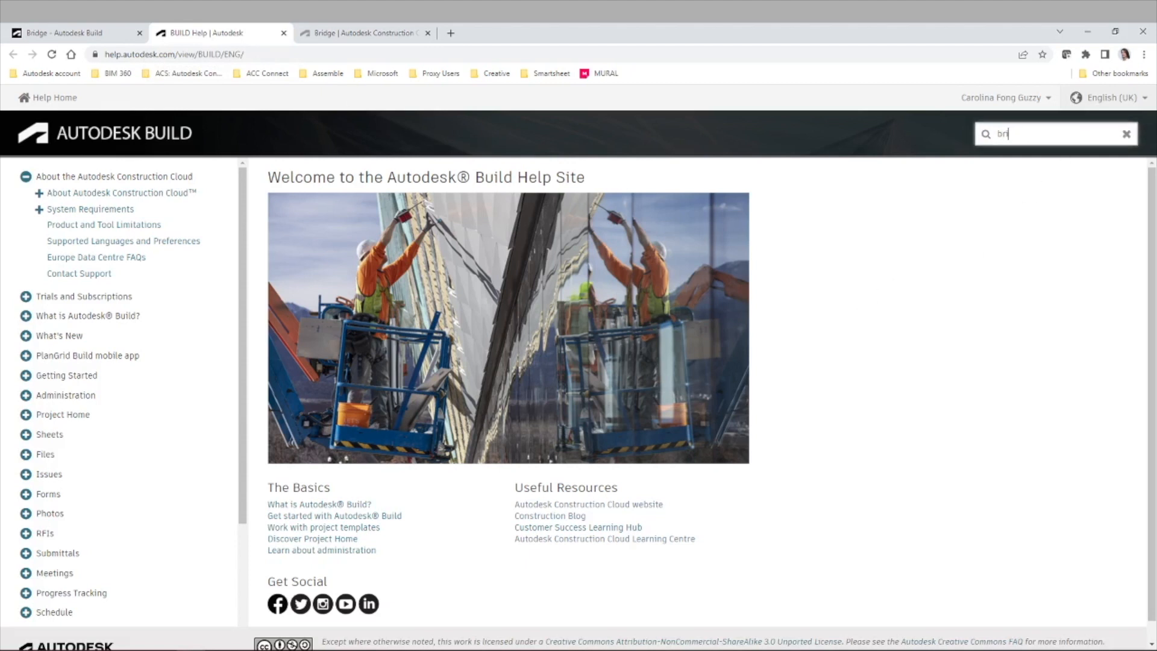